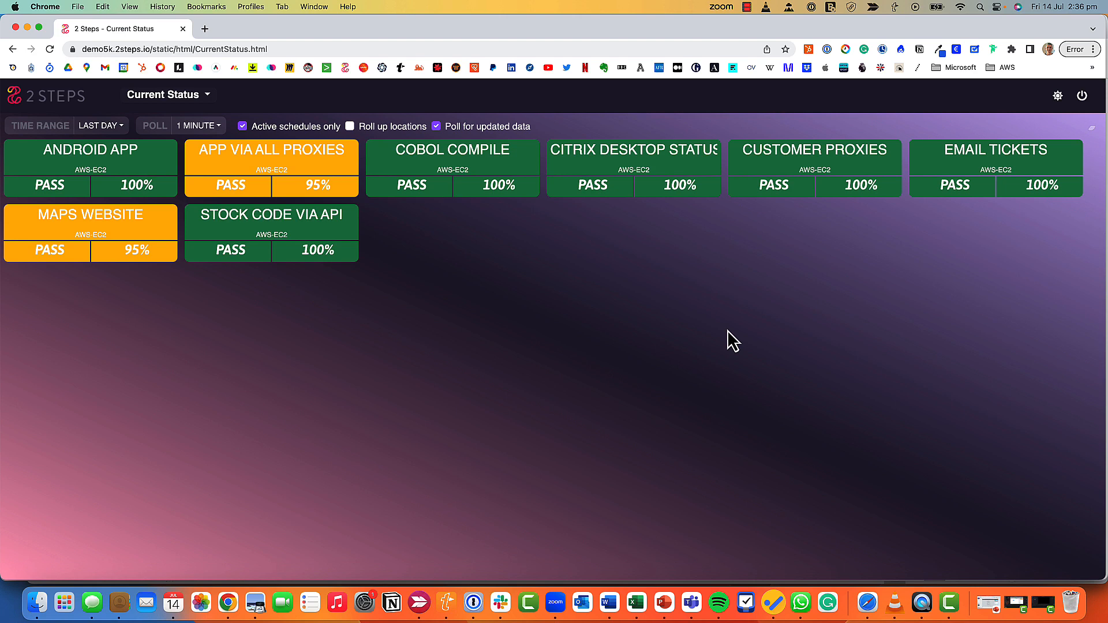
mouse_move(519, 297)
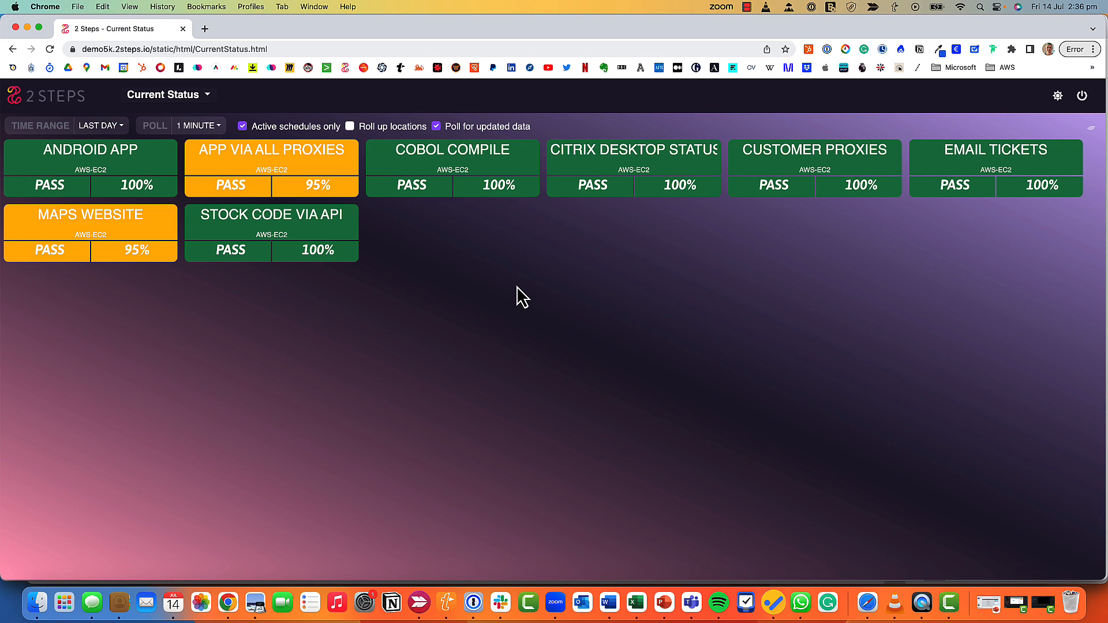
mouse_move(453, 276)
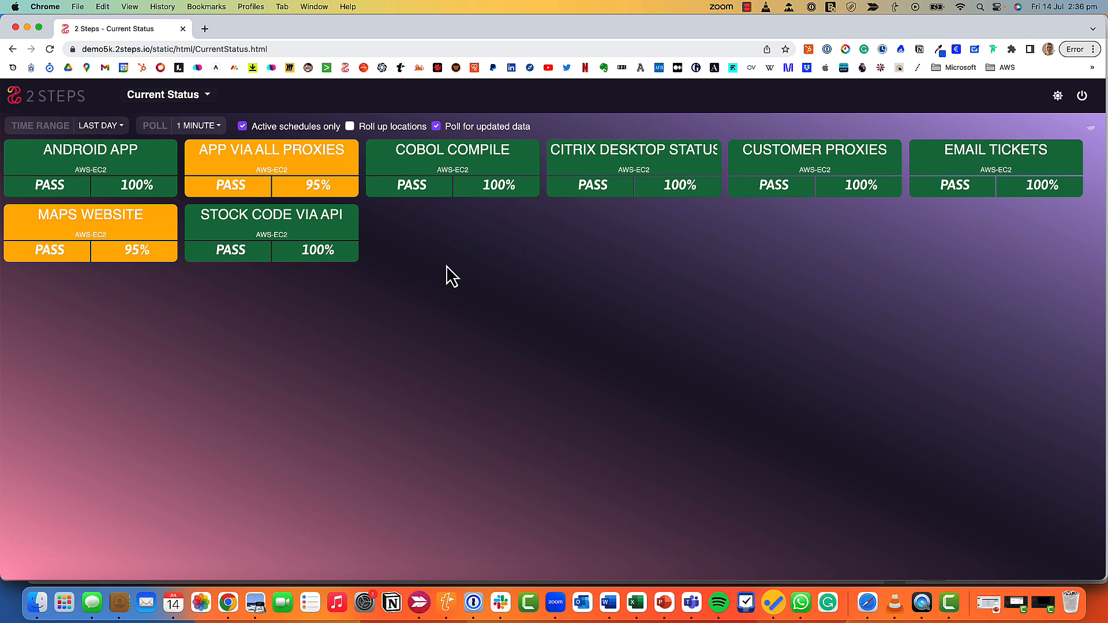
mouse_move(424, 325)
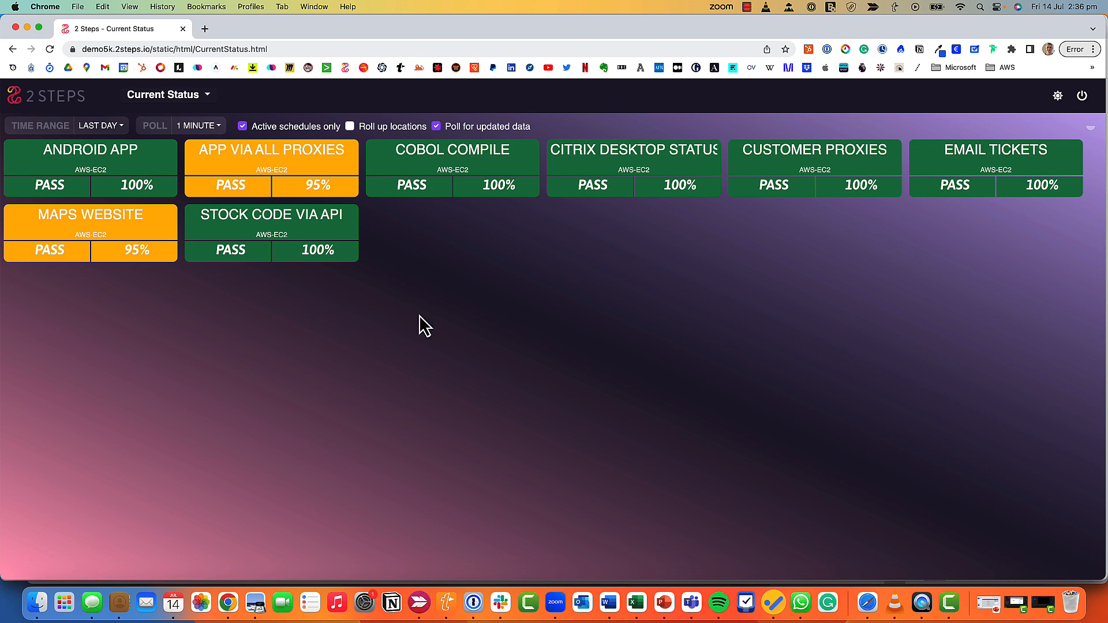
mouse_move(264, 346)
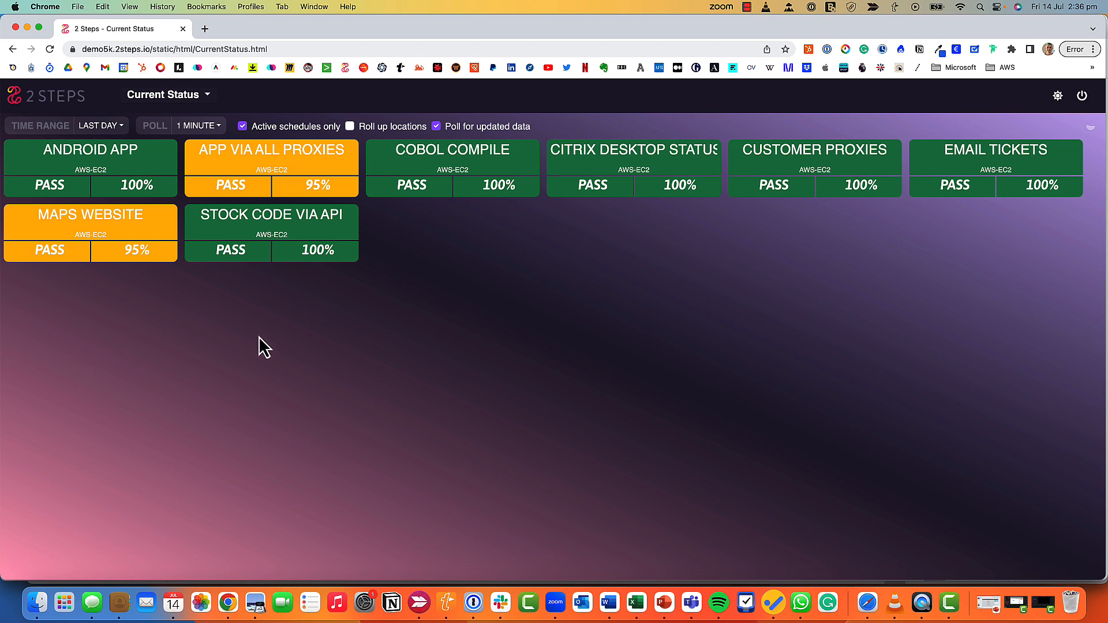
mouse_move(167, 93)
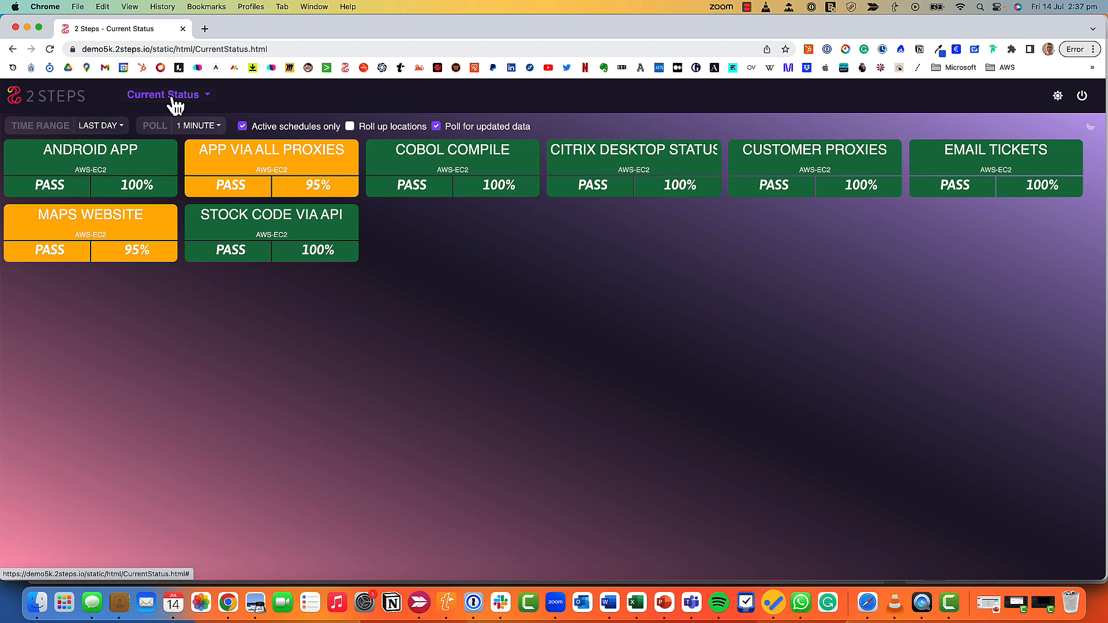
mouse_move(558, 326)
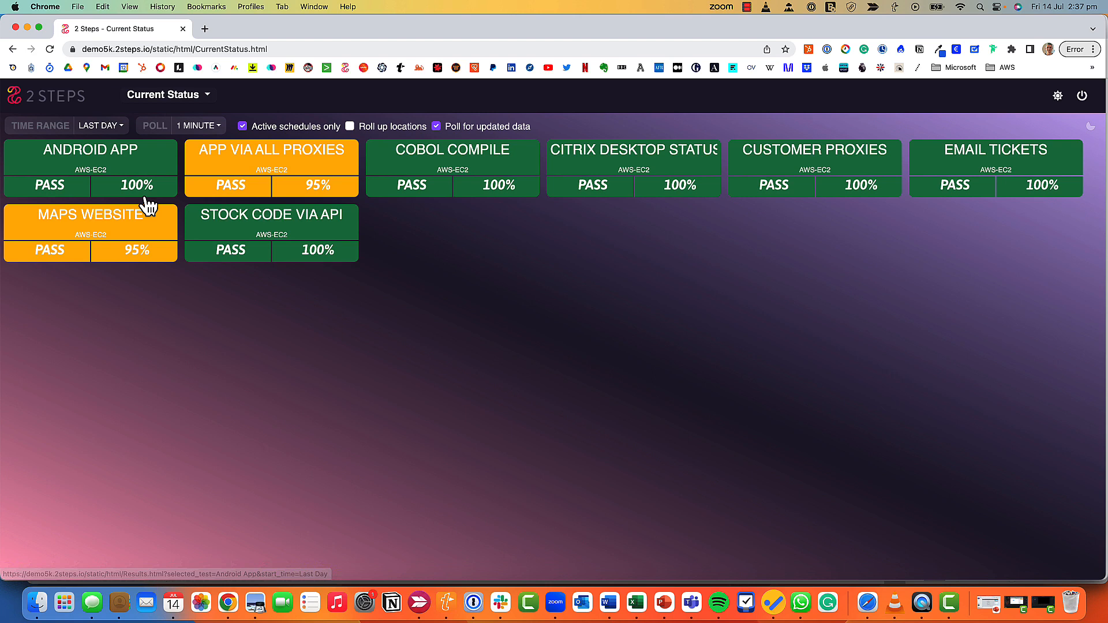
mouse_move(314, 185)
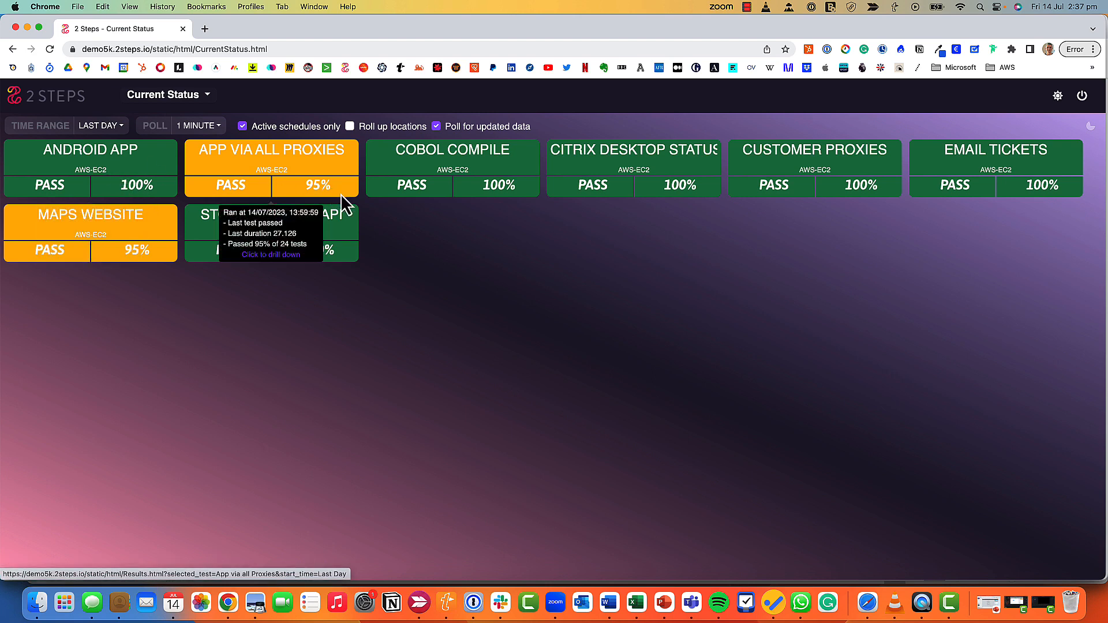
mouse_move(463, 258)
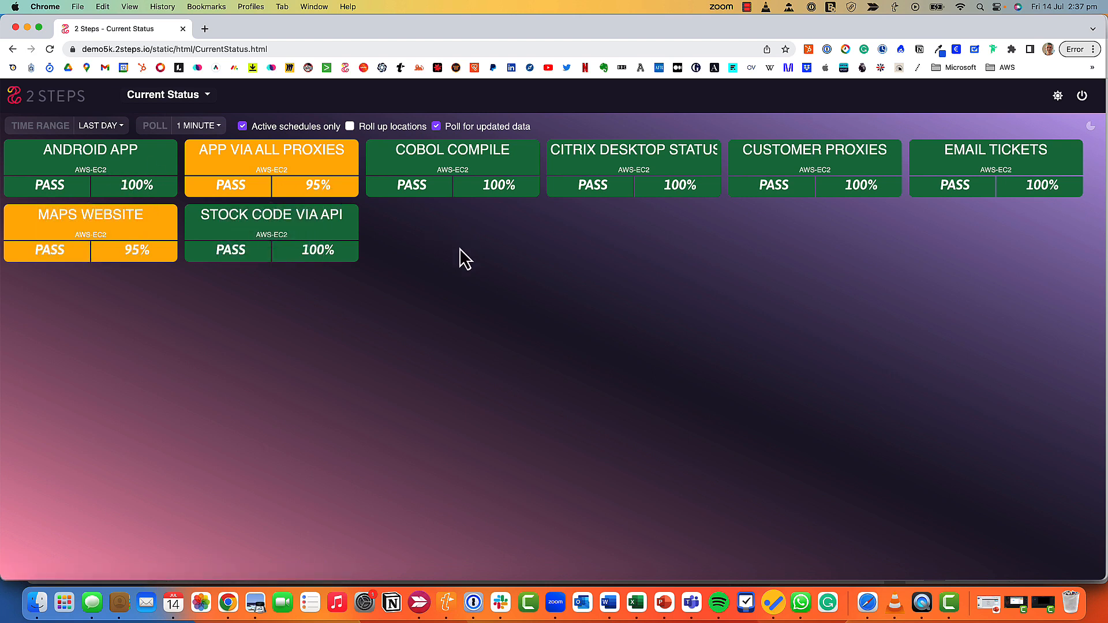
mouse_move(427, 264)
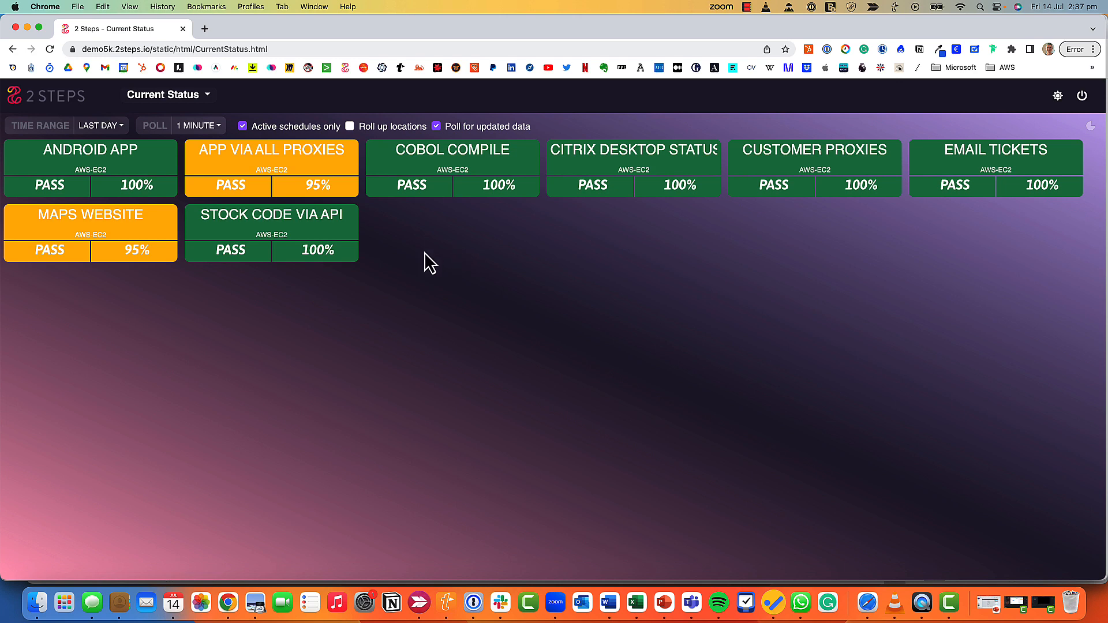
mouse_move(253, 170)
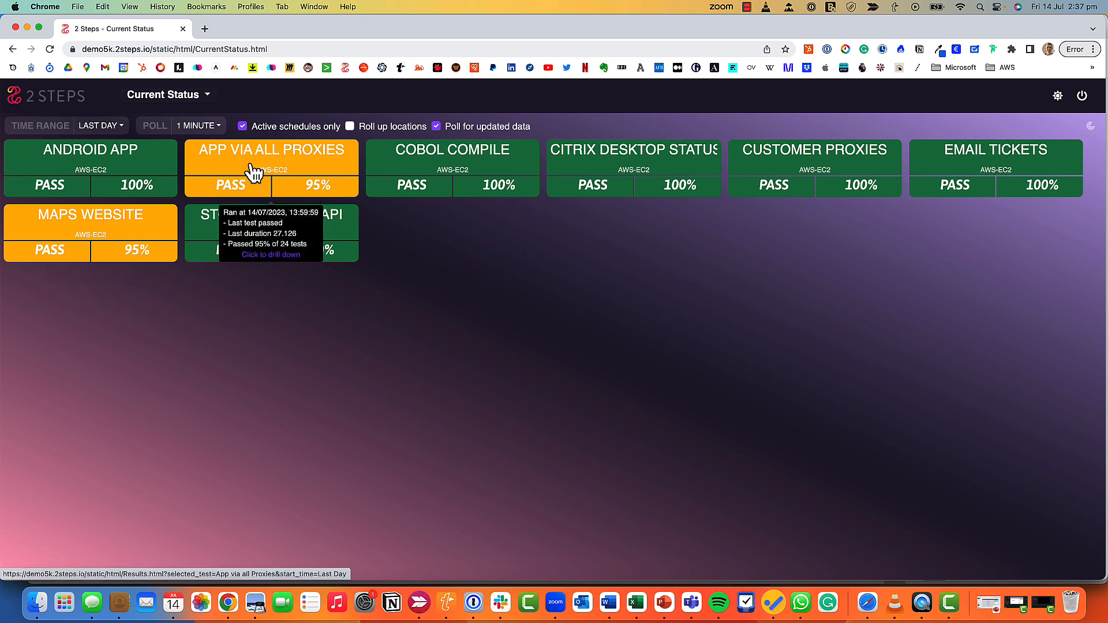
mouse_move(309, 172)
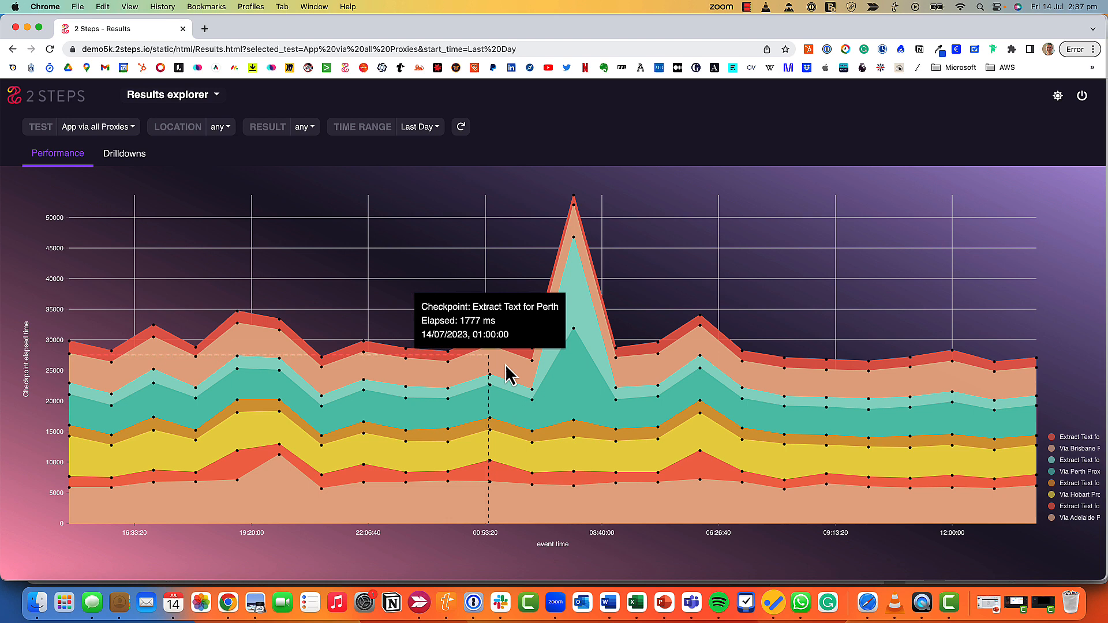
mouse_move(571, 300)
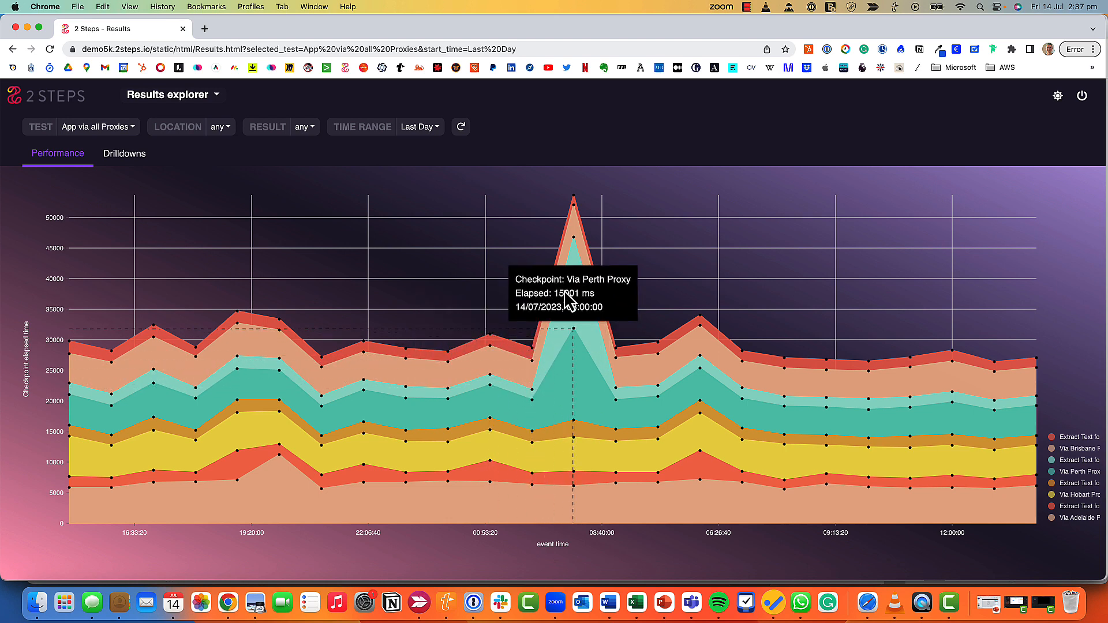
mouse_move(577, 210)
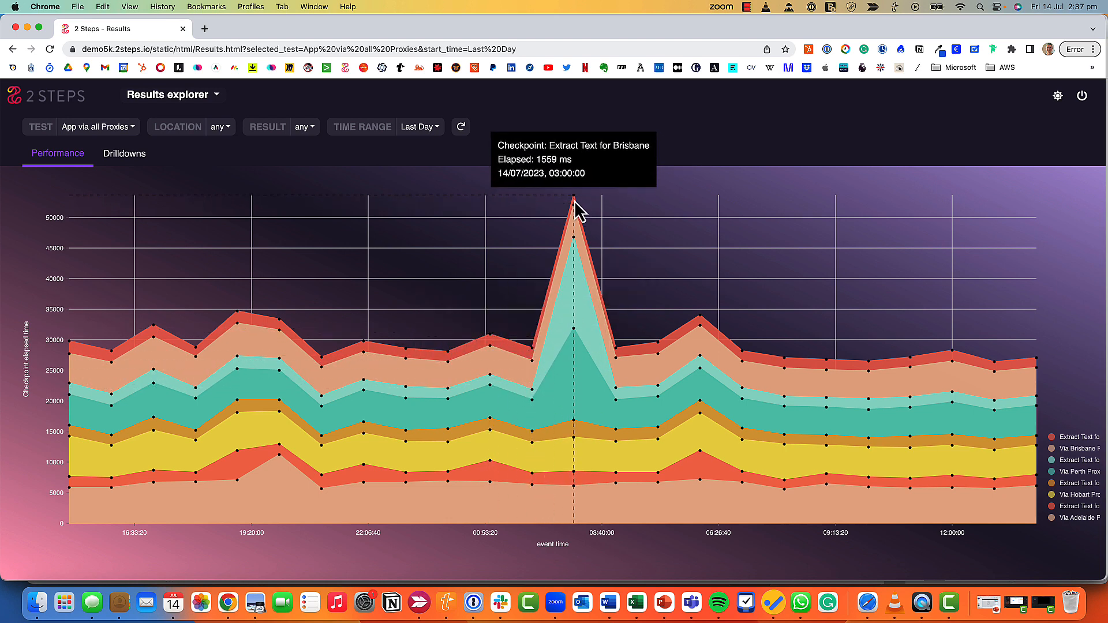
mouse_move(578, 277)
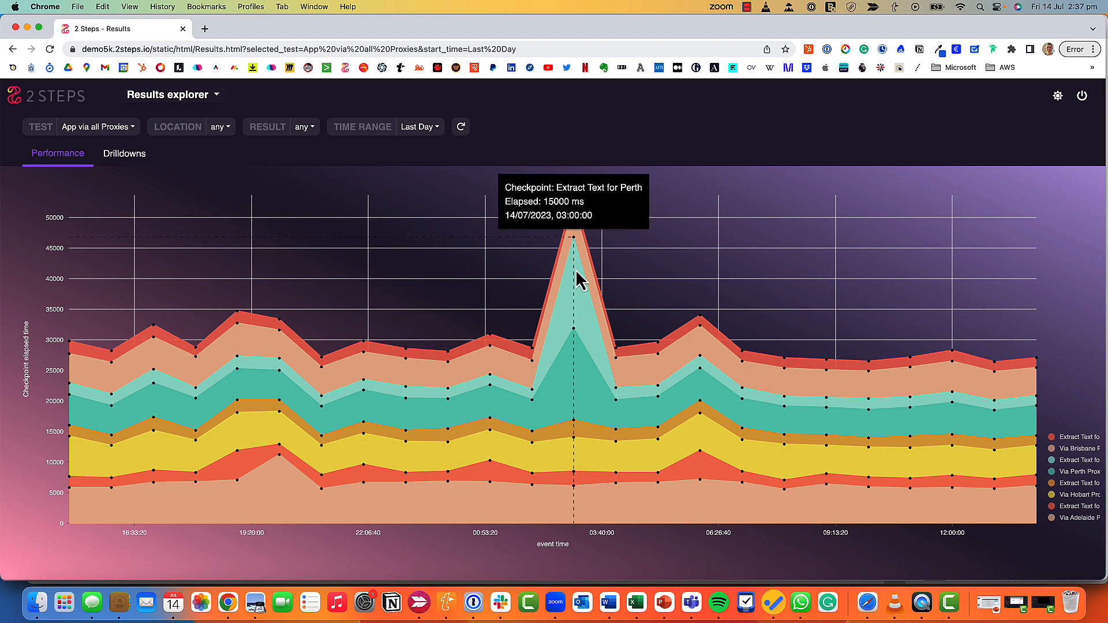
mouse_move(942, 436)
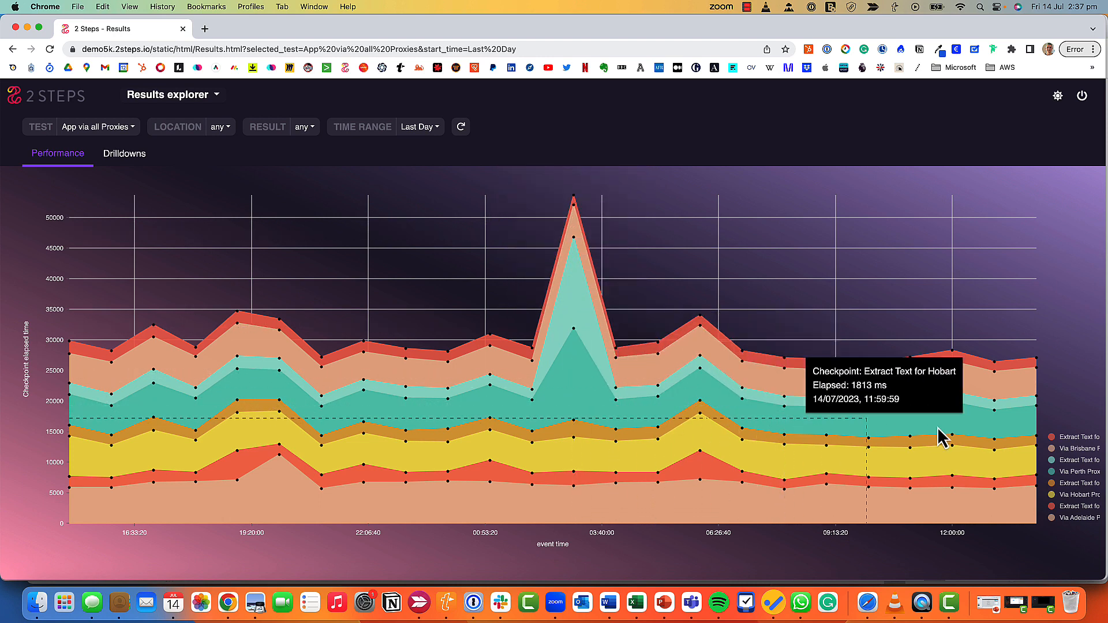
mouse_move(1075, 458)
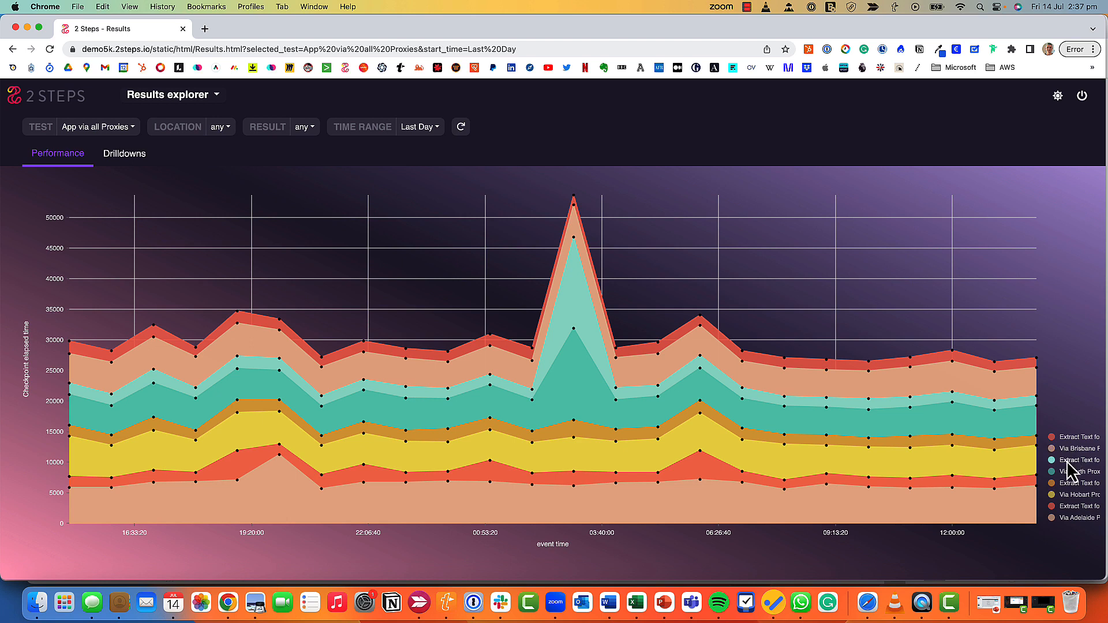
mouse_move(916, 435)
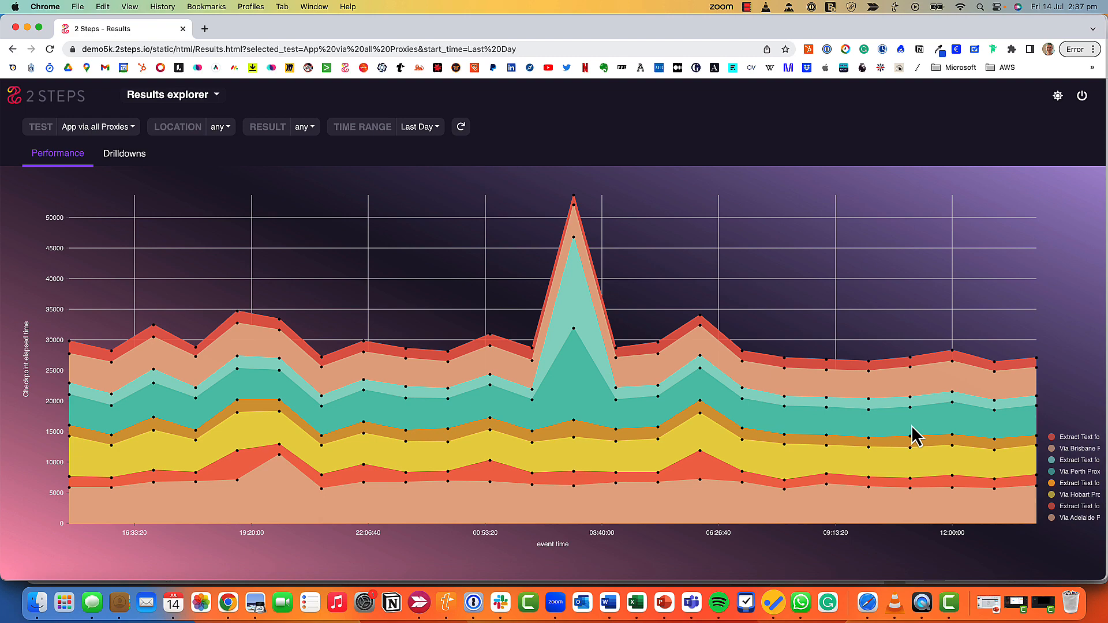
Set the performance chart's time range filter to Last Week and apply it.
click(418, 127)
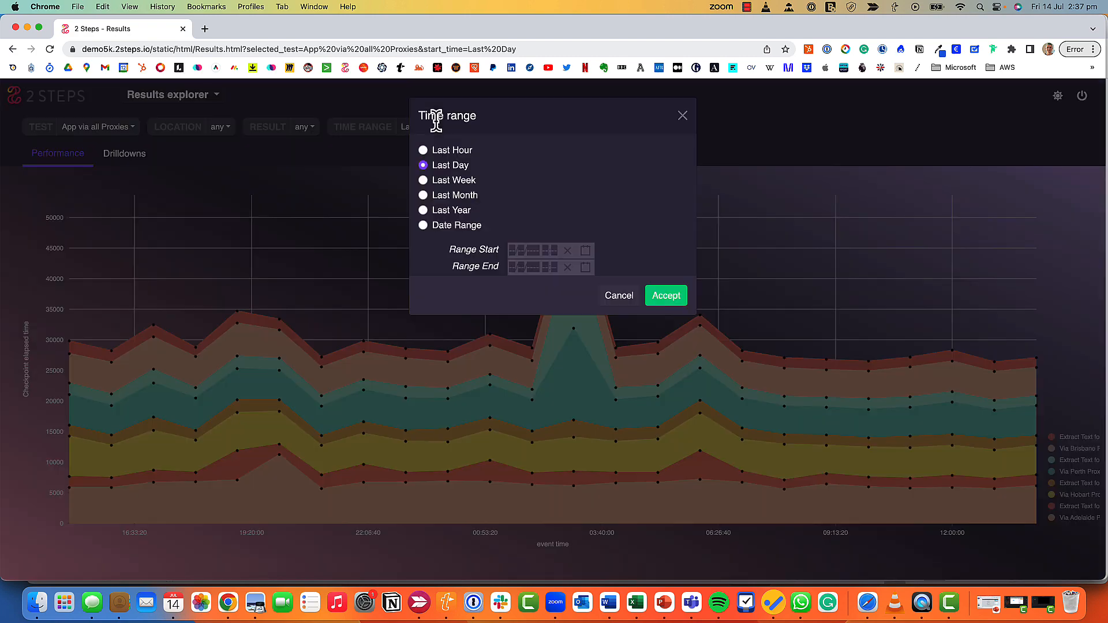
click(423, 180)
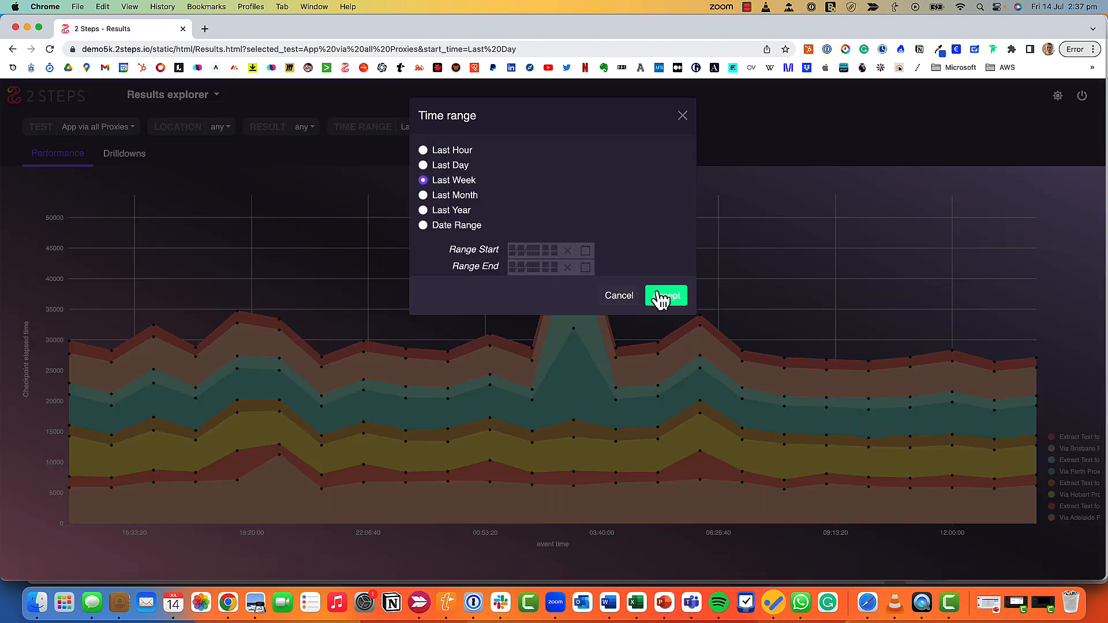
click(664, 296)
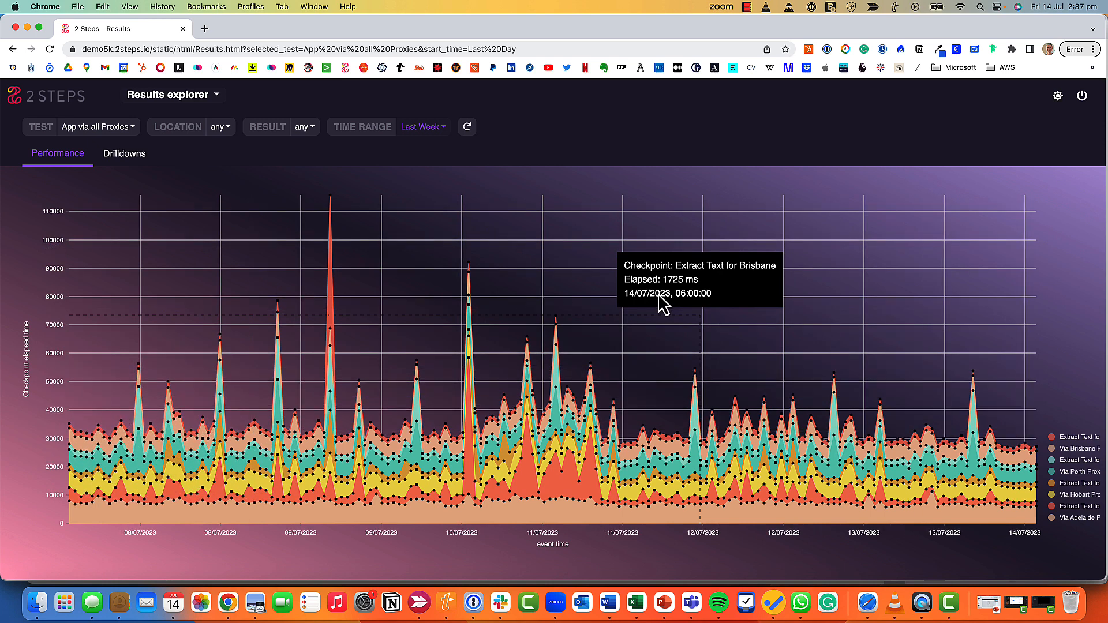
mouse_move(443, 274)
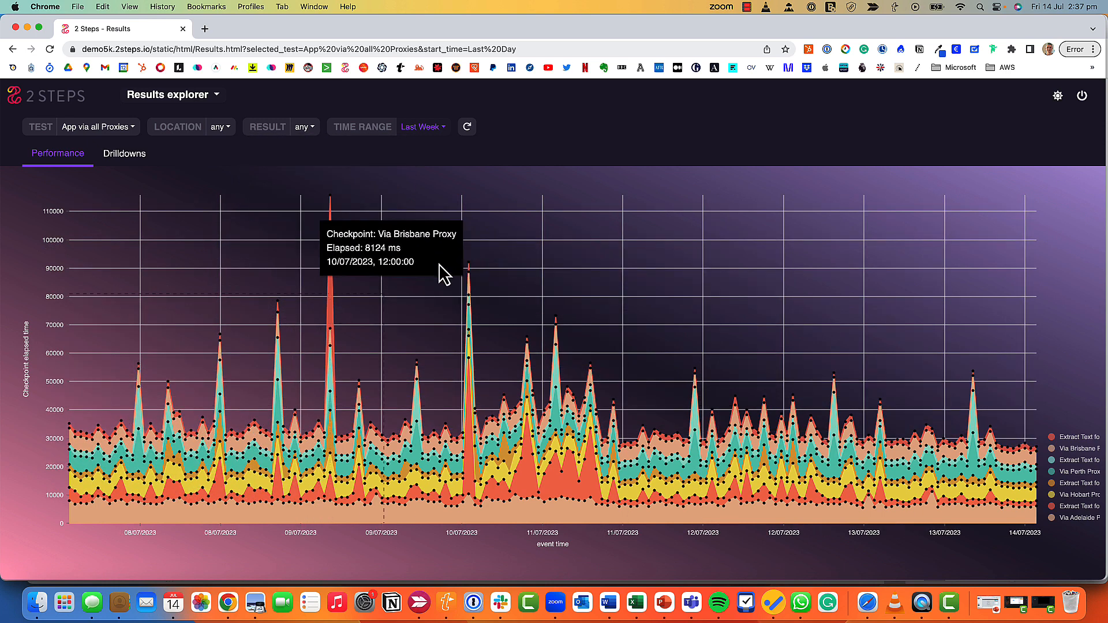
mouse_move(170, 95)
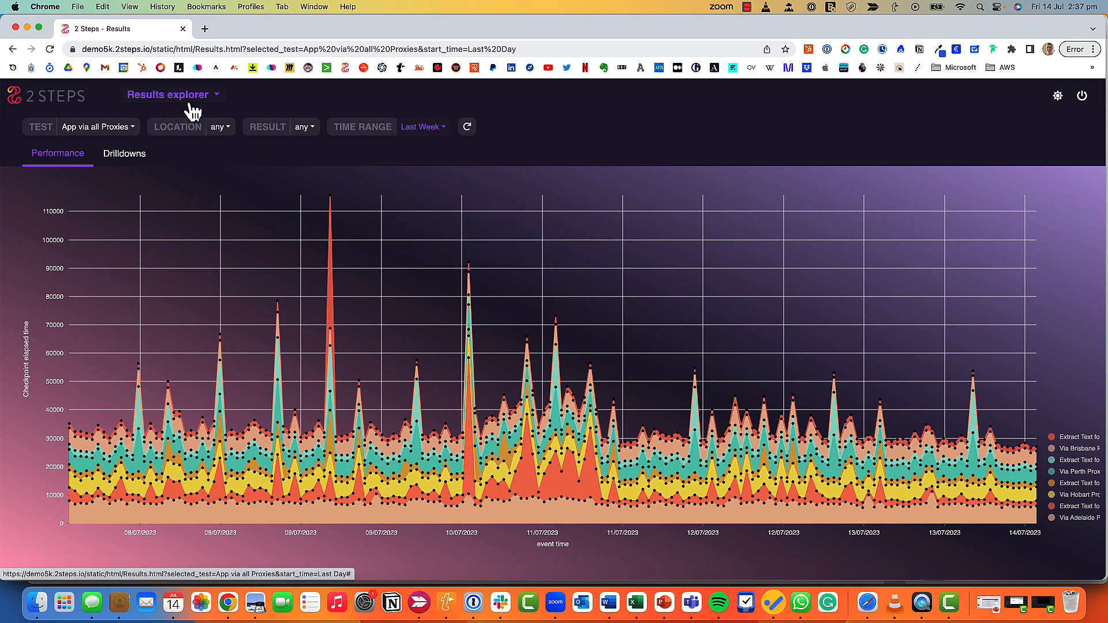
mouse_move(204, 137)
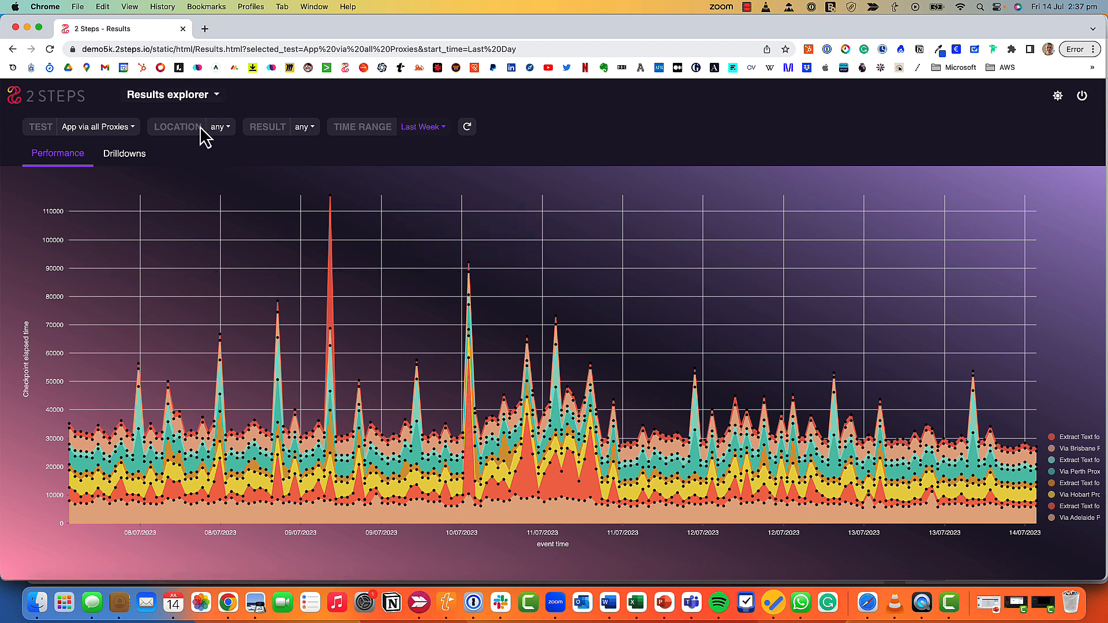
mouse_move(293, 137)
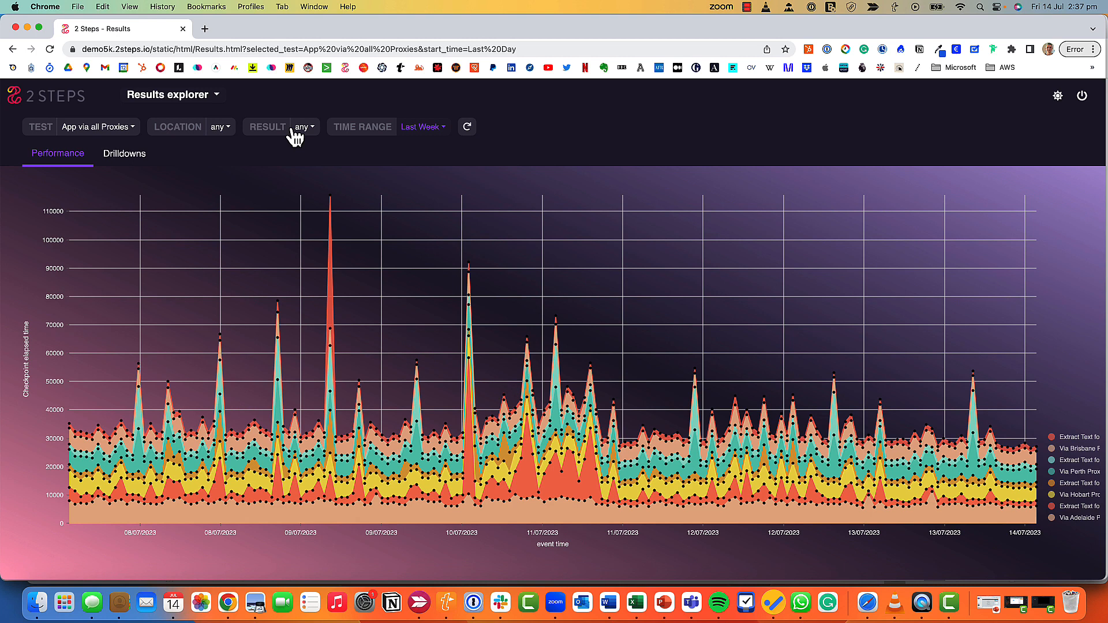
click(303, 127)
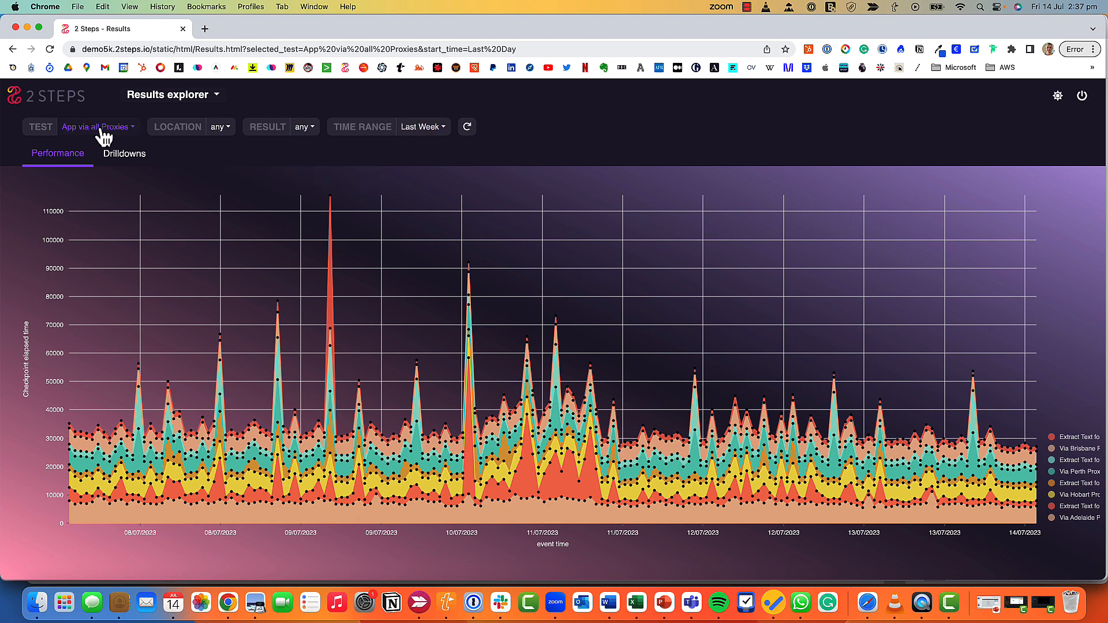
click(97, 127)
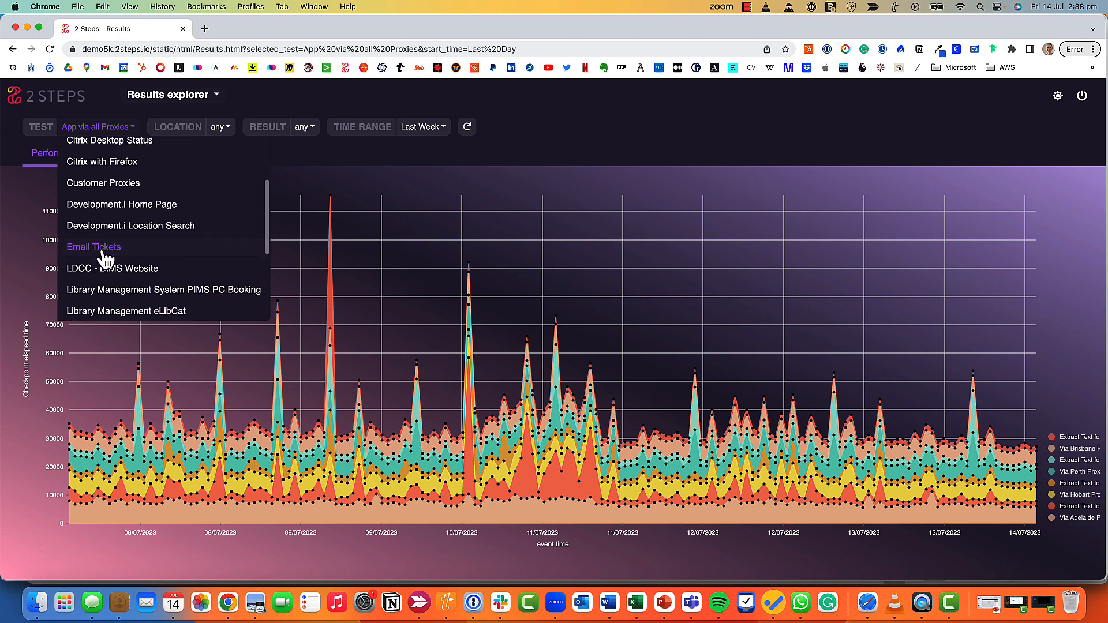
click(94, 247)
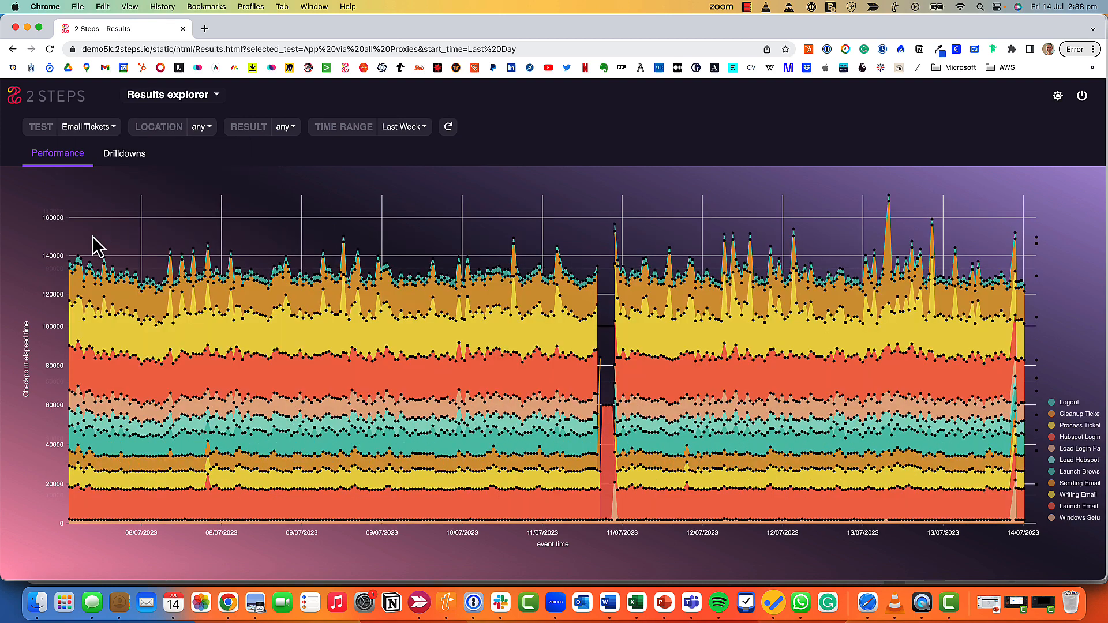
mouse_move(773, 337)
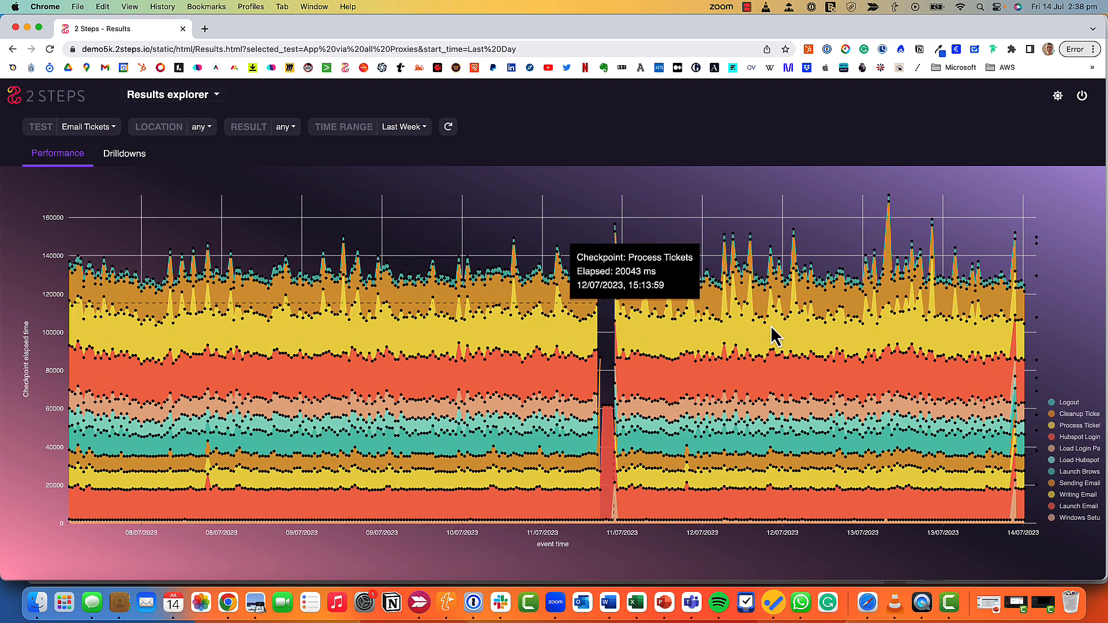
mouse_move(1075, 421)
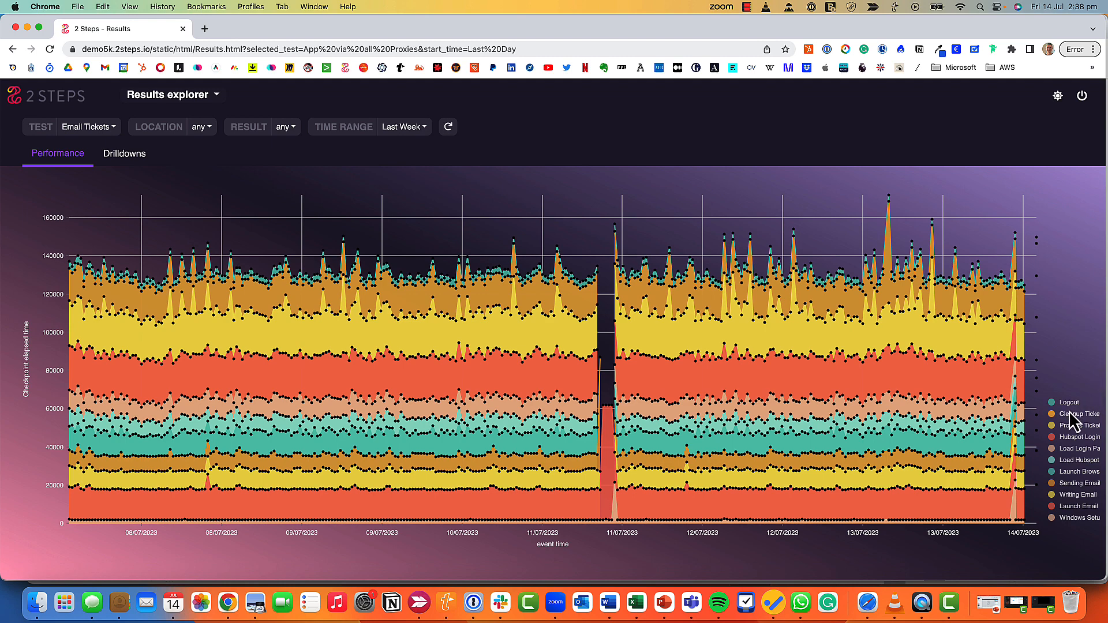
mouse_move(1075, 513)
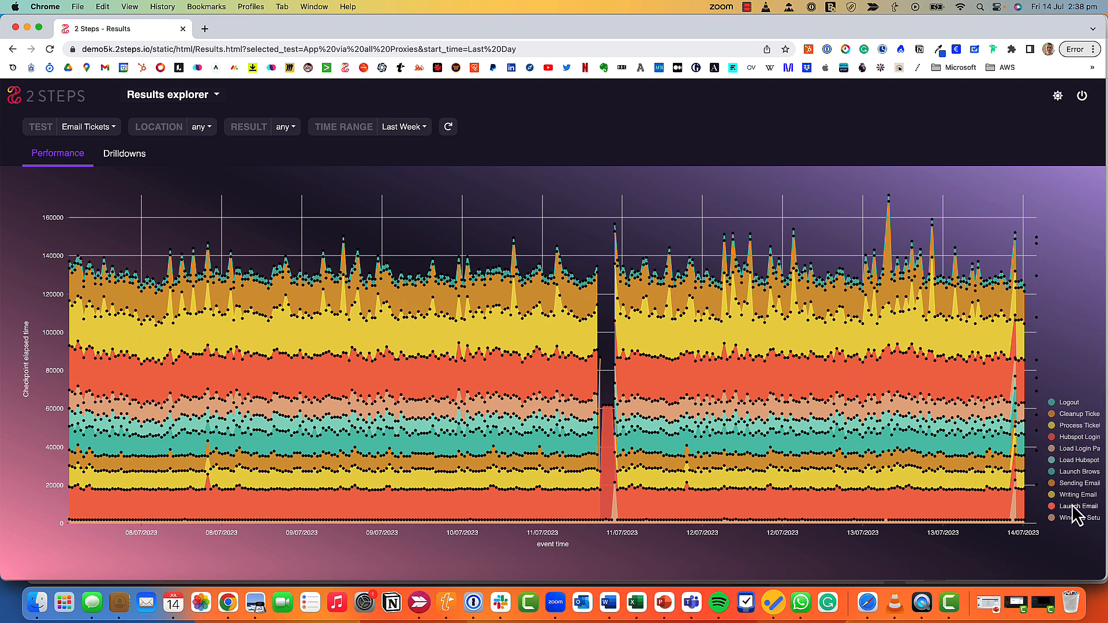
mouse_move(610, 430)
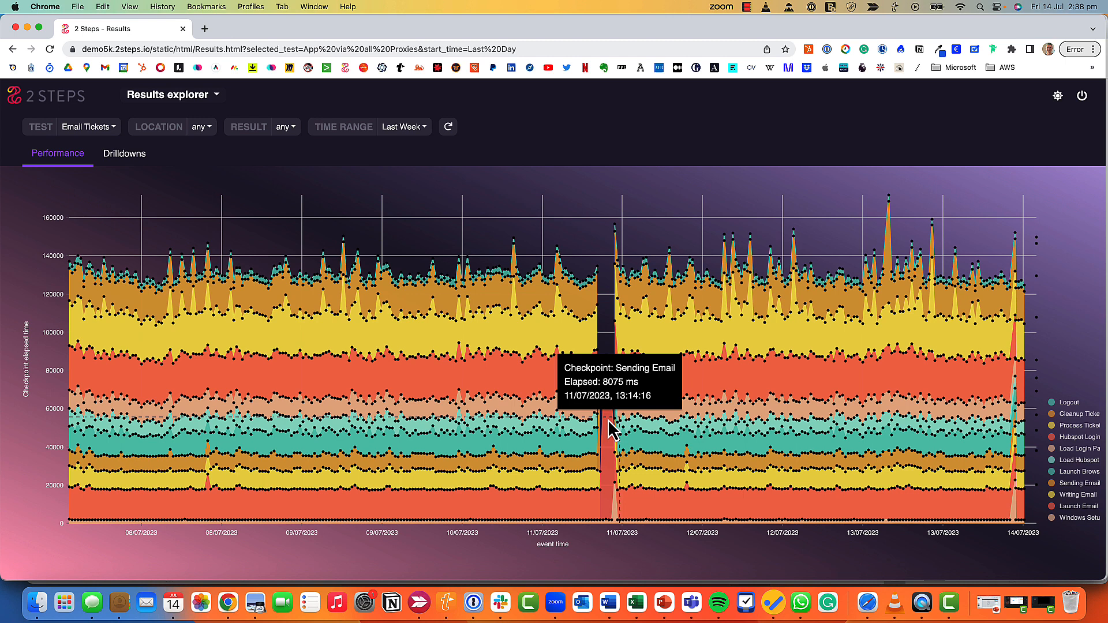
mouse_move(611, 417)
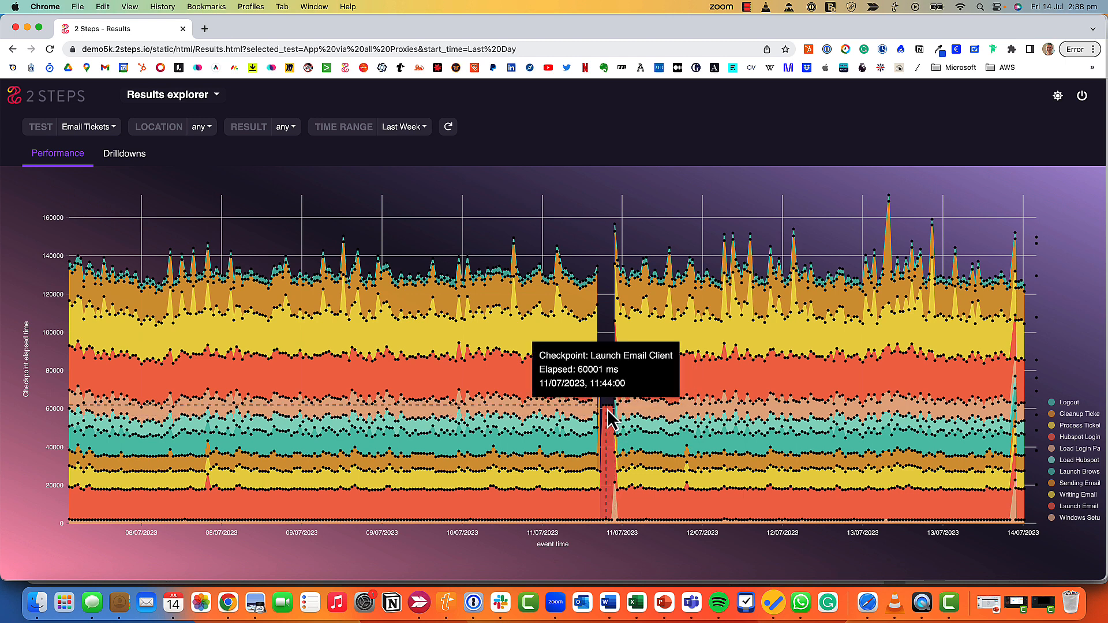
Select the Launch Email Client data point for the failed 11:44 run to see its summary.
click(610, 413)
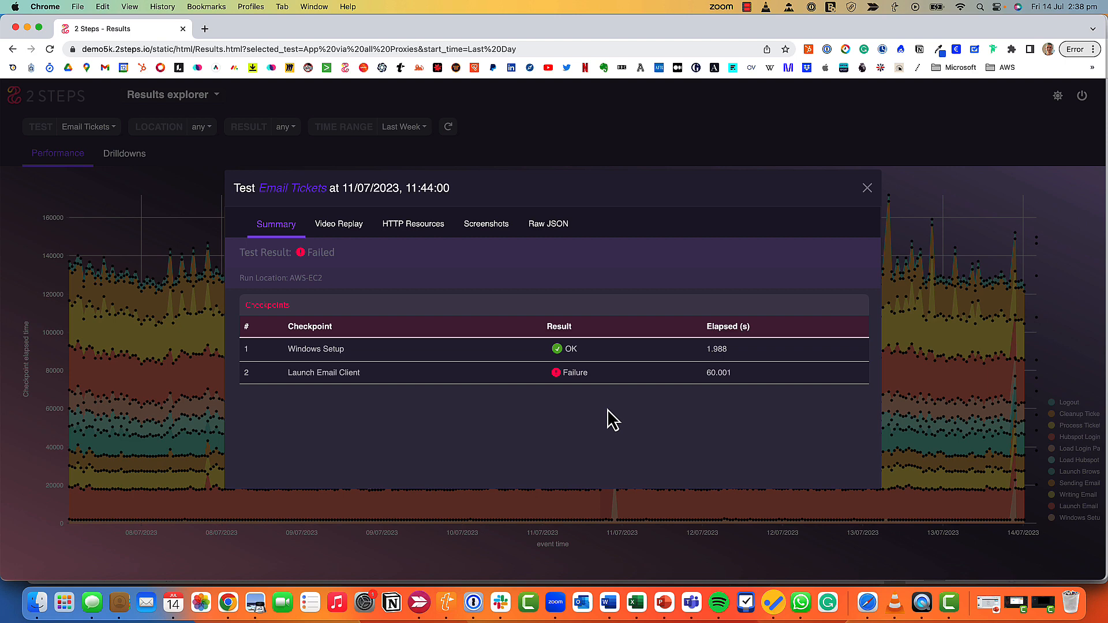
mouse_move(337, 366)
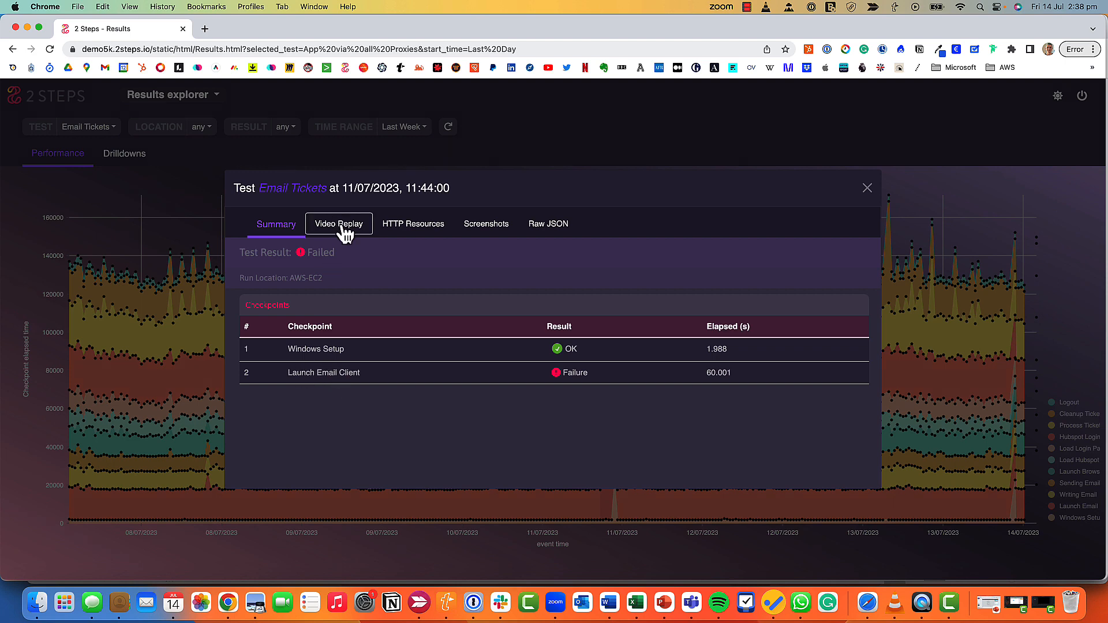
Watch the Video Replay of the failed Email Tickets run partway, then pause it.
click(339, 223)
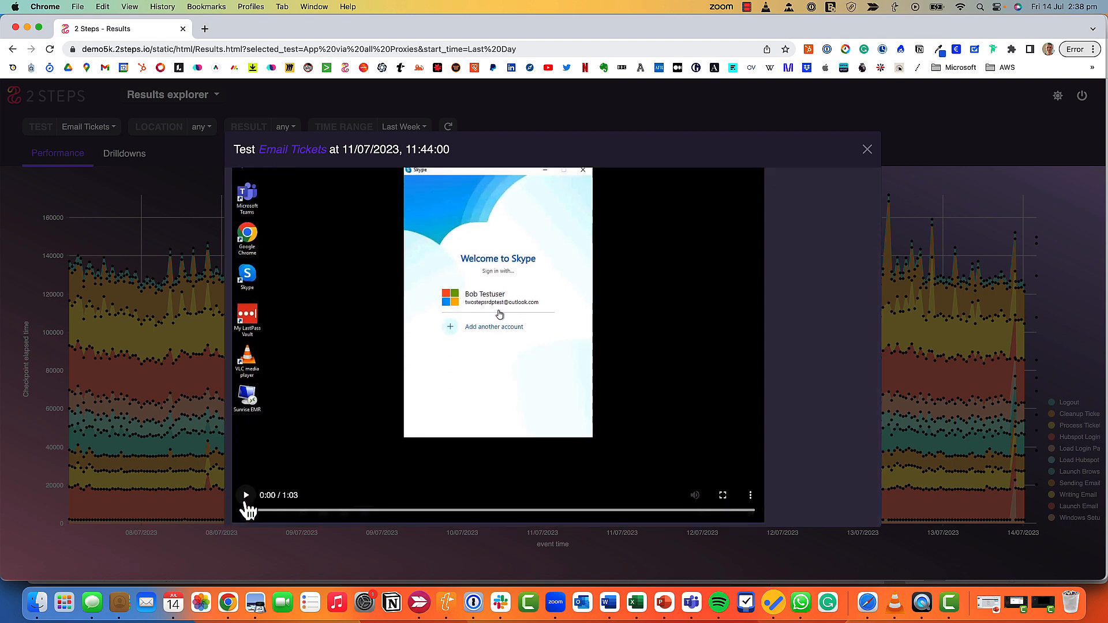
click(246, 495)
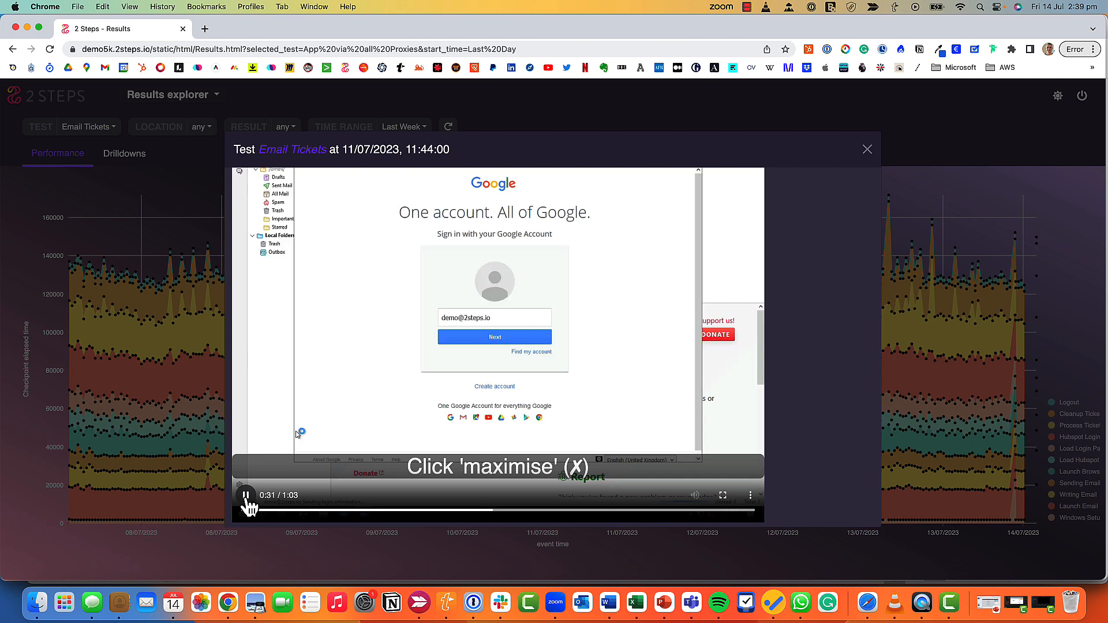
click(867, 149)
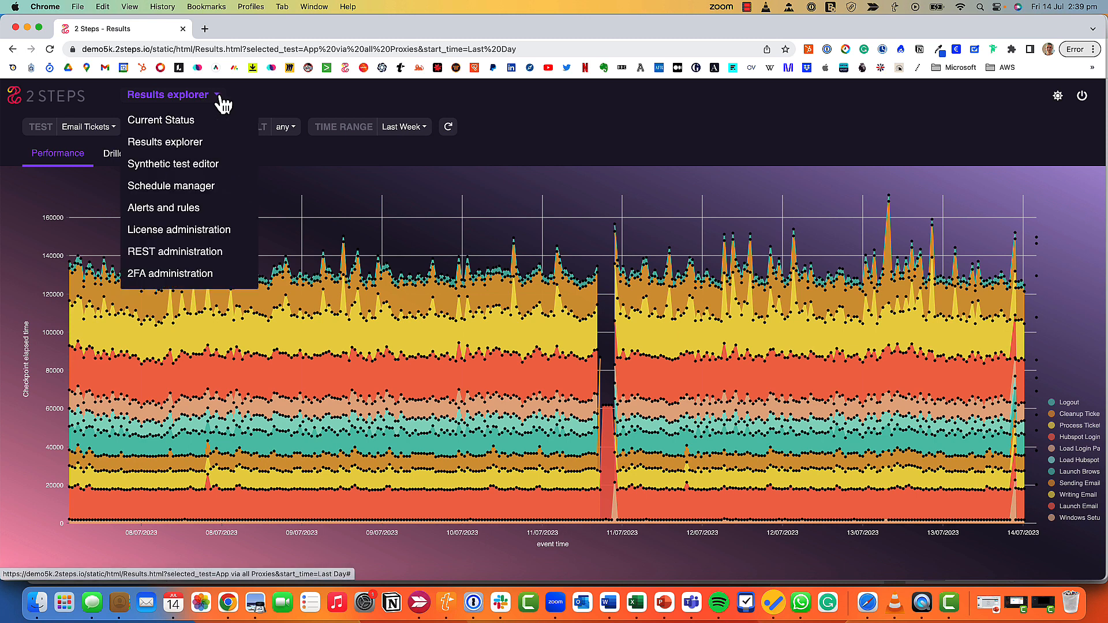
mouse_move(172, 163)
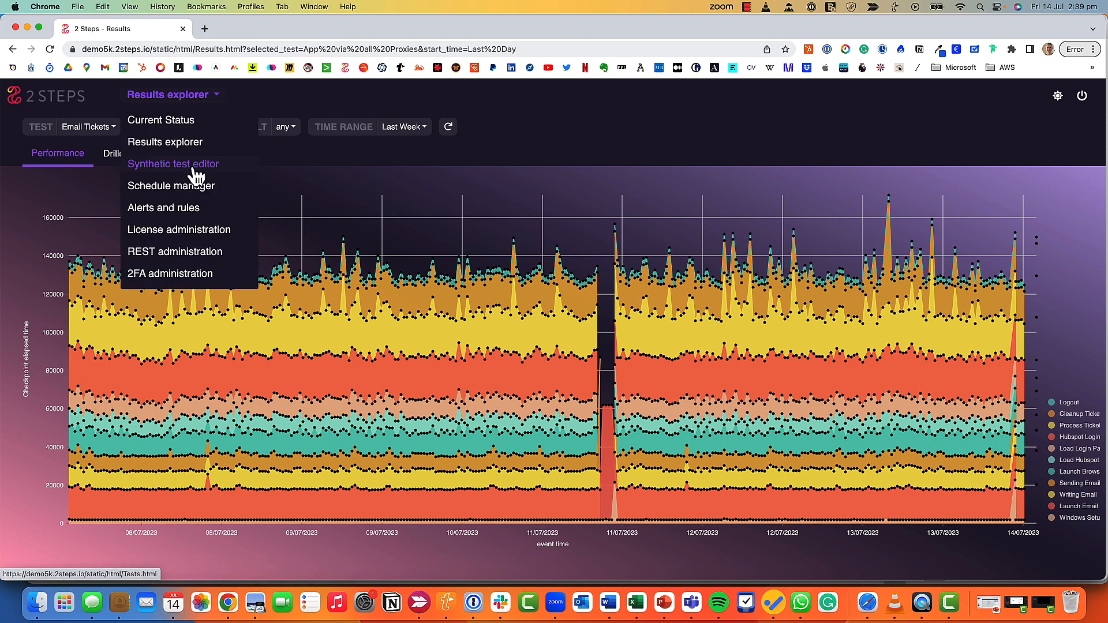
Switch from the Results explorer to the Synthetic test editor.
click(172, 163)
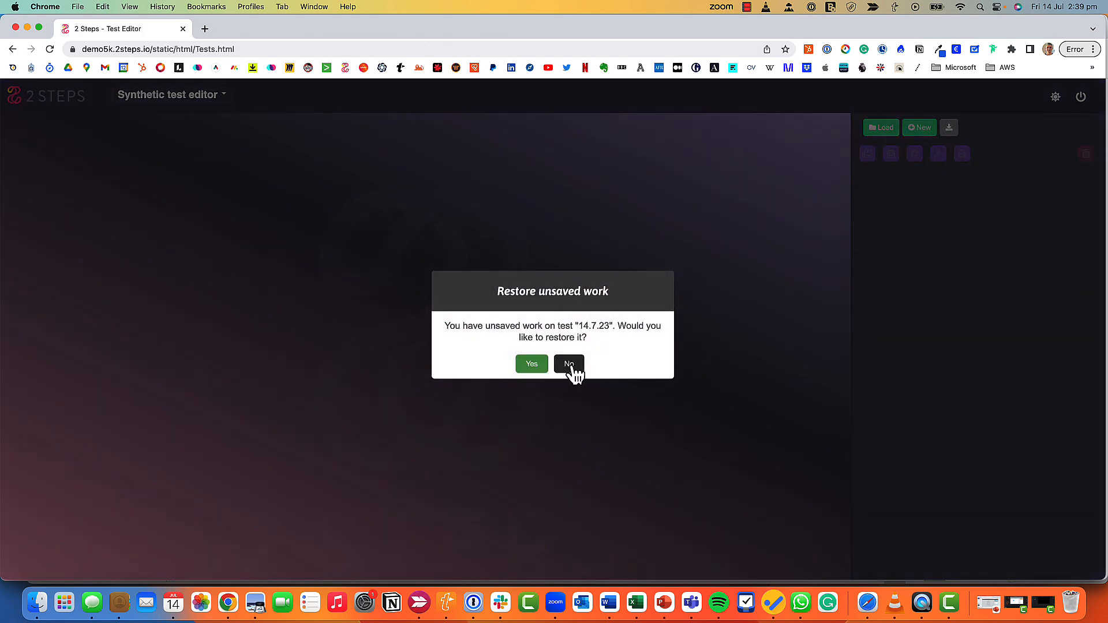
Discard the unsaved work and start a new test named ANZ123.
click(569, 363)
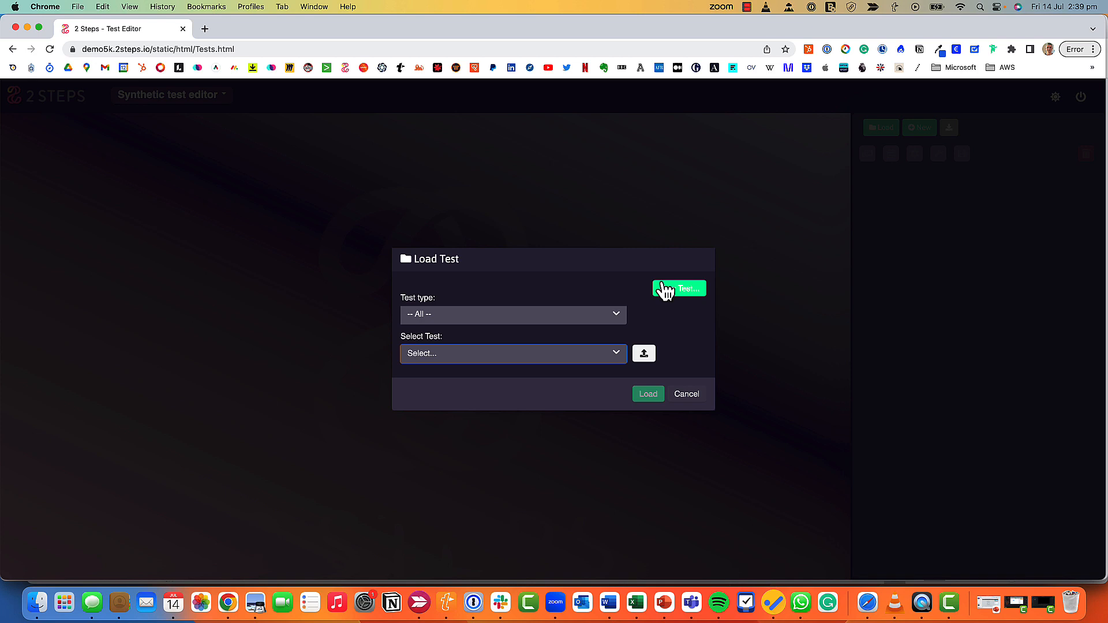
click(679, 288)
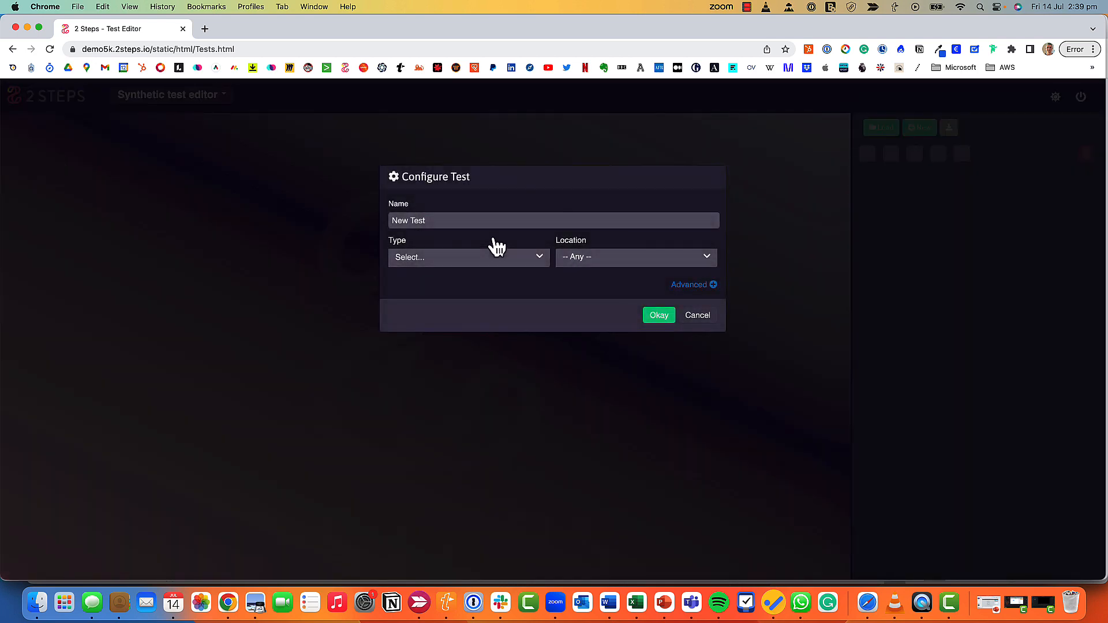
click(553, 219)
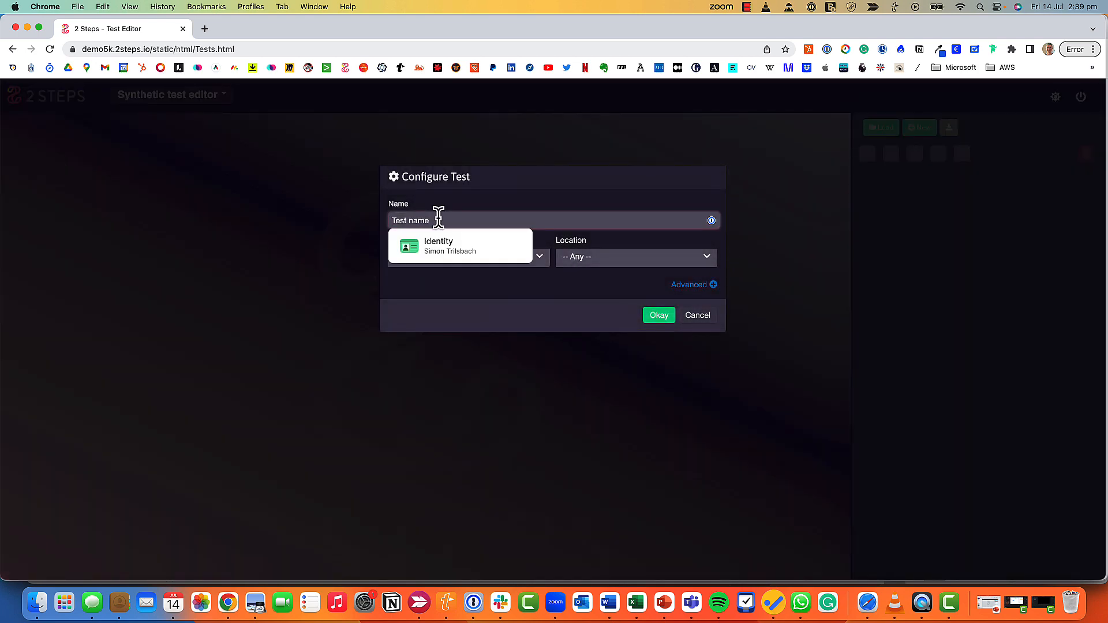
text(ANZ1)
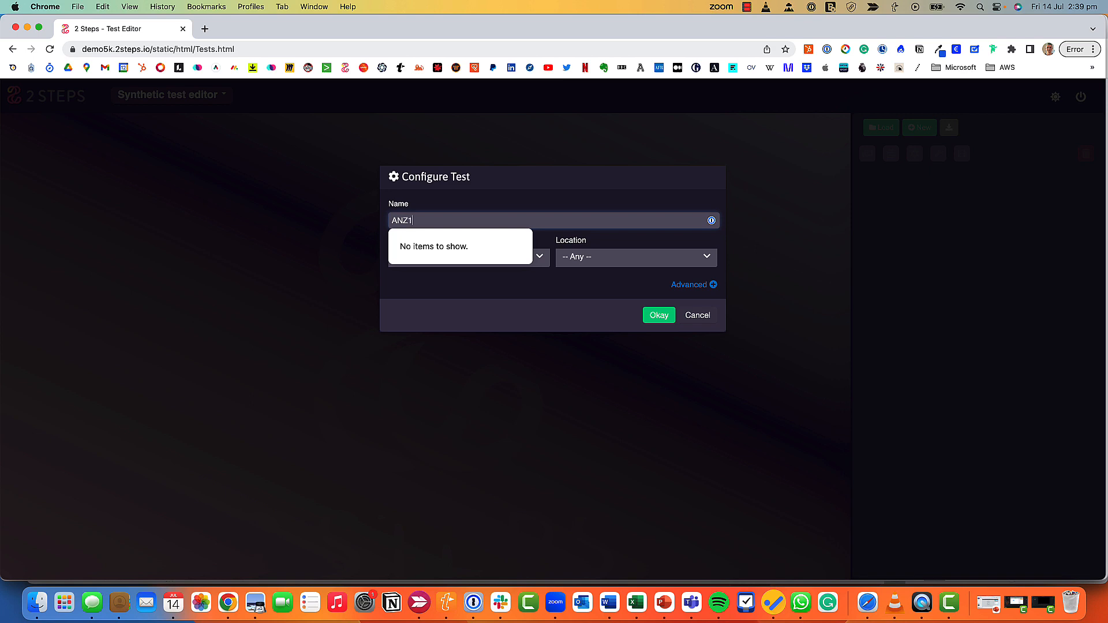
text(23)
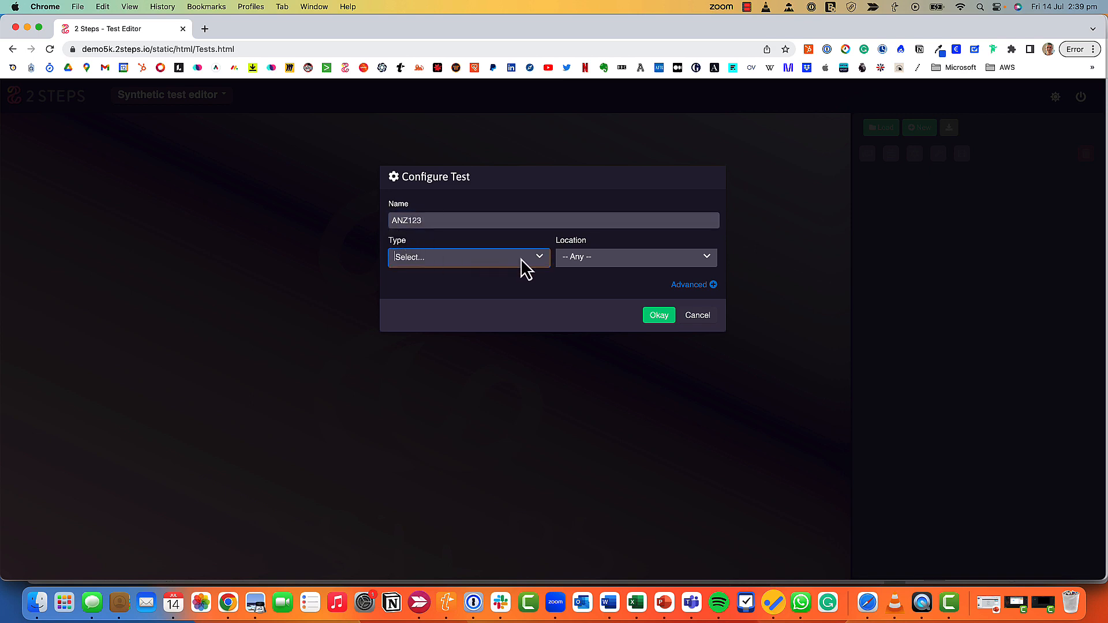
Make ANZ123 a chrome test with web address anz.com and confirm it.
click(469, 257)
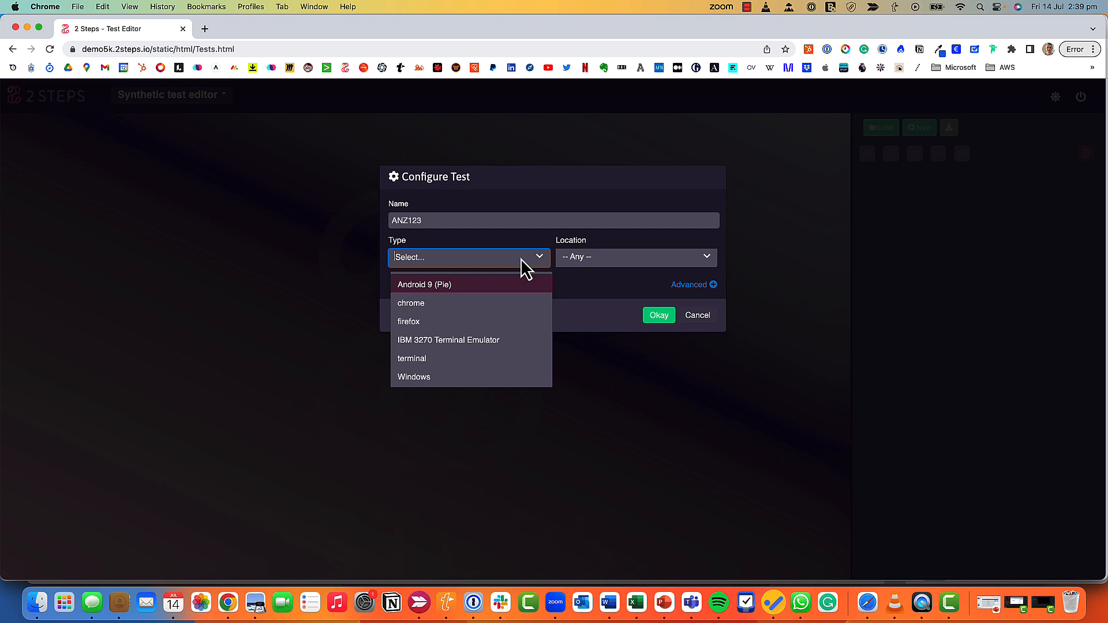
mouse_move(515, 276)
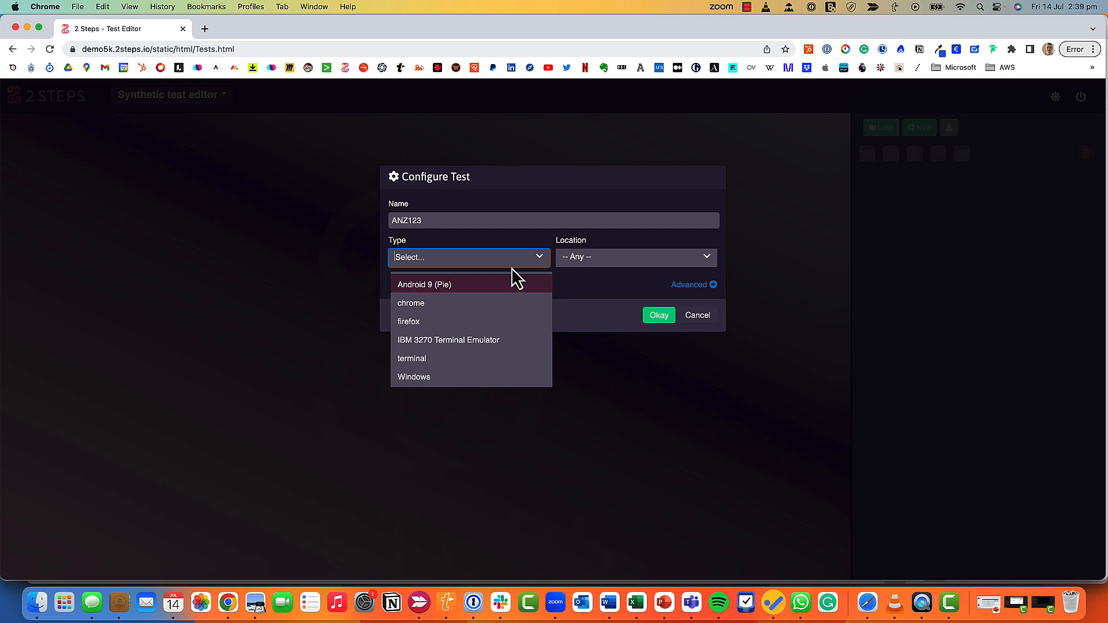
mouse_move(426, 302)
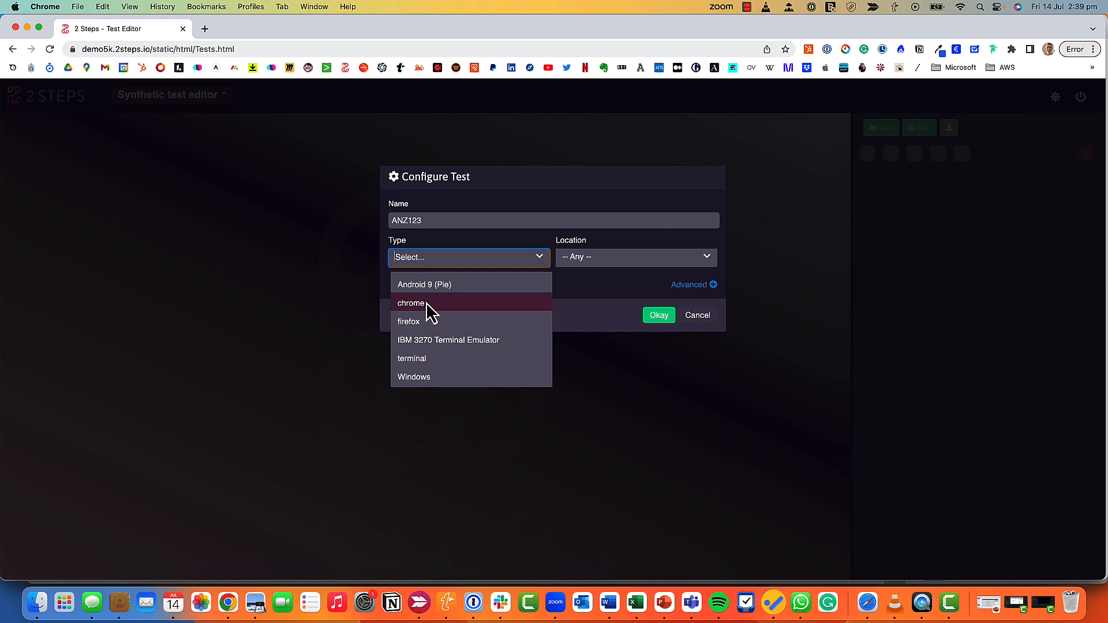
click(411, 303)
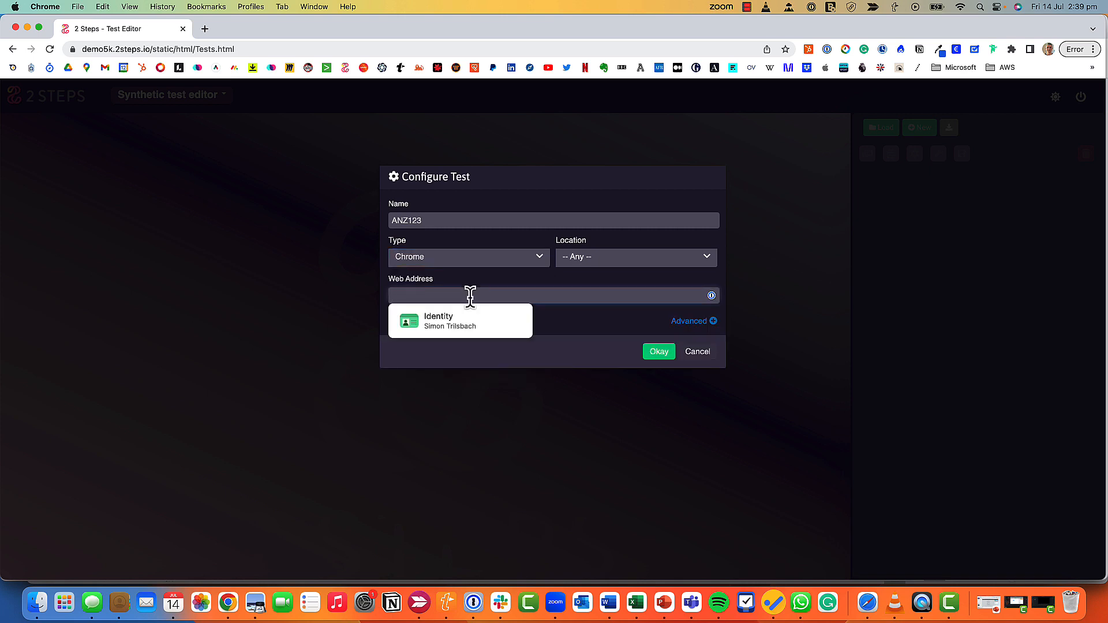
text(anz.com)
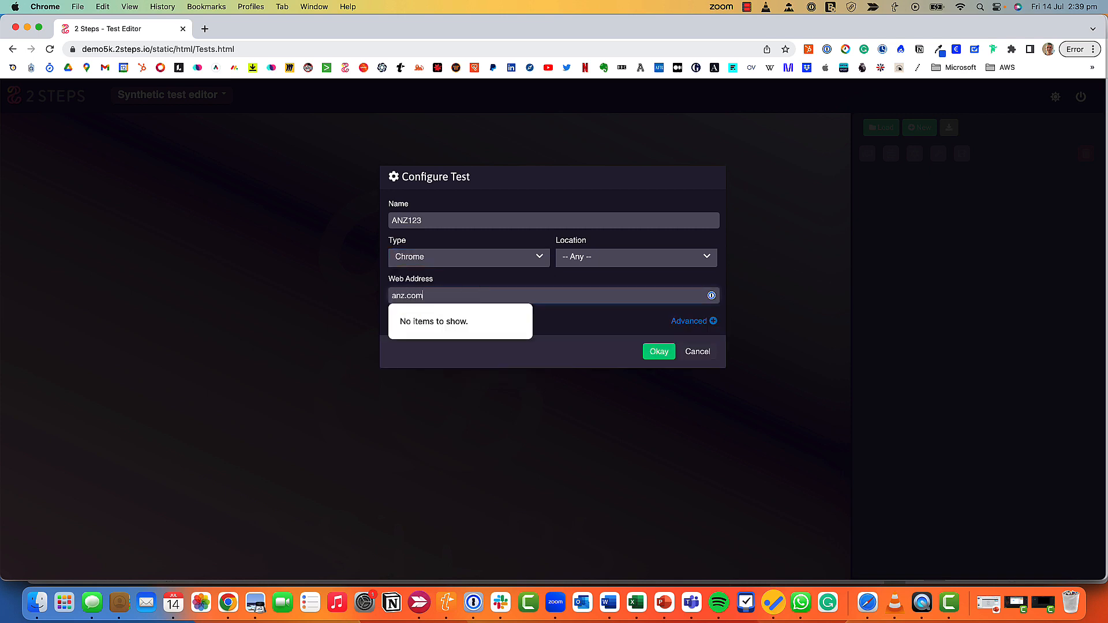
click(657, 351)
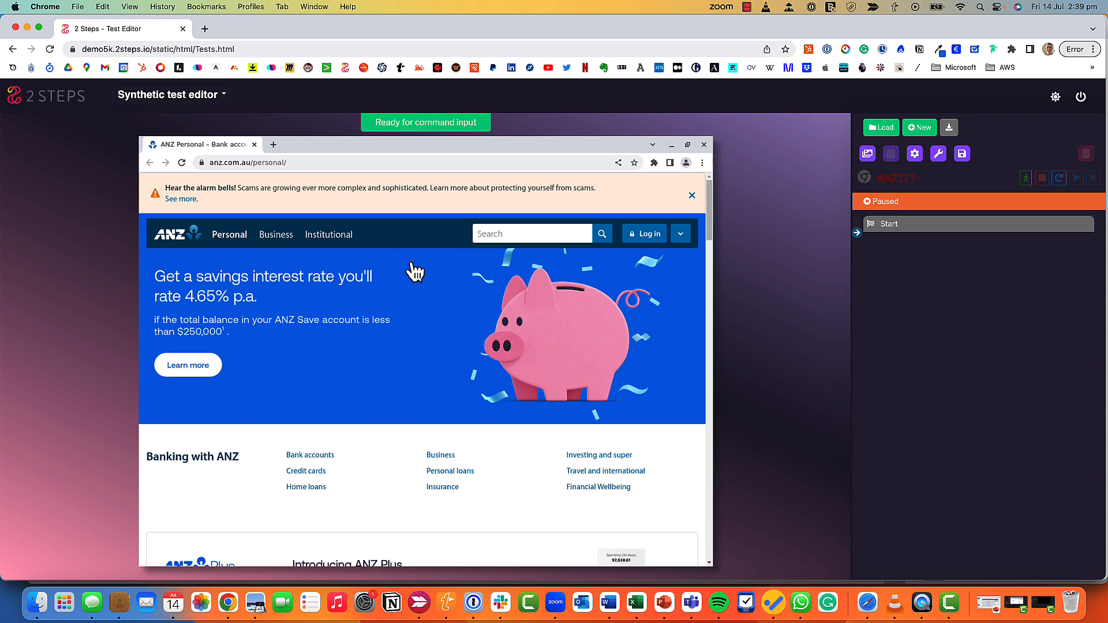
mouse_move(446, 271)
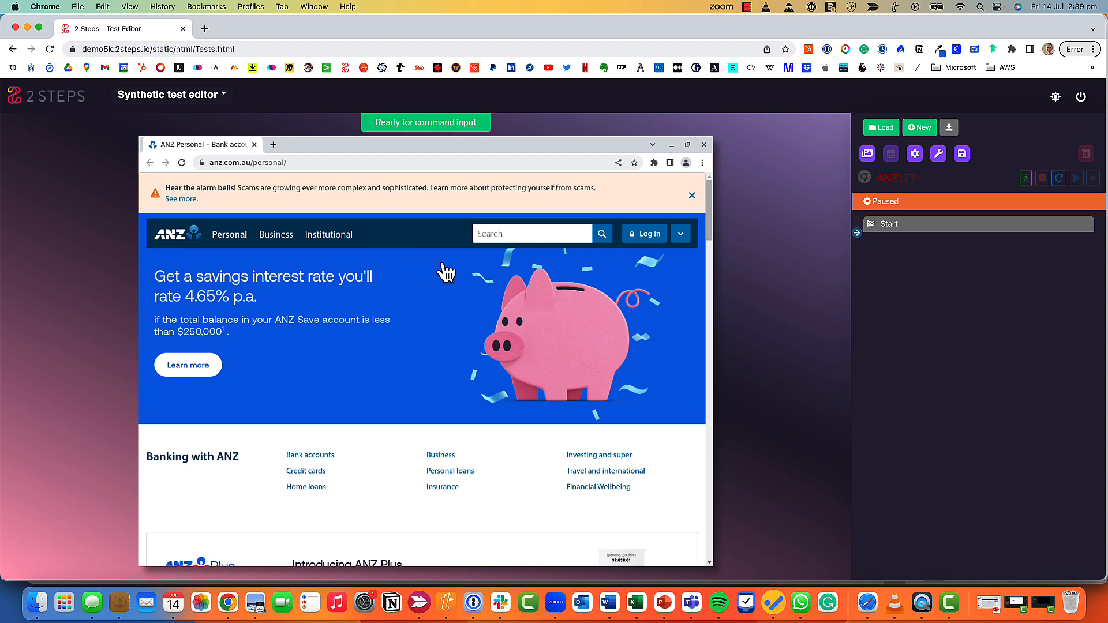
mouse_move(274, 246)
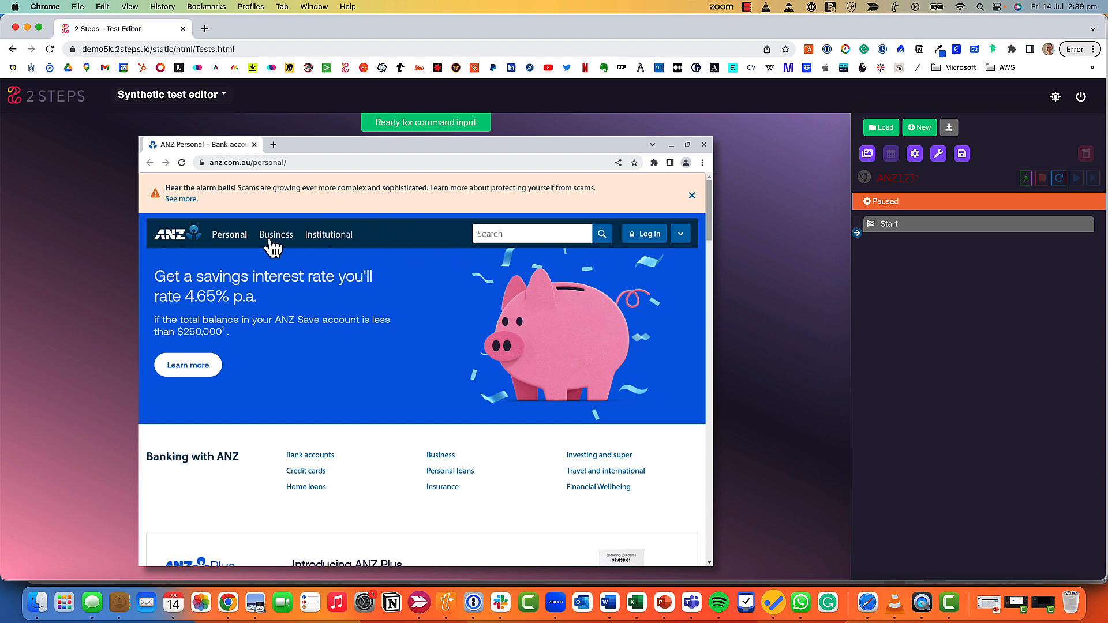
mouse_move(896, 193)
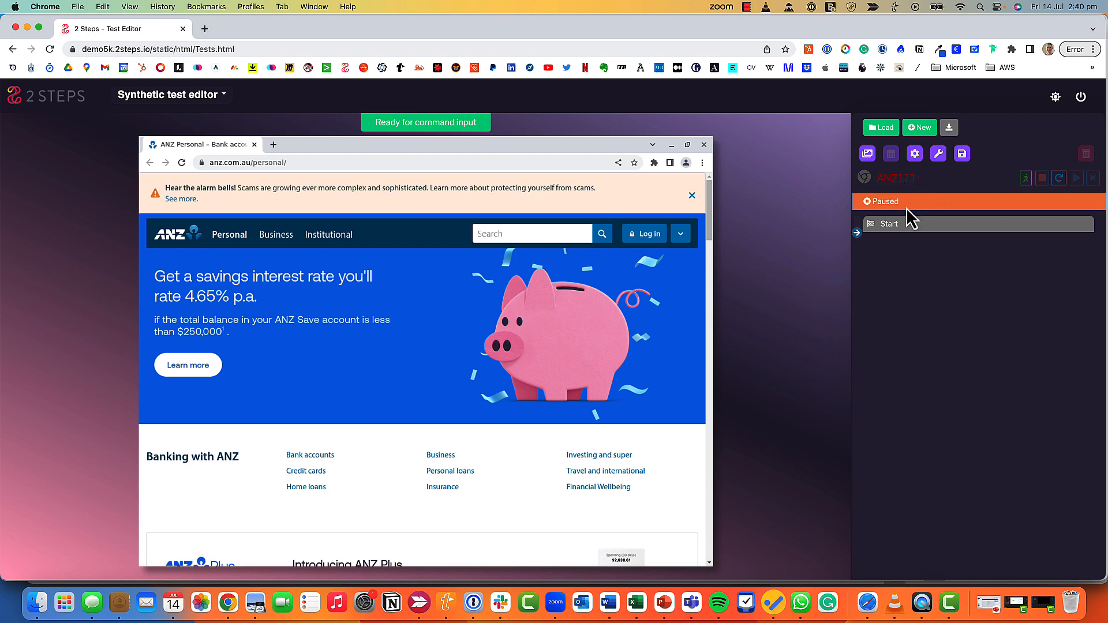
mouse_move(581, 263)
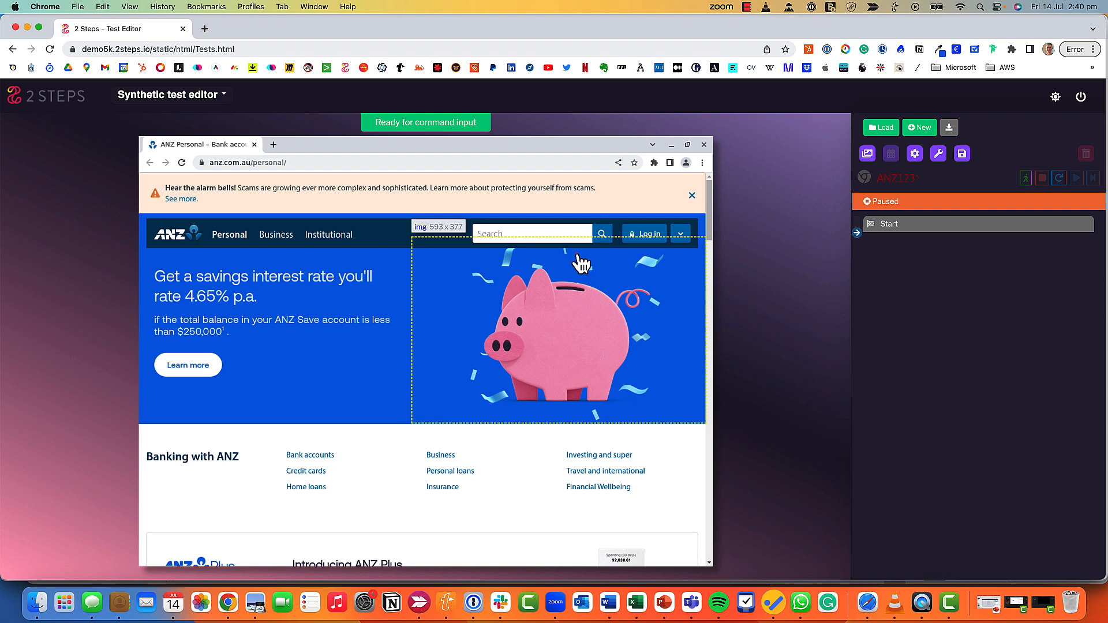
mouse_move(561, 227)
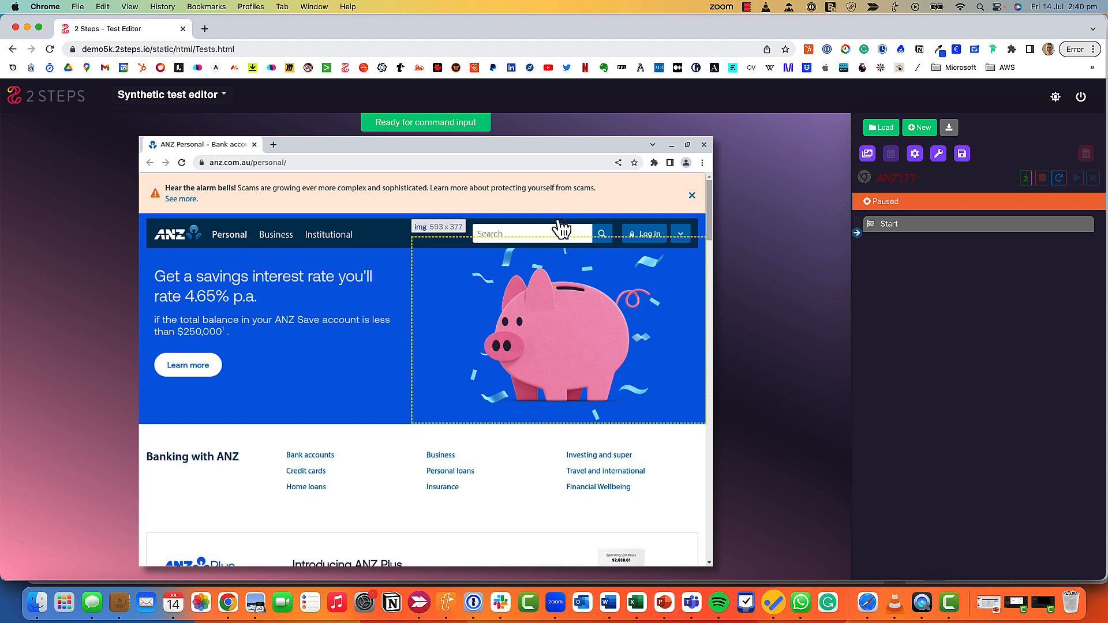
mouse_move(266, 290)
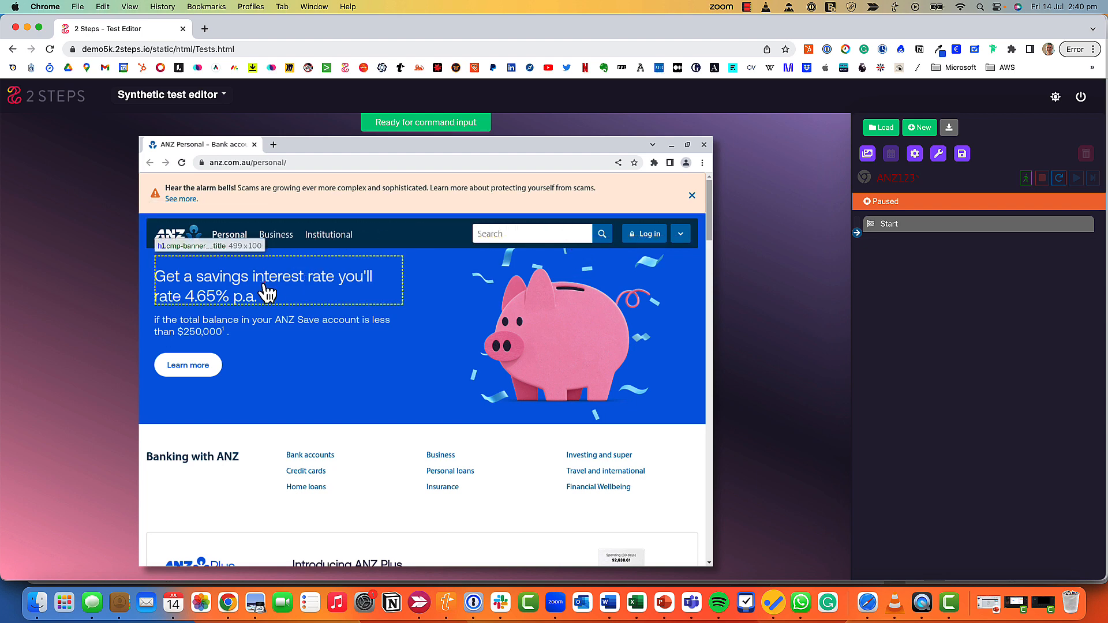
mouse_move(223, 401)
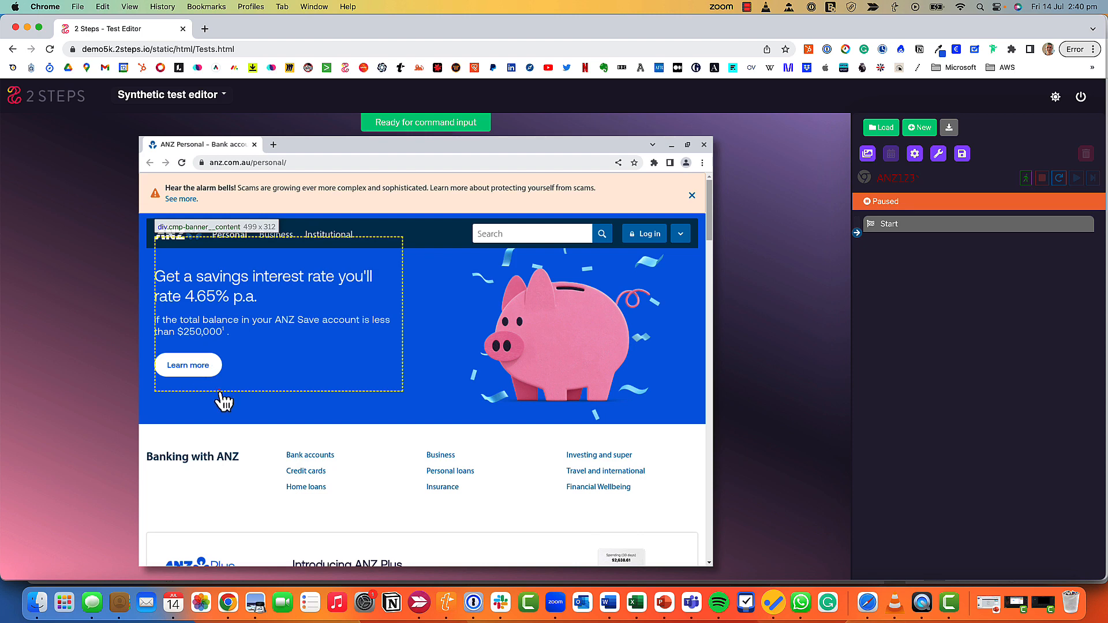
mouse_move(309, 455)
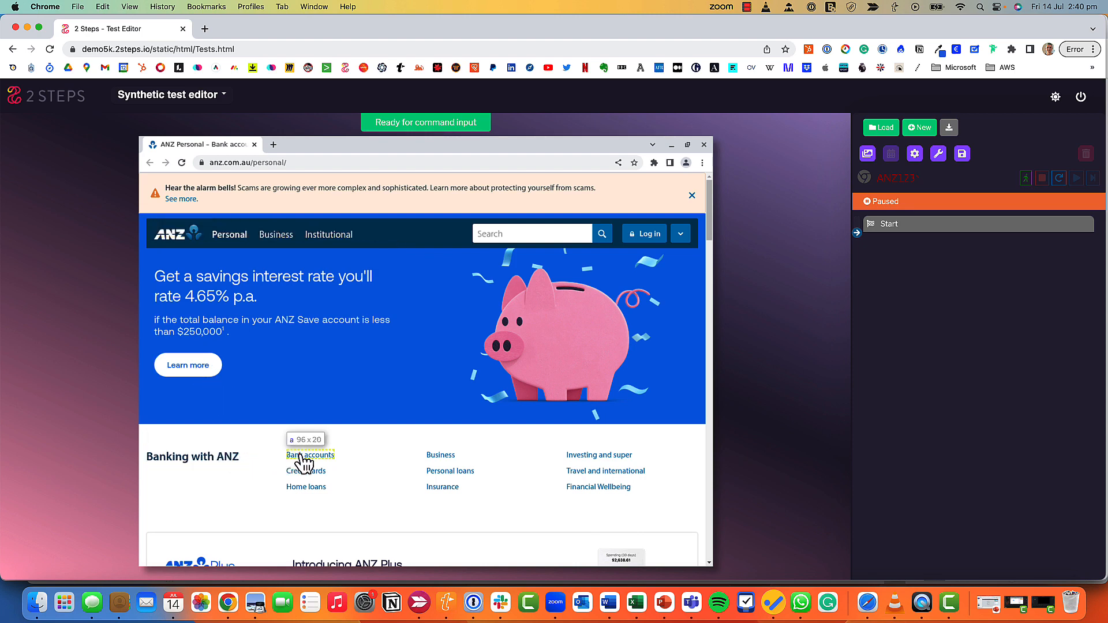
mouse_move(369, 496)
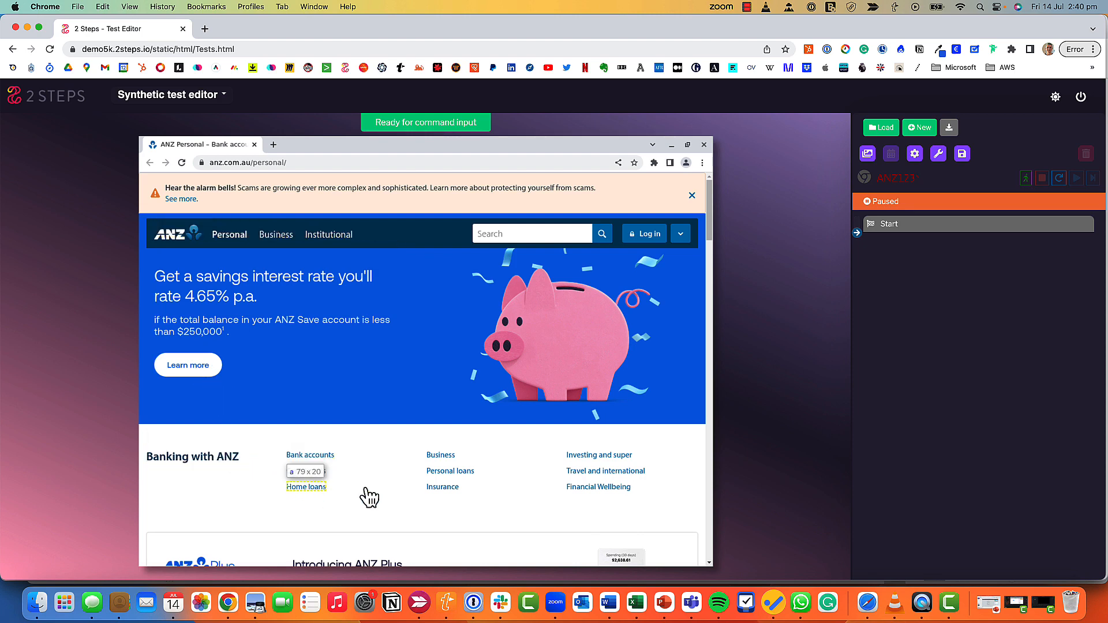
mouse_move(435, 460)
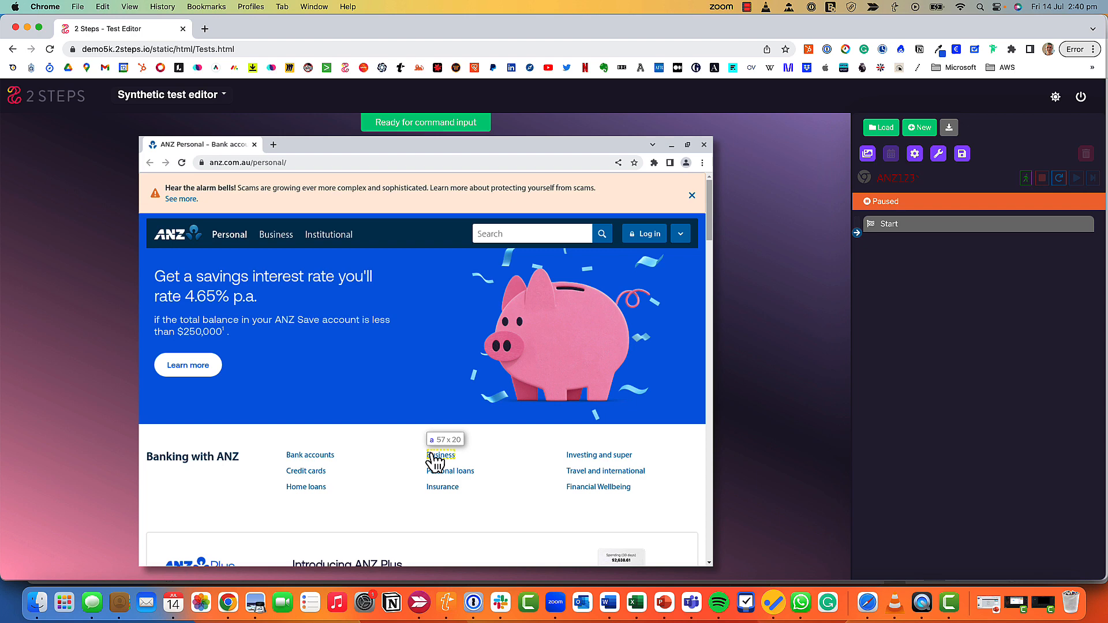
mouse_move(647, 240)
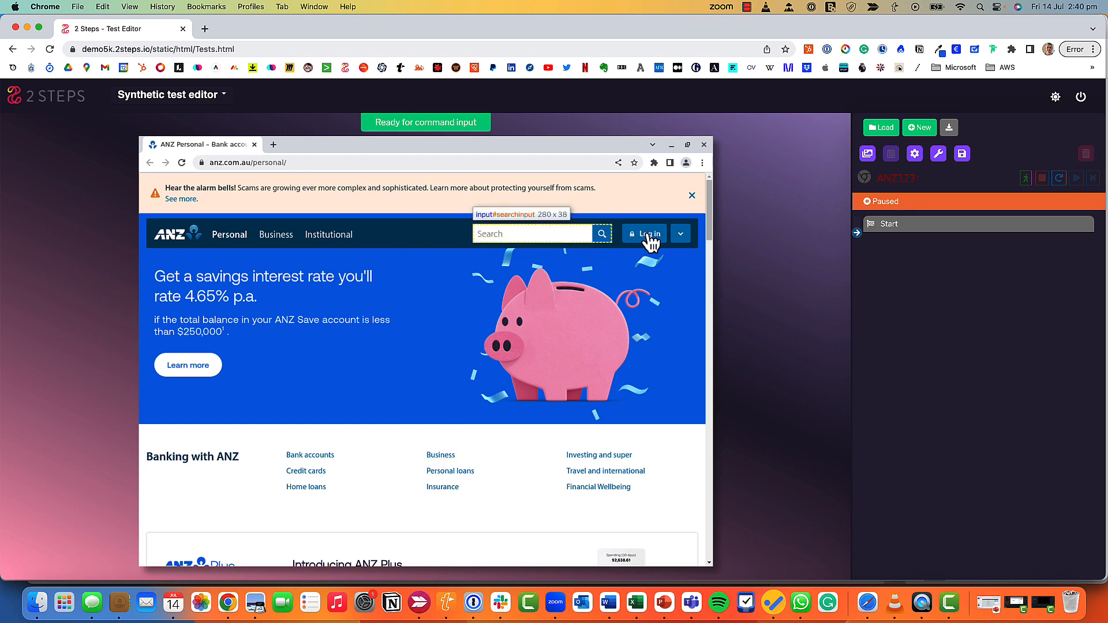
mouse_move(644, 234)
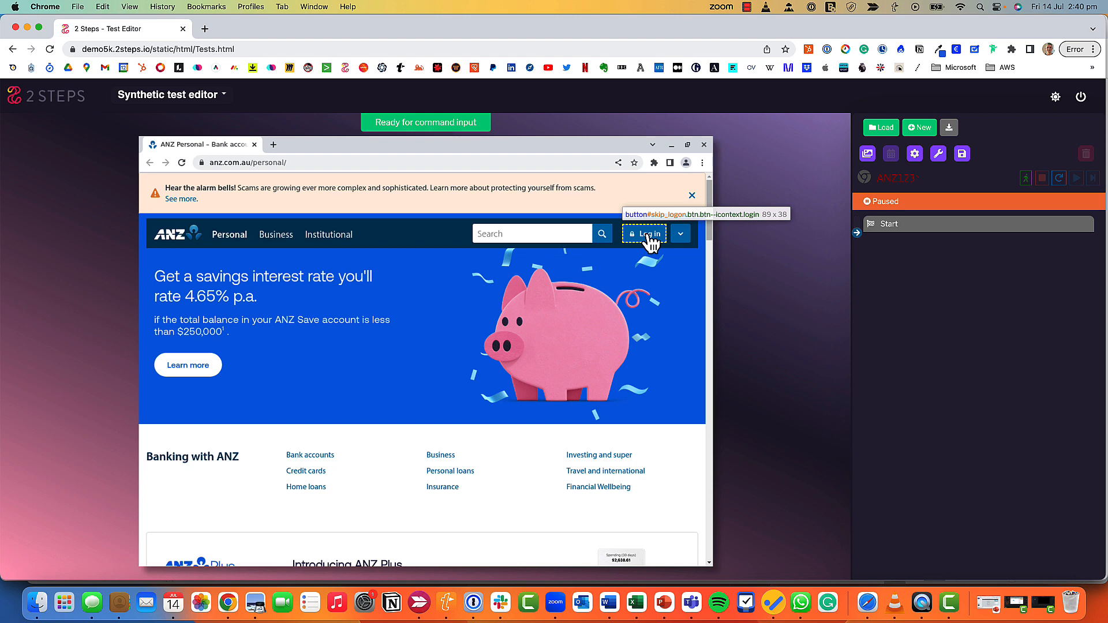
Pick the ANZ Log in button as a click-image target labelled Login to Internet Banking.
click(645, 235)
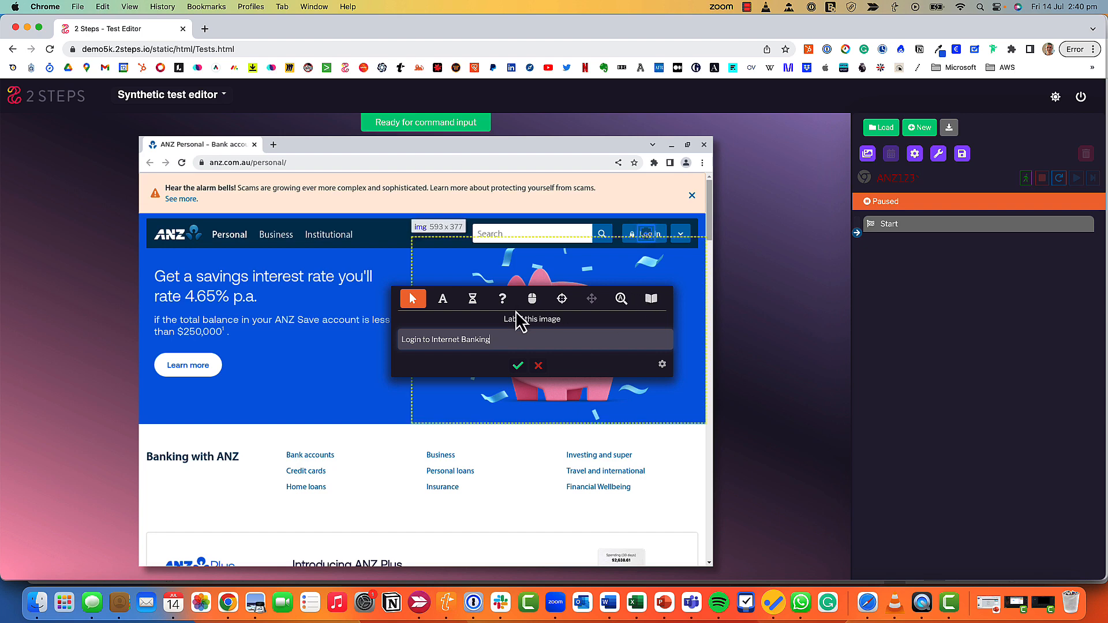
mouse_move(413, 298)
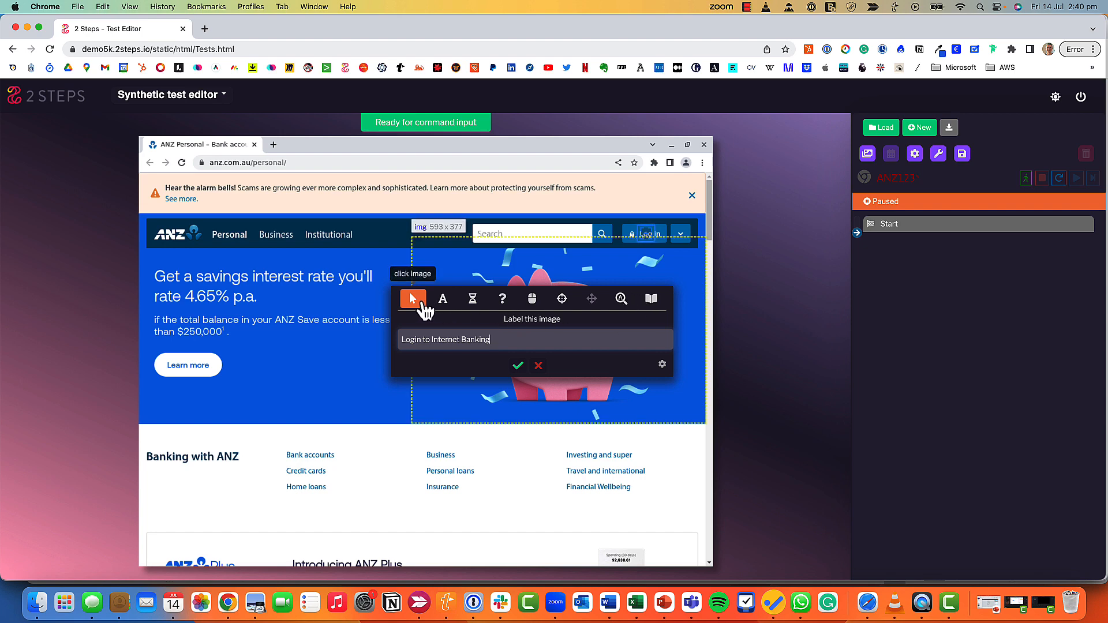
mouse_move(466, 339)
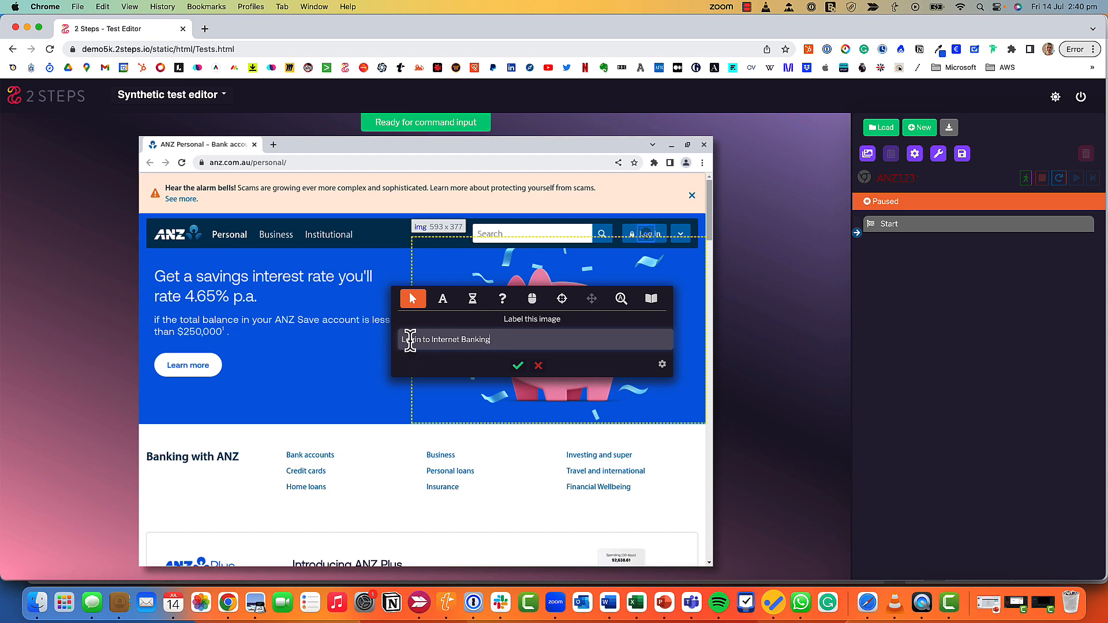
mouse_move(412, 297)
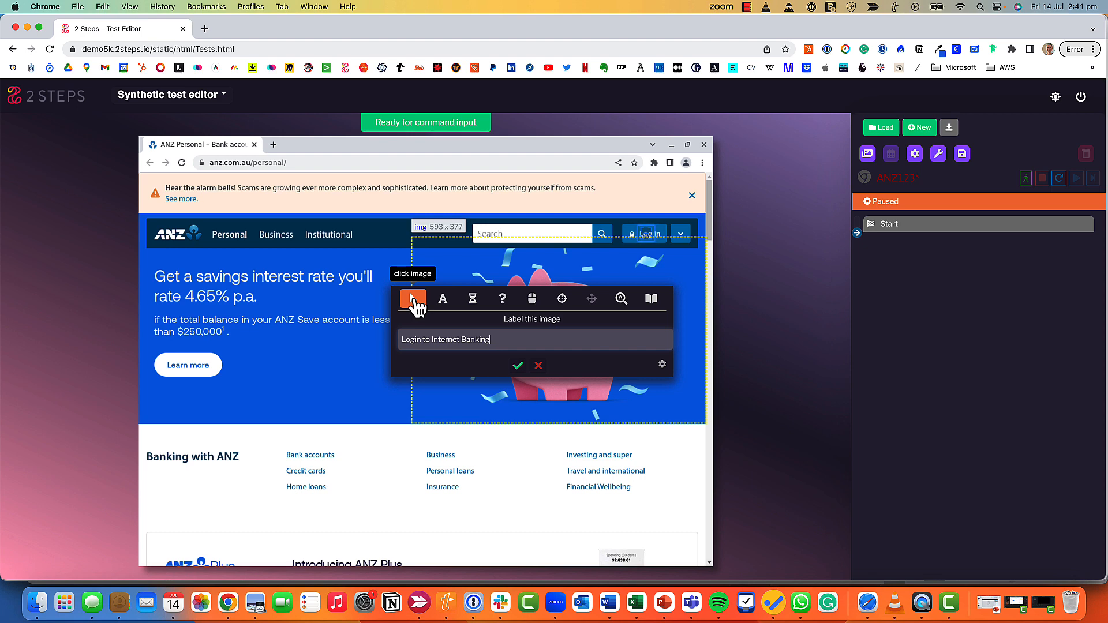
mouse_move(443, 298)
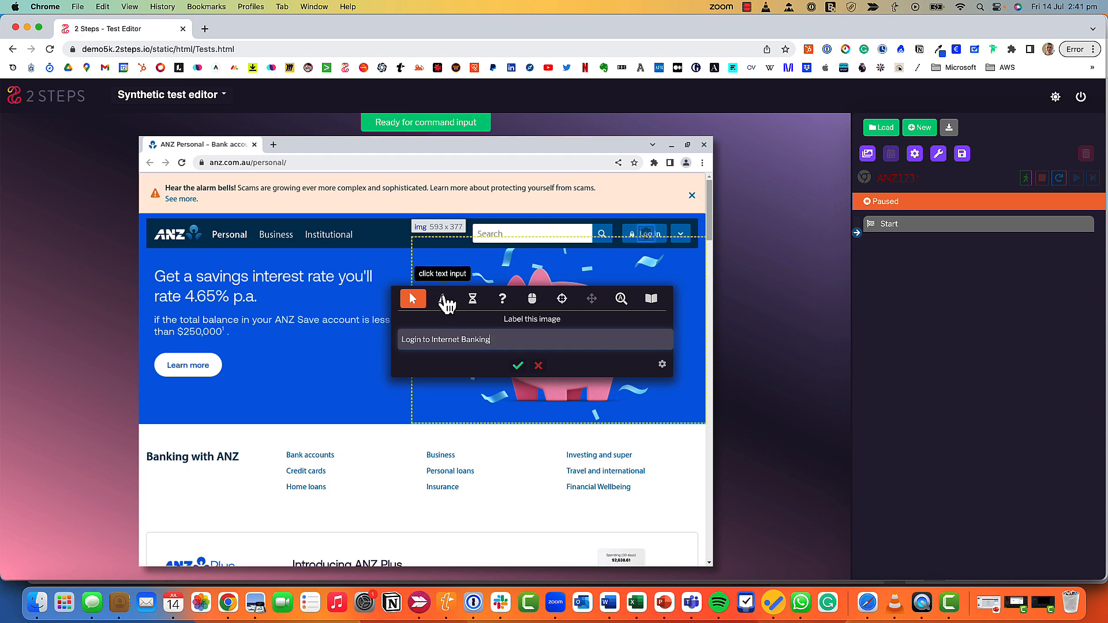
mouse_move(471, 298)
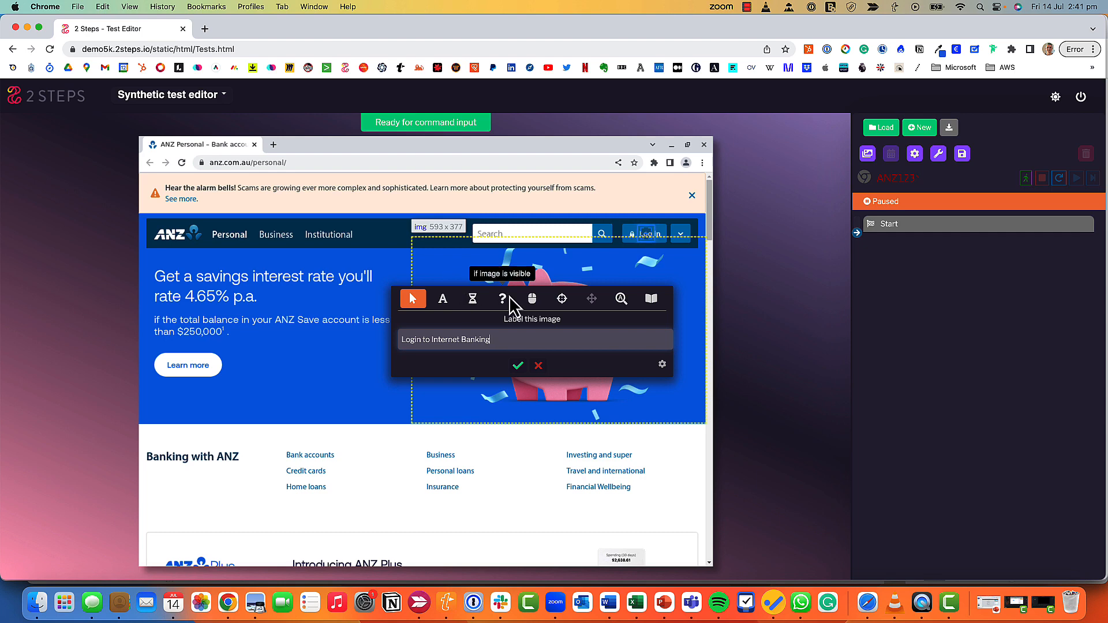
mouse_move(430, 327)
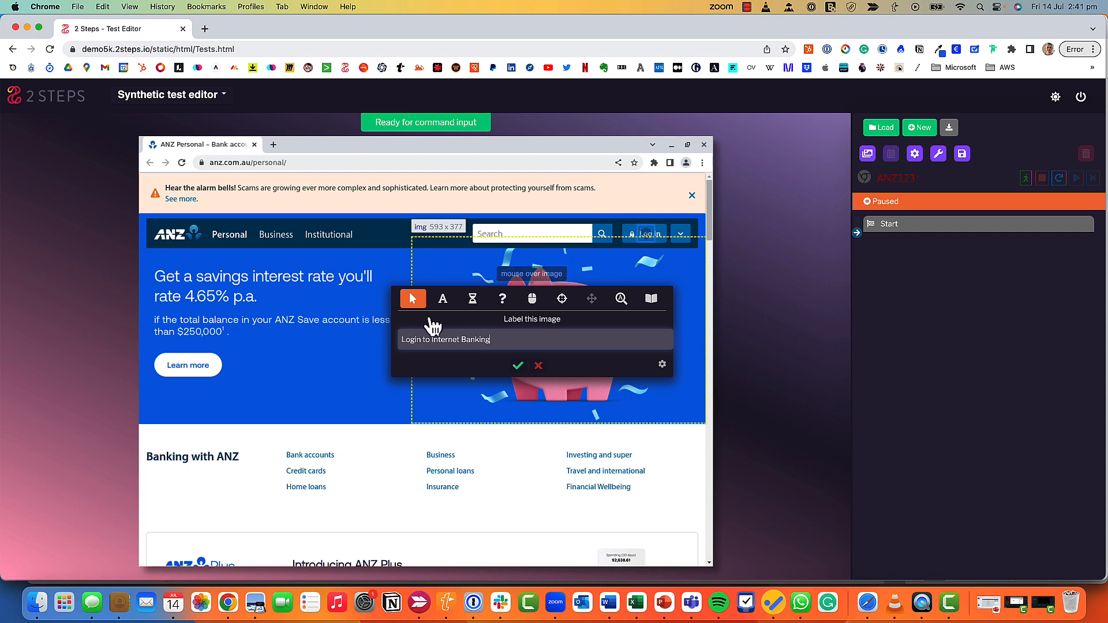
mouse_move(669, 374)
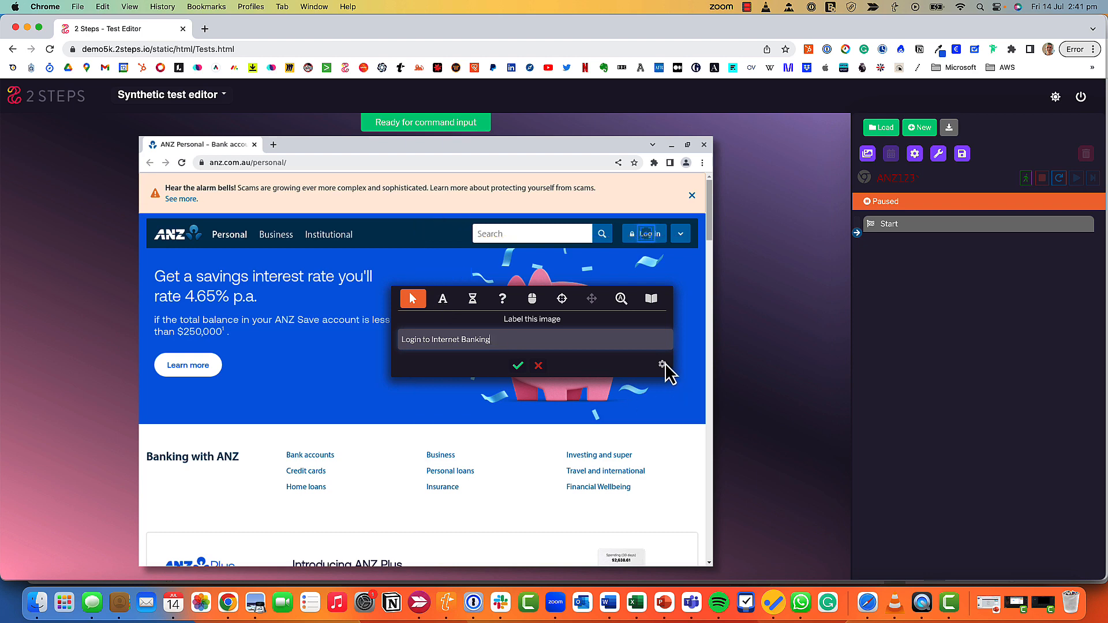
click(661, 365)
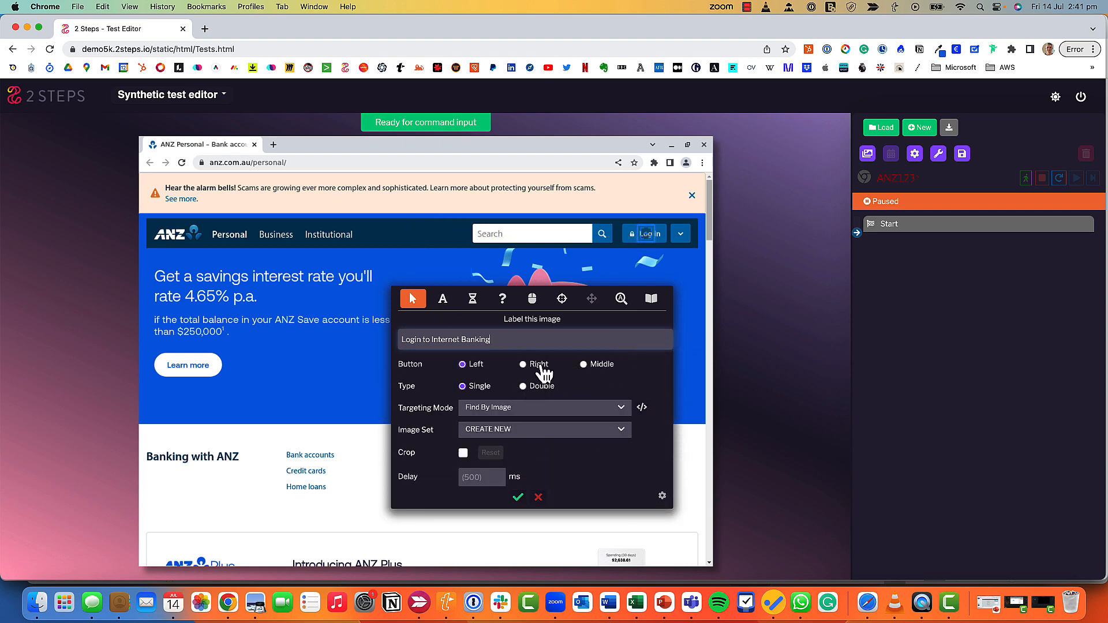
mouse_move(662, 505)
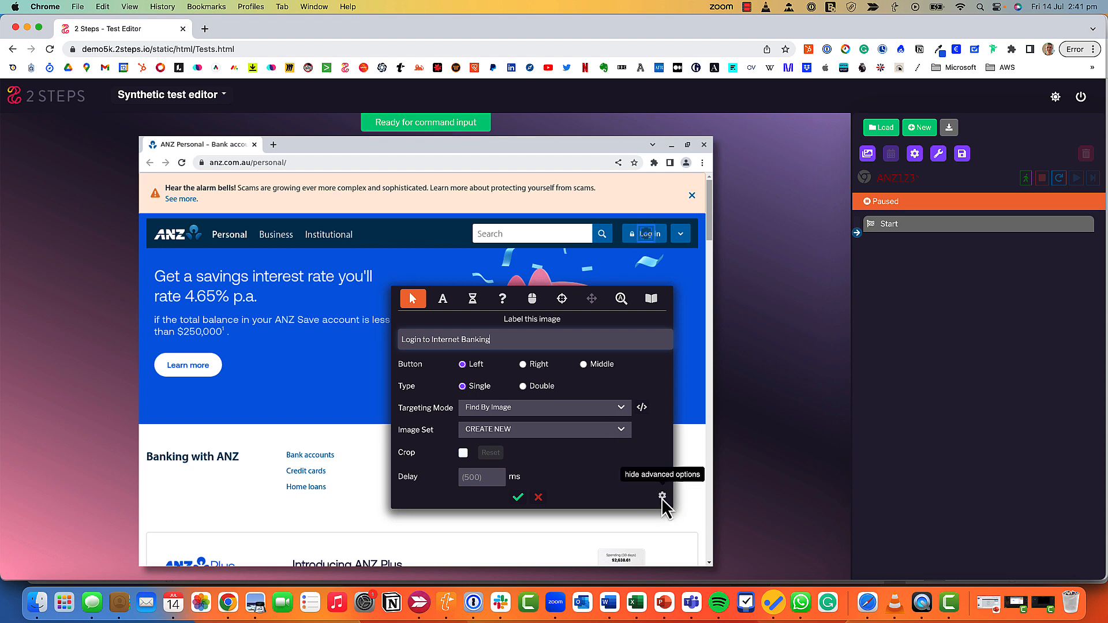
Keep Left/Single and Find By Image, hide the advanced options and confirm the click step.
click(663, 502)
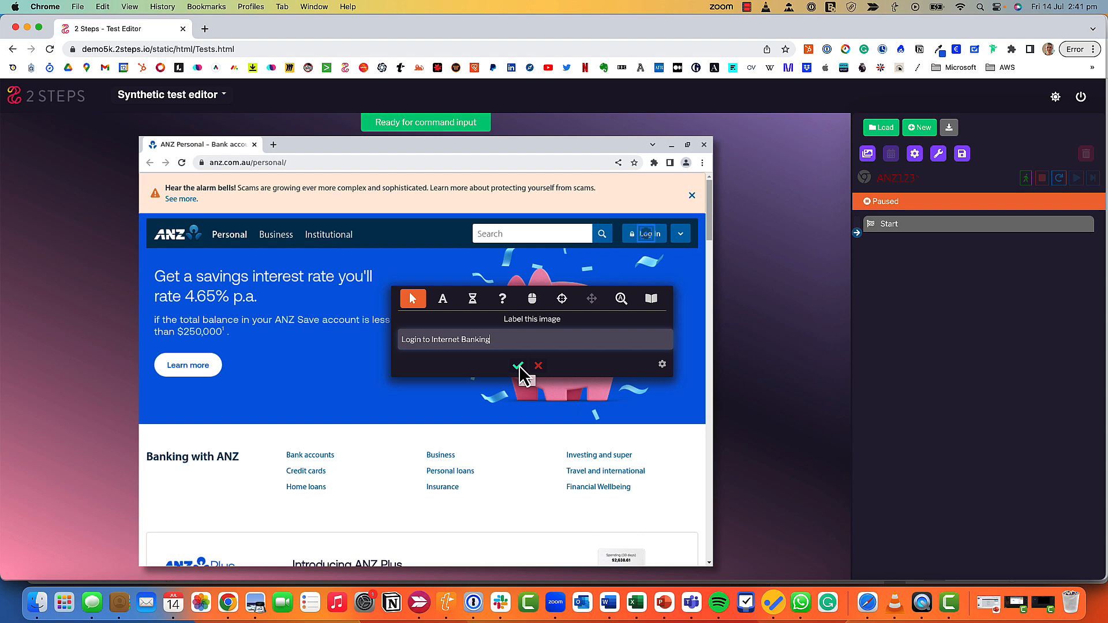
click(519, 366)
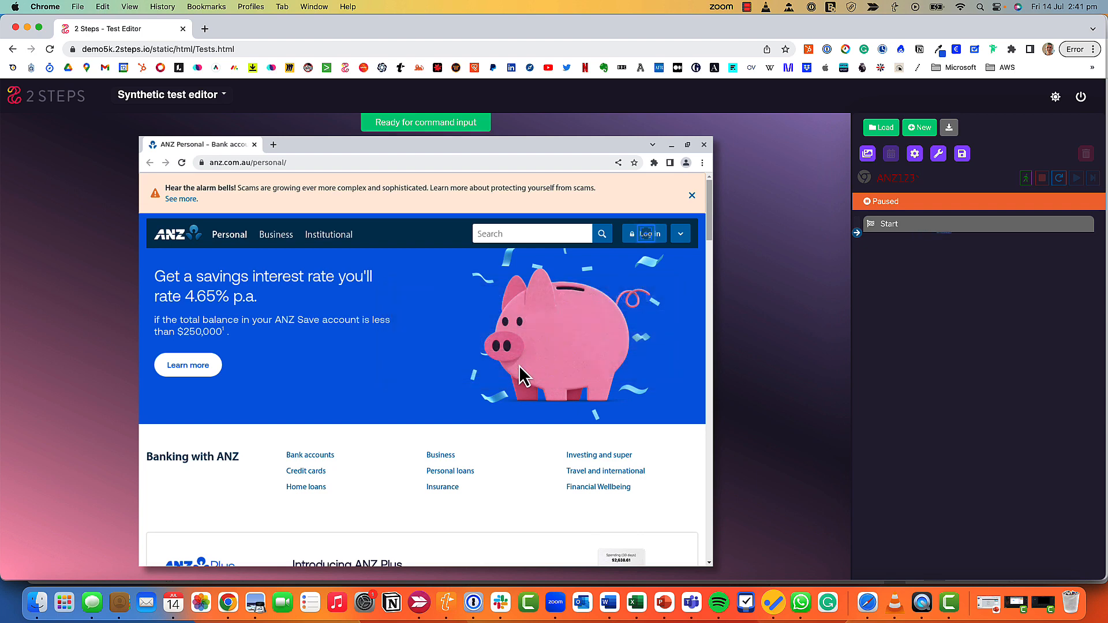
Pick the Customer Registration Number box on the loaded ANZ login page as the next target.
click(643, 233)
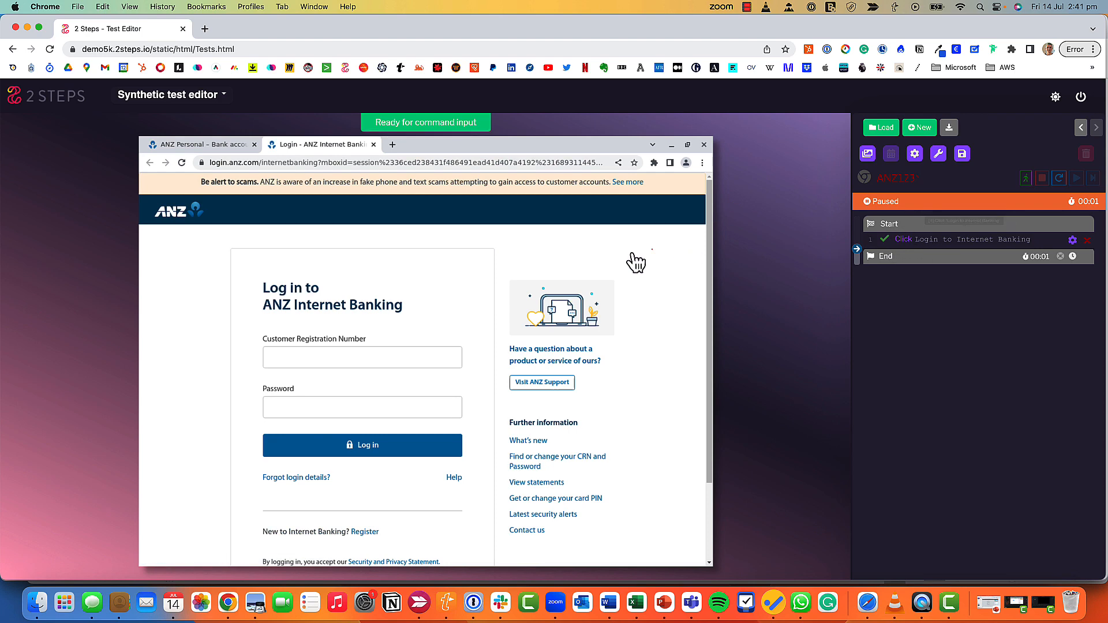
mouse_move(253, 342)
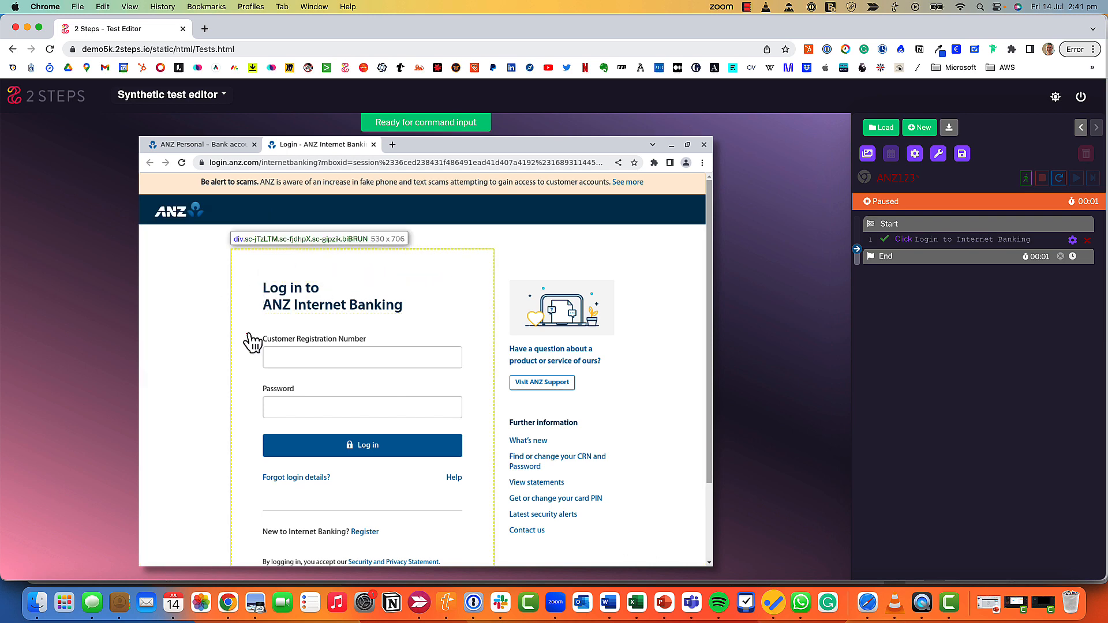
mouse_move(255, 339)
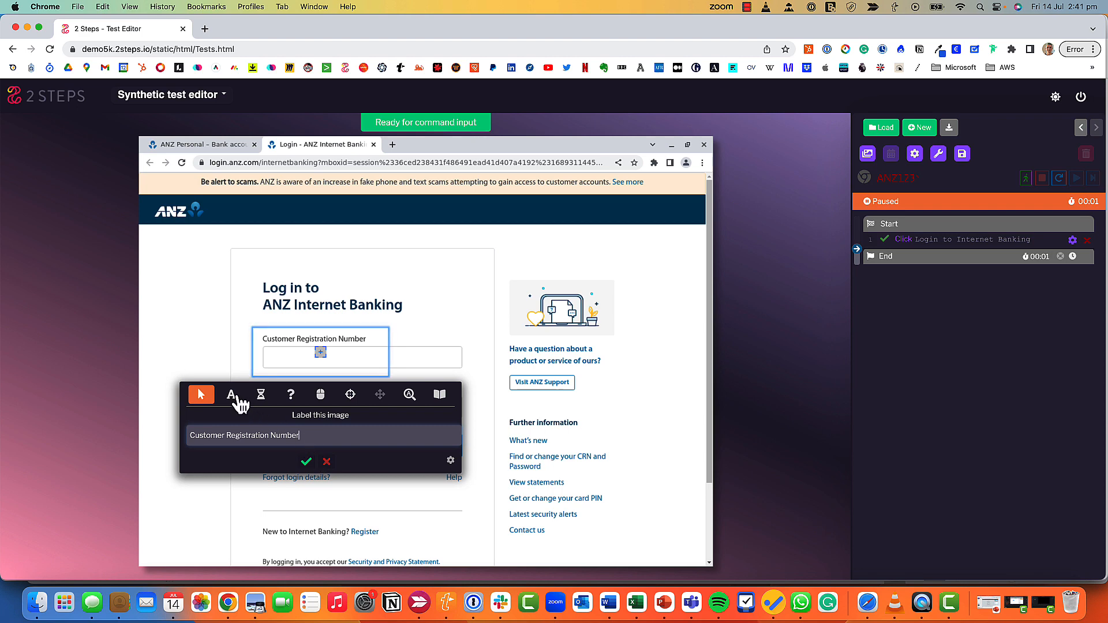
Make the step a text input filling Customer Registration Number with 915982008 and confirm.
click(231, 395)
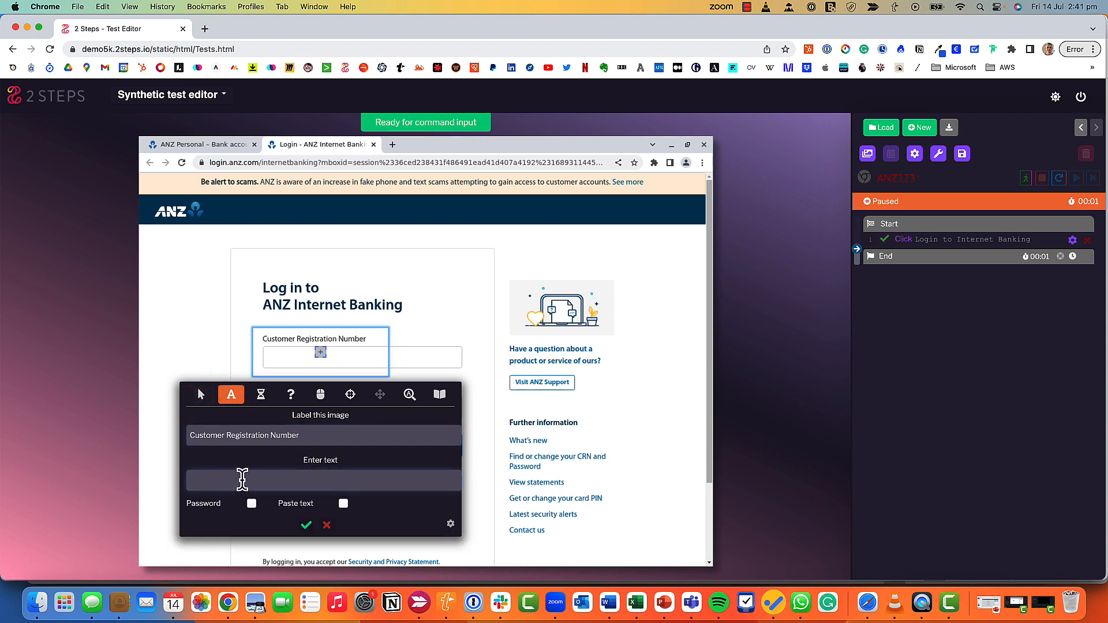
text(g)
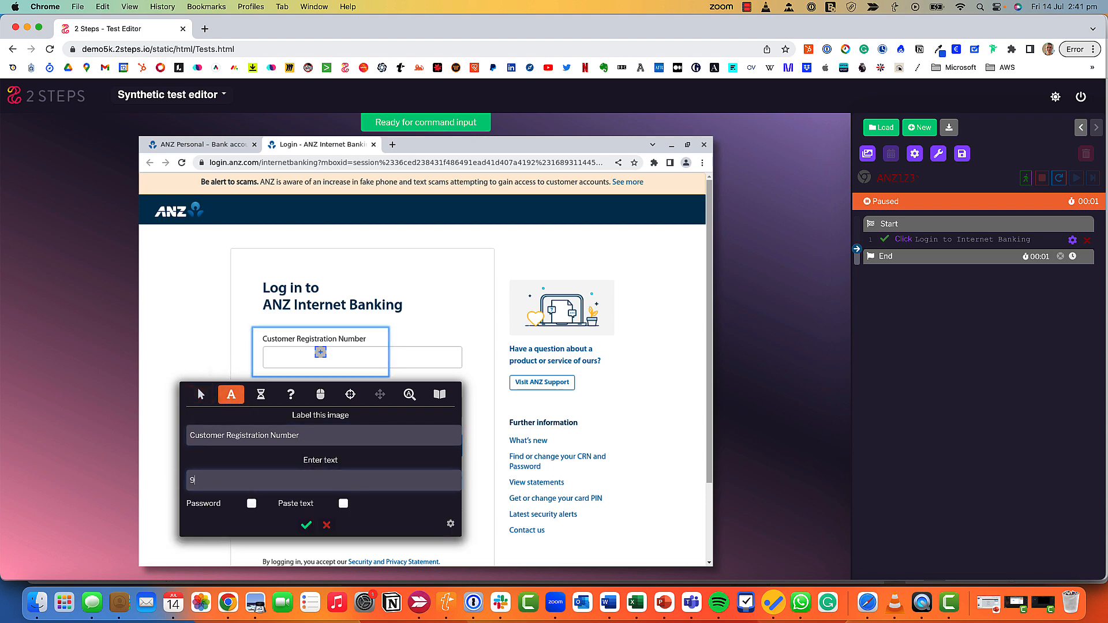
text(15982008)
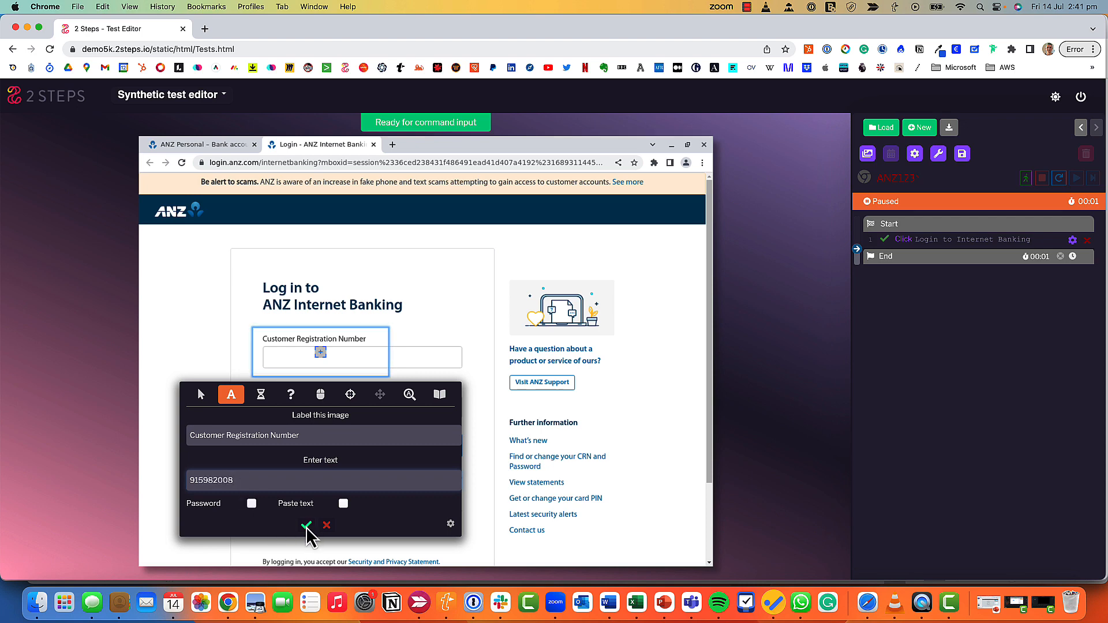
click(306, 527)
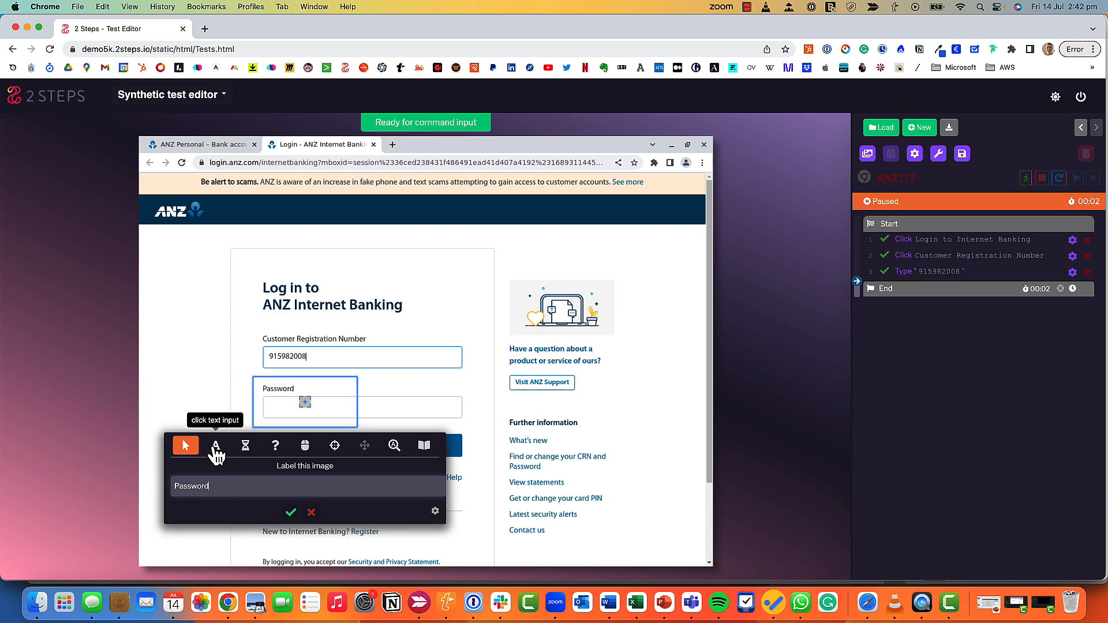
Make the Password step a text input with an obscured, encrypted password and confirm it.
click(216, 446)
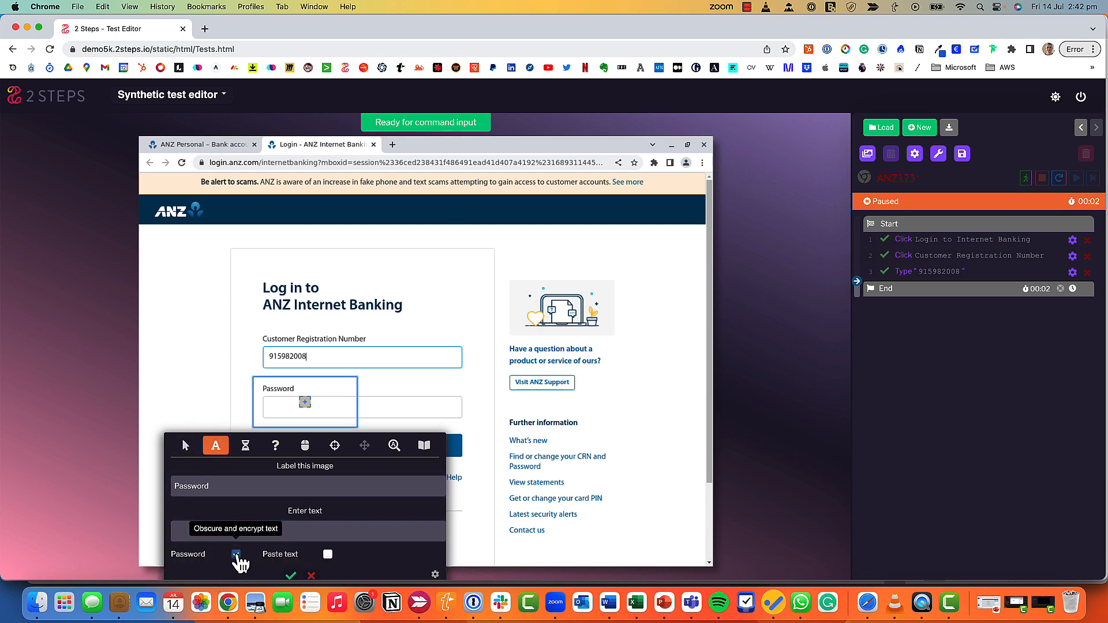
click(237, 555)
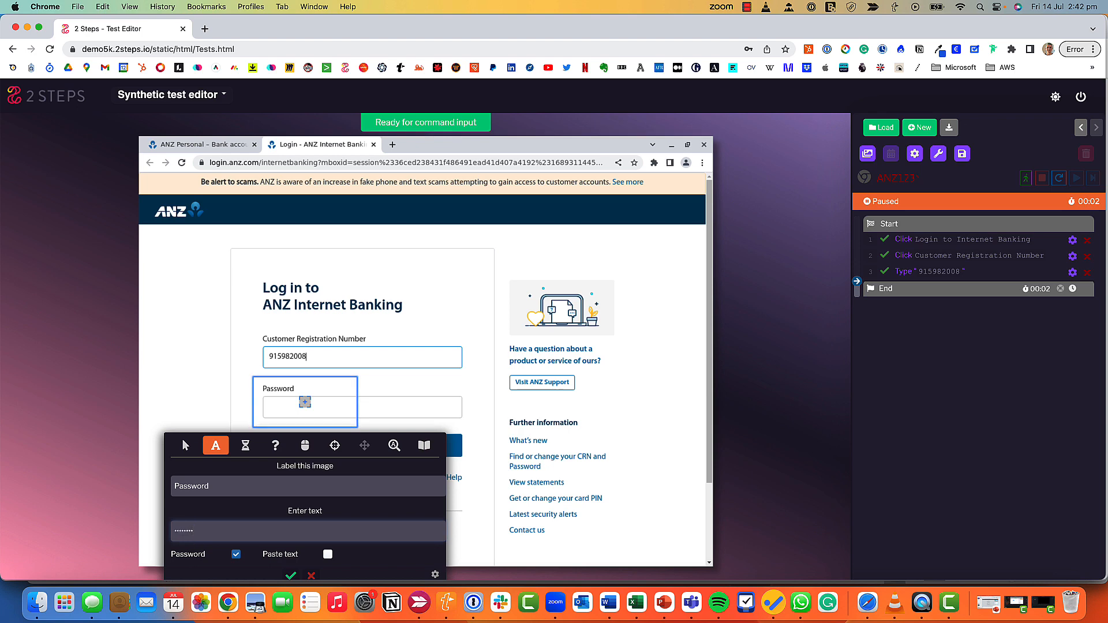
click(289, 574)
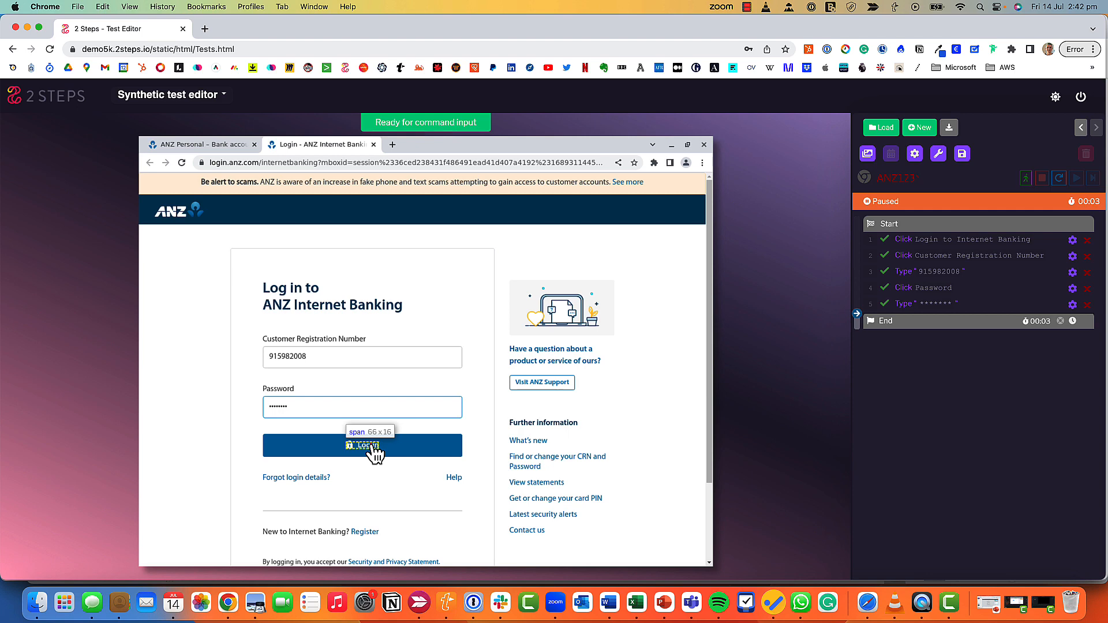
Add a click step on the form's Log in button, labelled 'Log in', and run it.
click(361, 445)
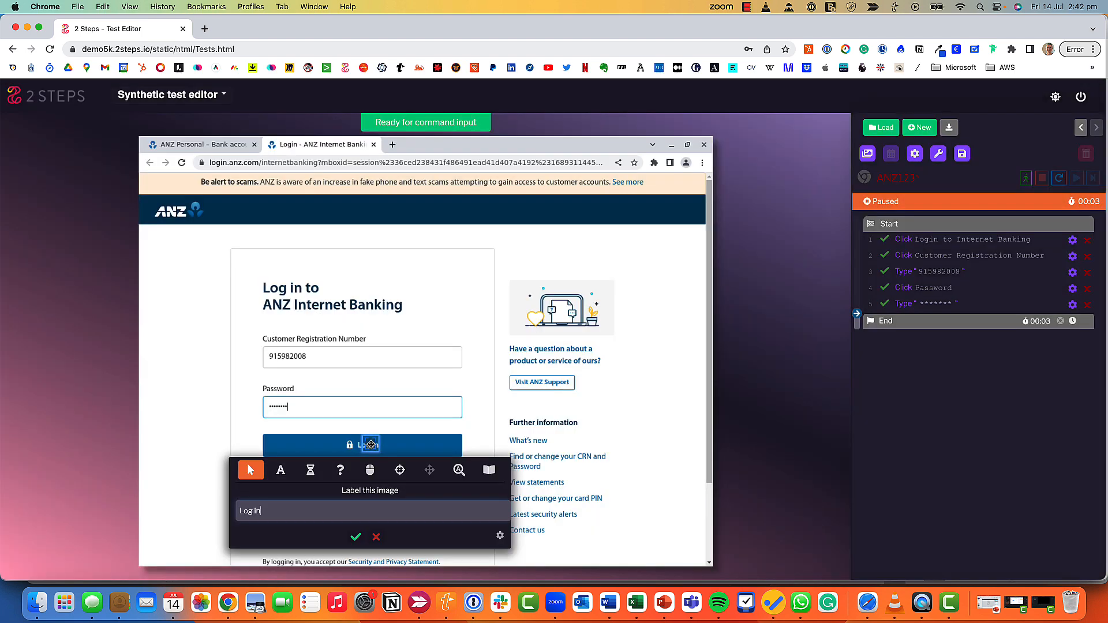
click(356, 537)
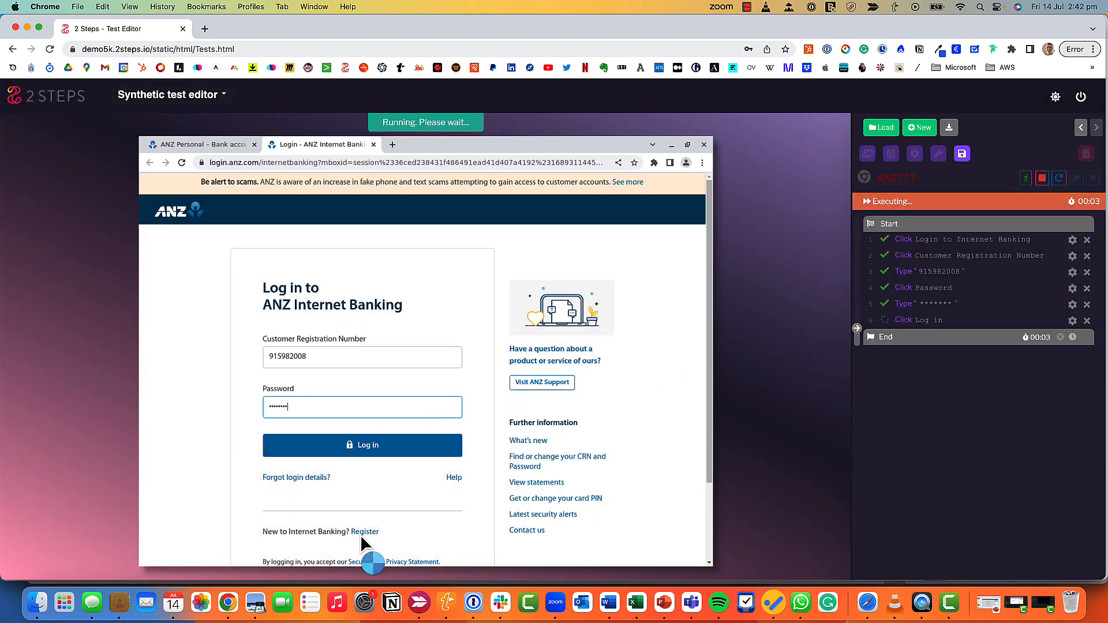
click(361, 445)
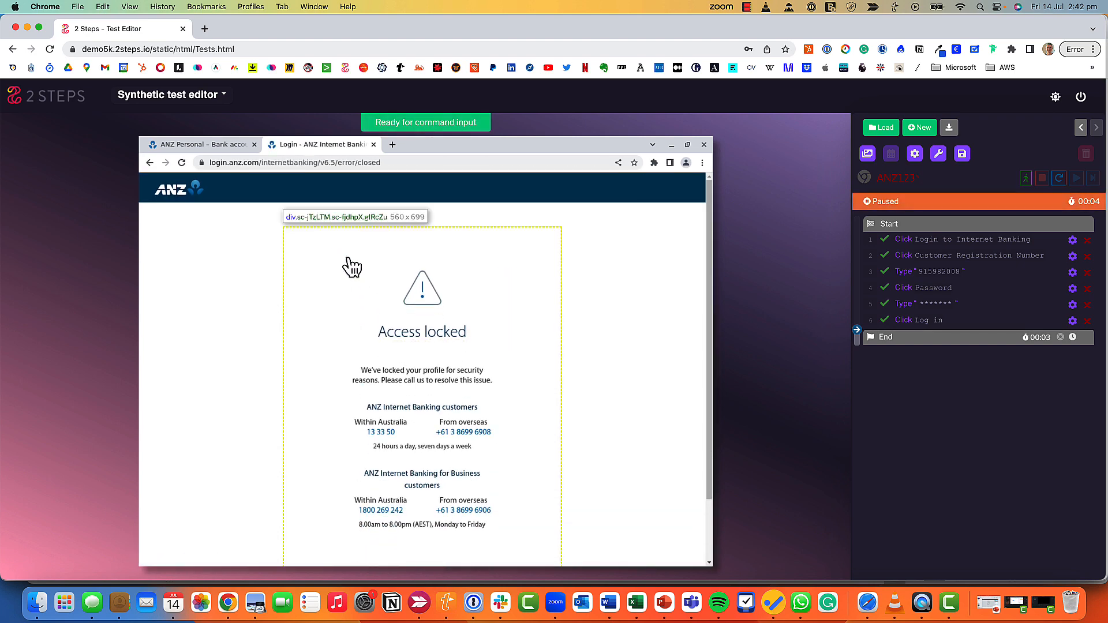
Add a wait step for the Access locked warning icon, labelled 'Error Icon'.
click(416, 296)
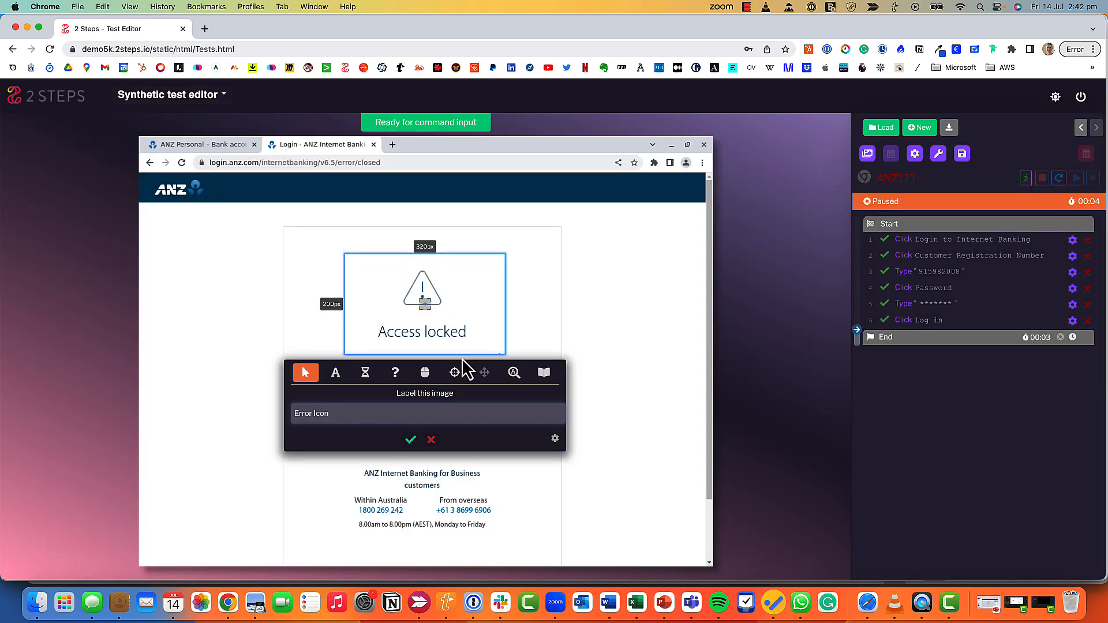
click(366, 373)
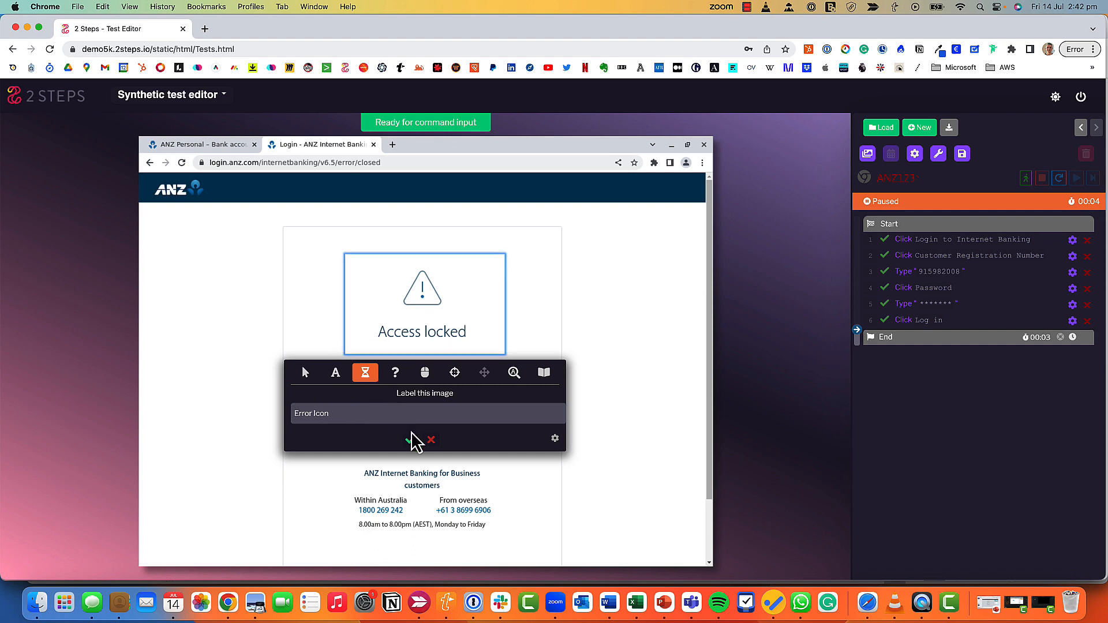
click(410, 439)
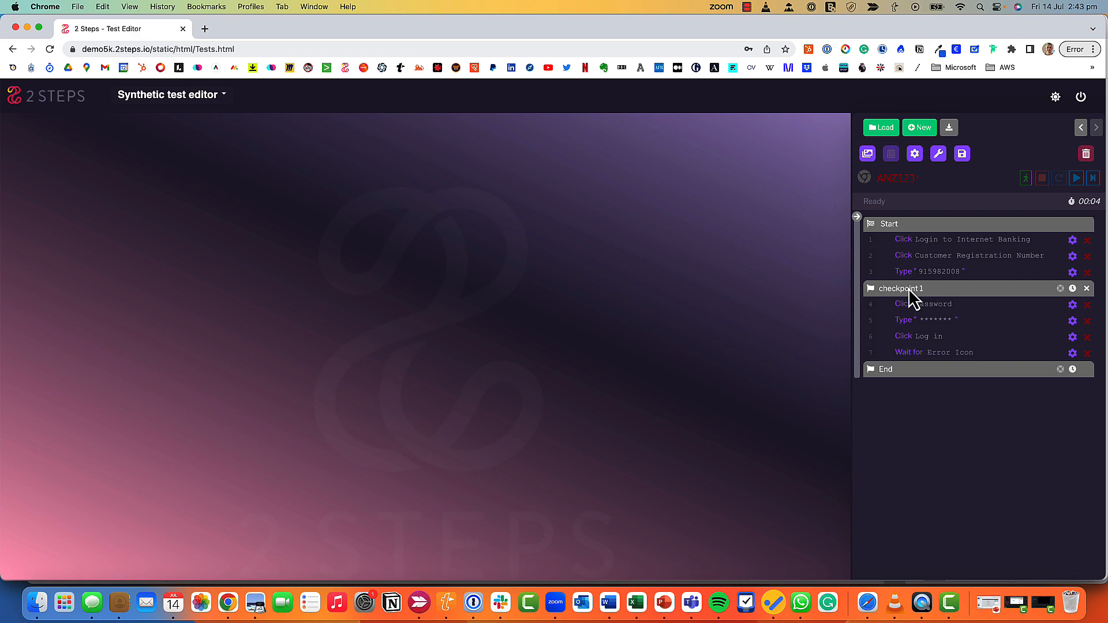
Rename checkpoint1 to 'CRN Number Entry'.
double_click(899, 288)
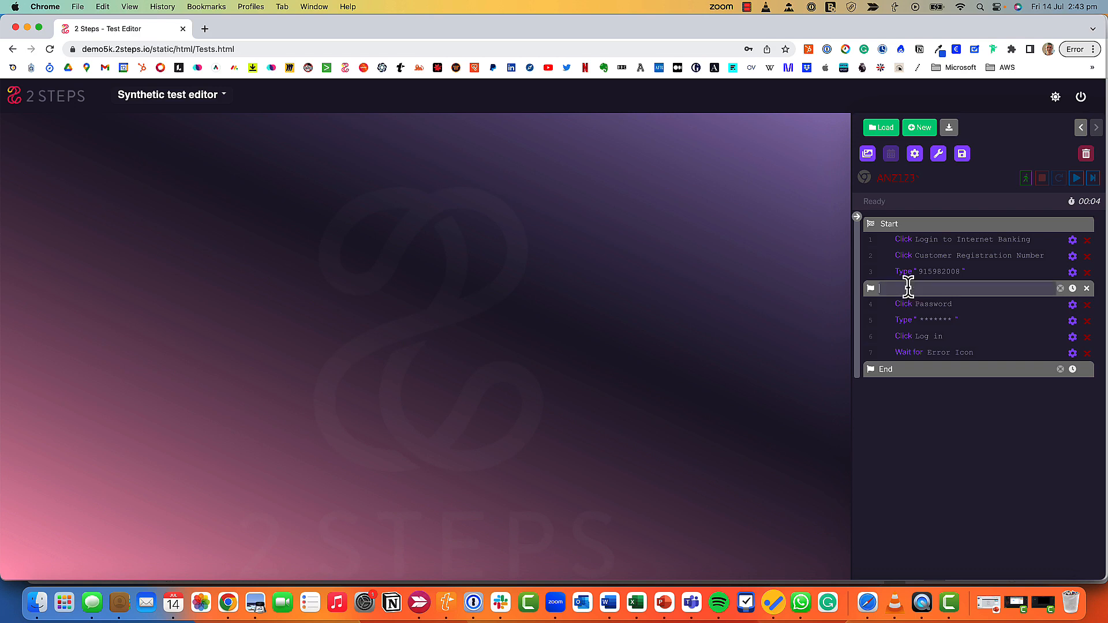
text(CRN N)
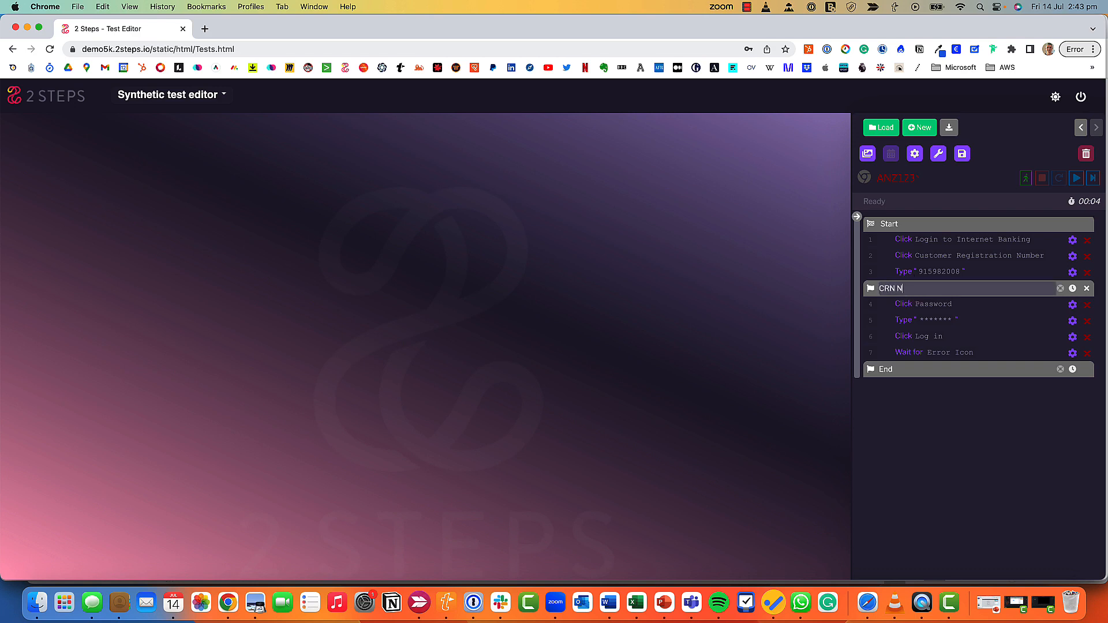
text(umber)
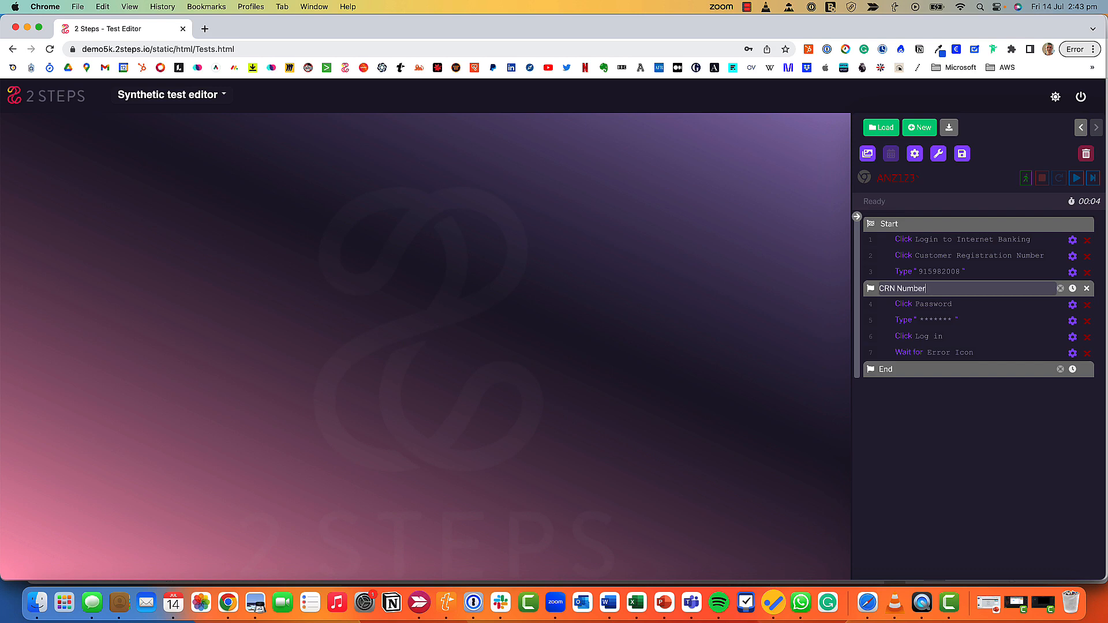
text(Entry)
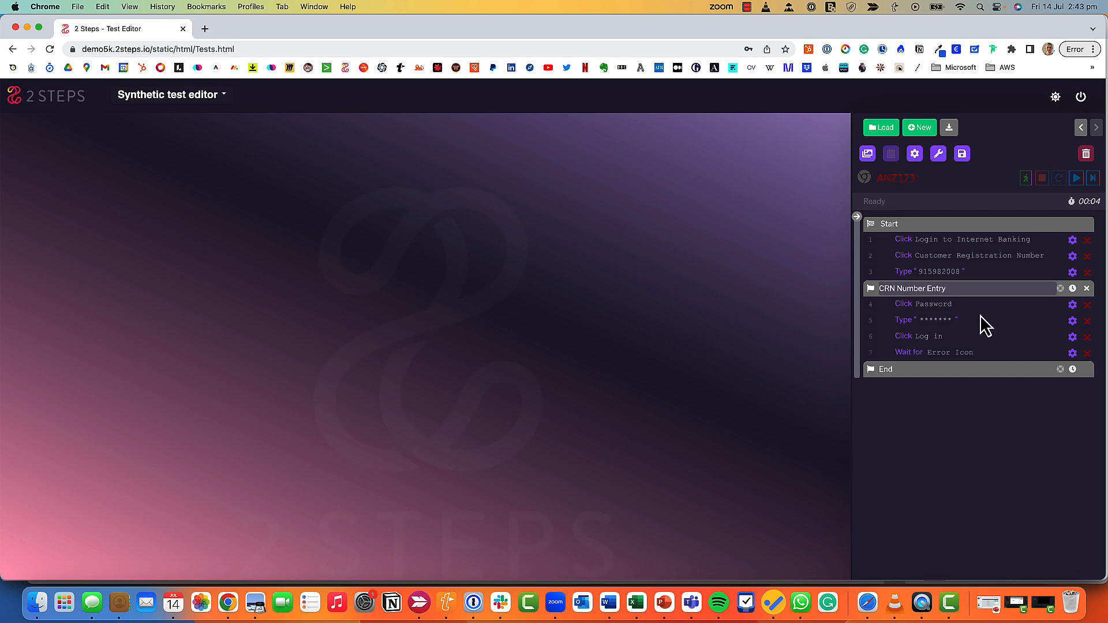
Insert a new checkpoint named 'Password Entry' before the Click Log in step.
click(1057, 320)
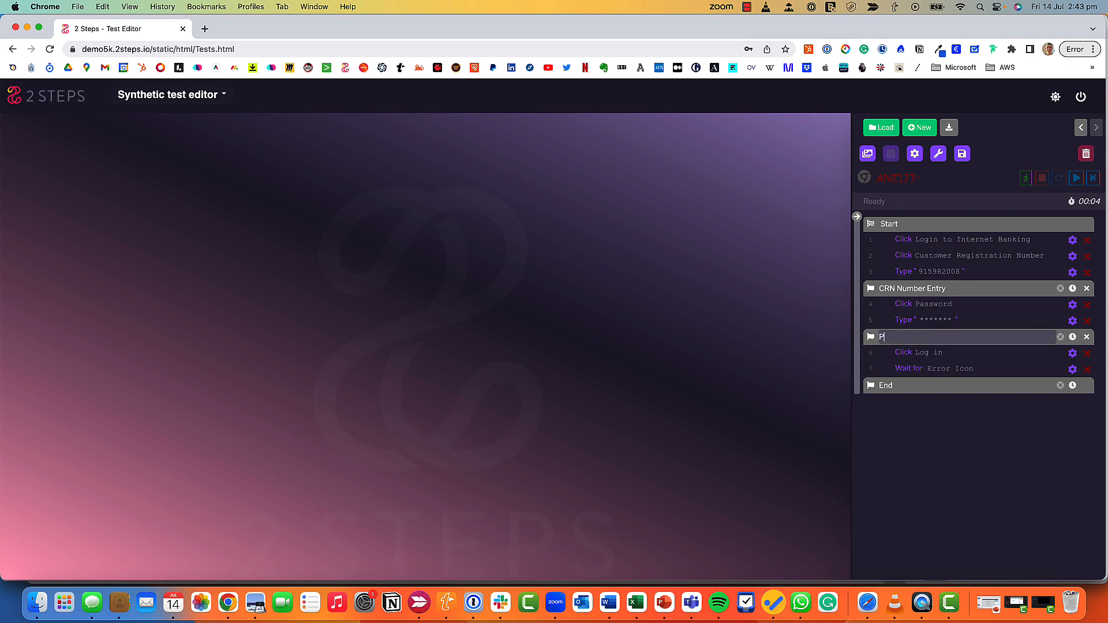
text(Password)
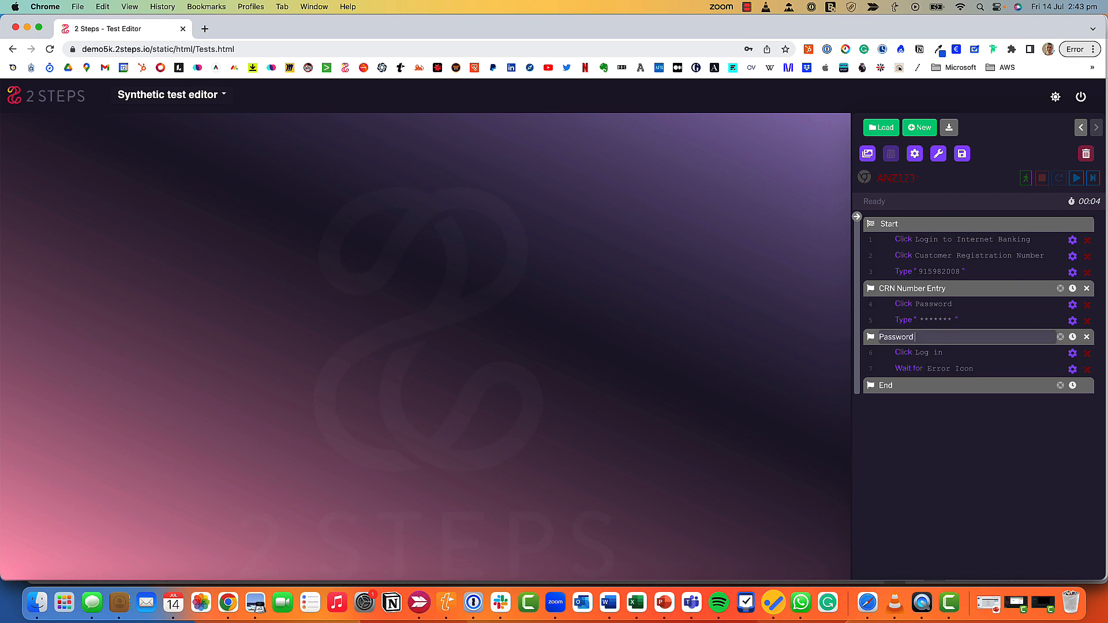
text(Ent)
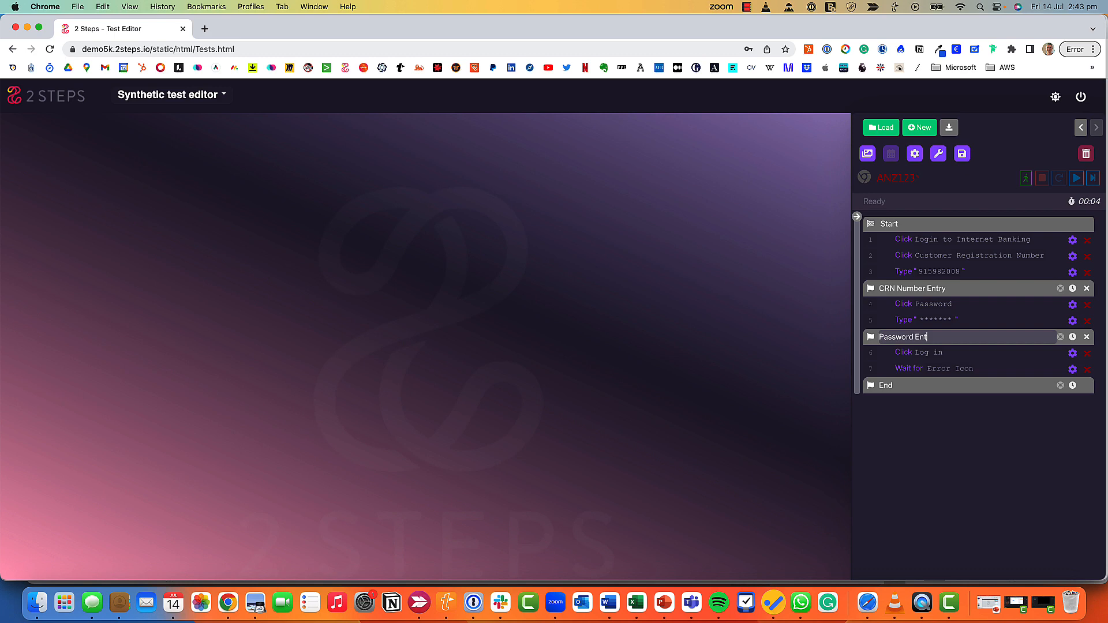
click(968, 424)
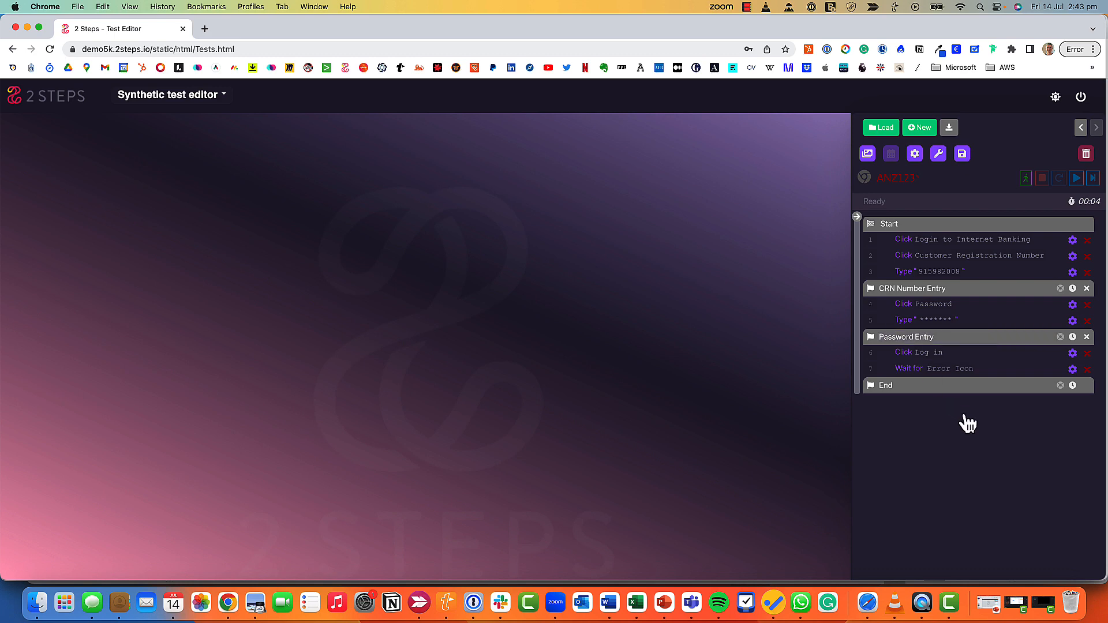
mouse_move(1071, 293)
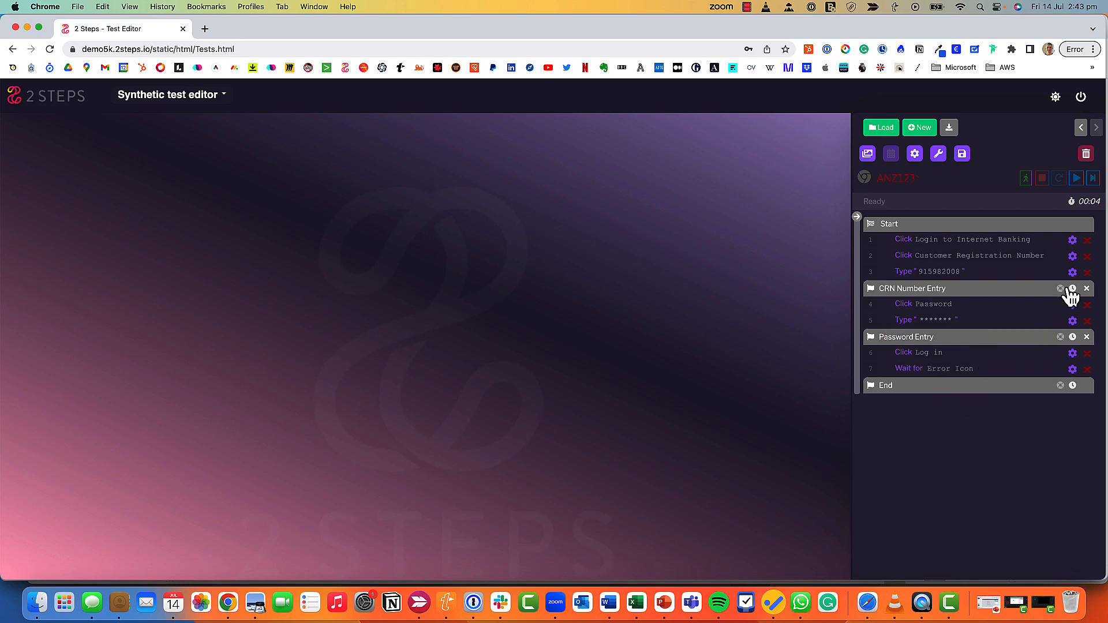
mouse_move(1073, 289)
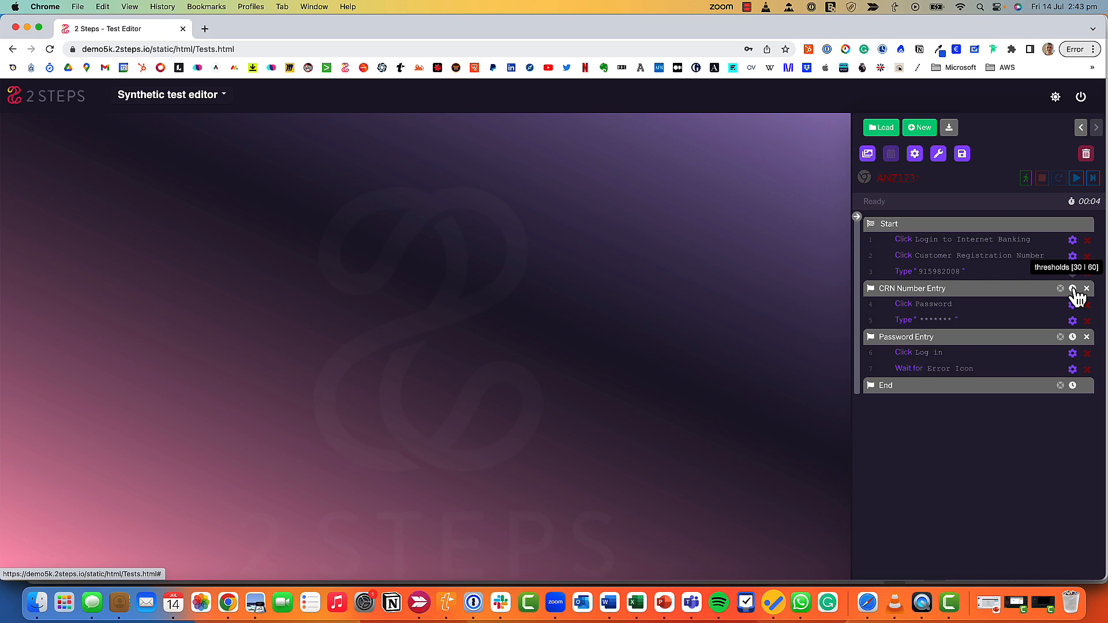
Edit the CRN Number Entry checkpoint's 30/60-second thresholds with a 5-second warning and confirm.
click(1074, 289)
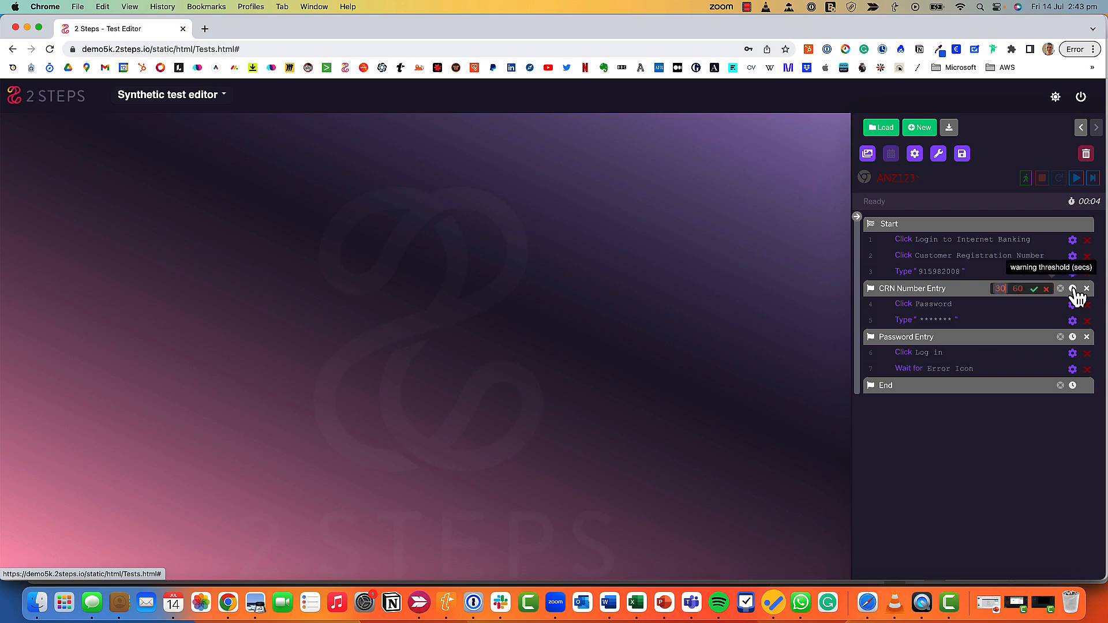
mouse_move(997, 311)
text(5)
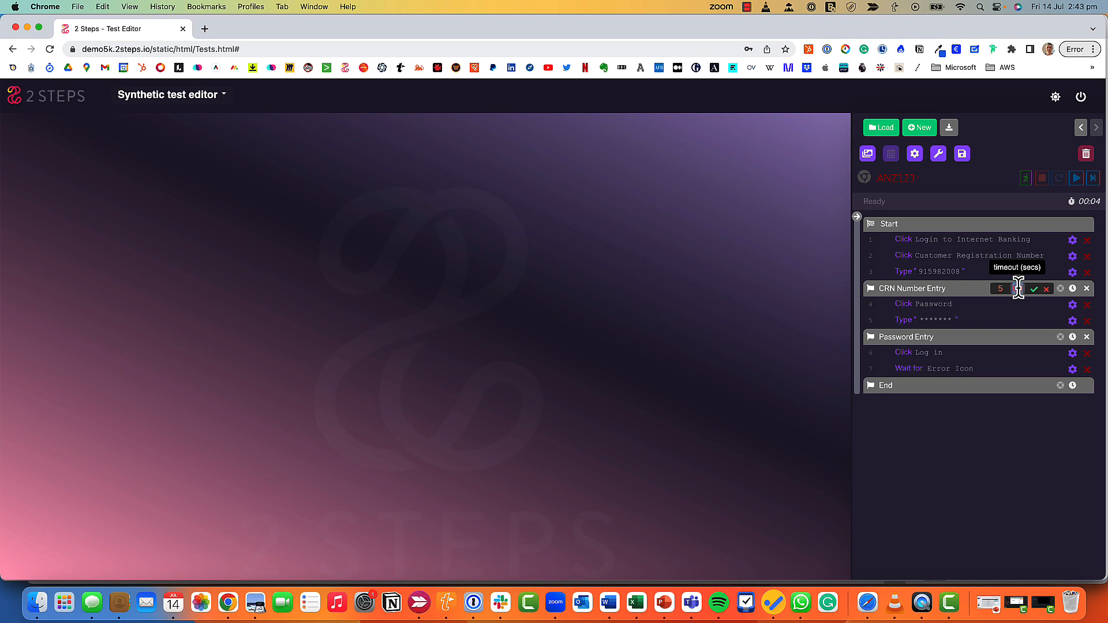
mouse_move(1046, 312)
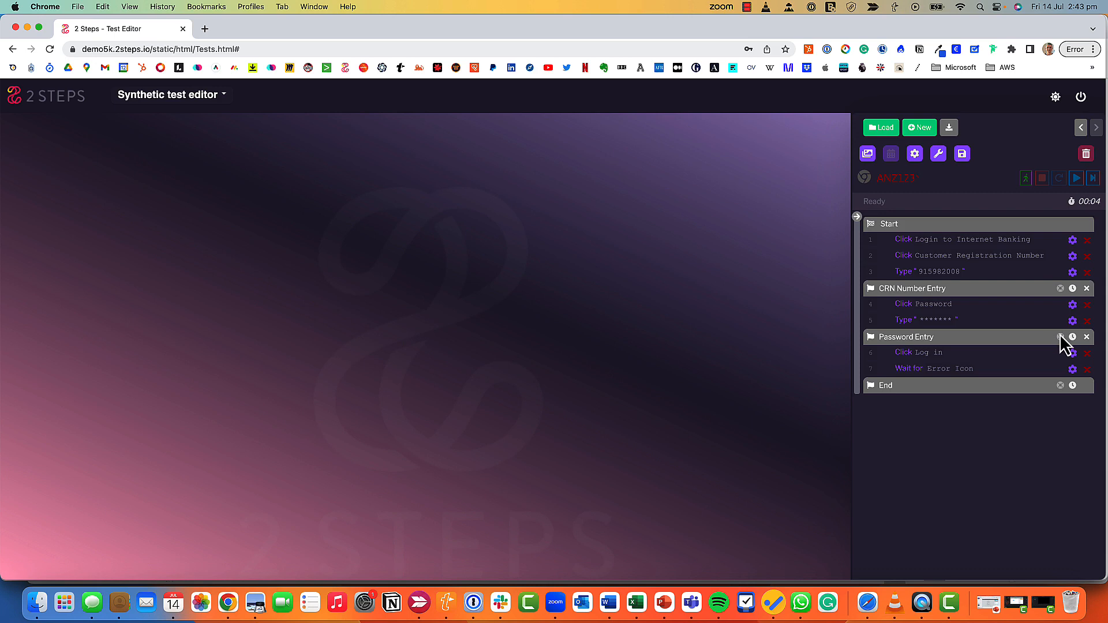
click(1072, 336)
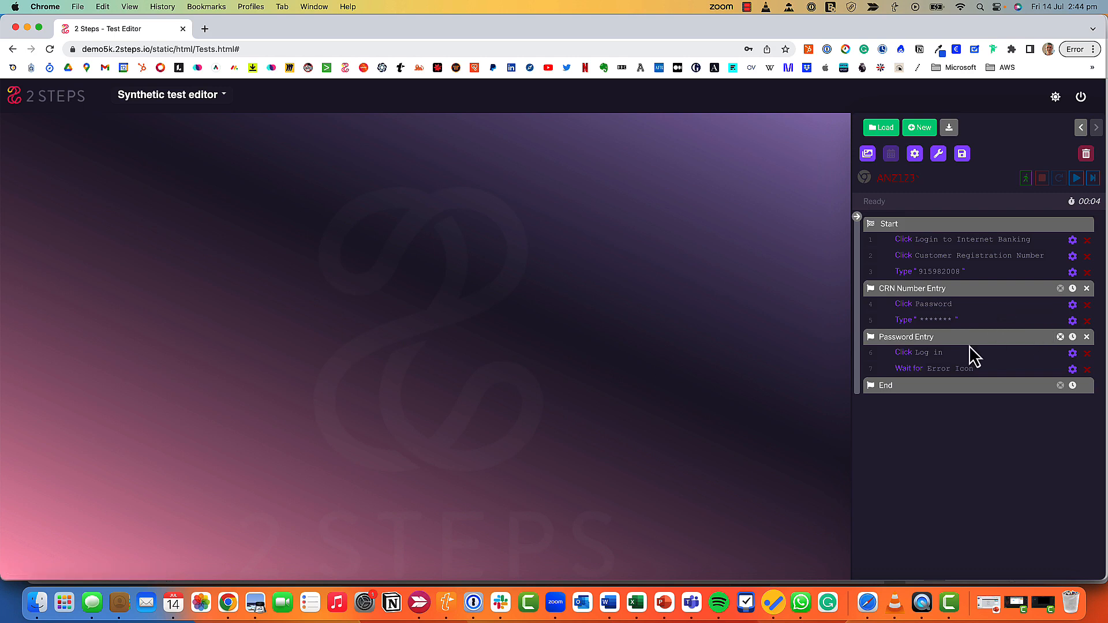
mouse_move(887, 256)
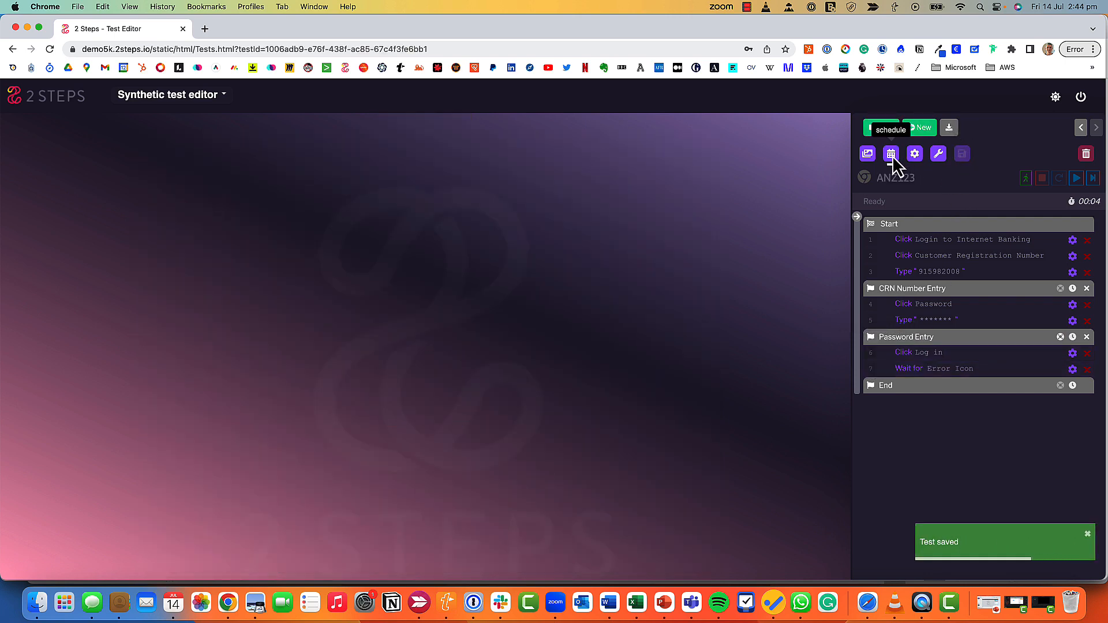
Set the ANZ123 schedule frequency to every 10 minutes and view its Always advanced timing.
click(892, 153)
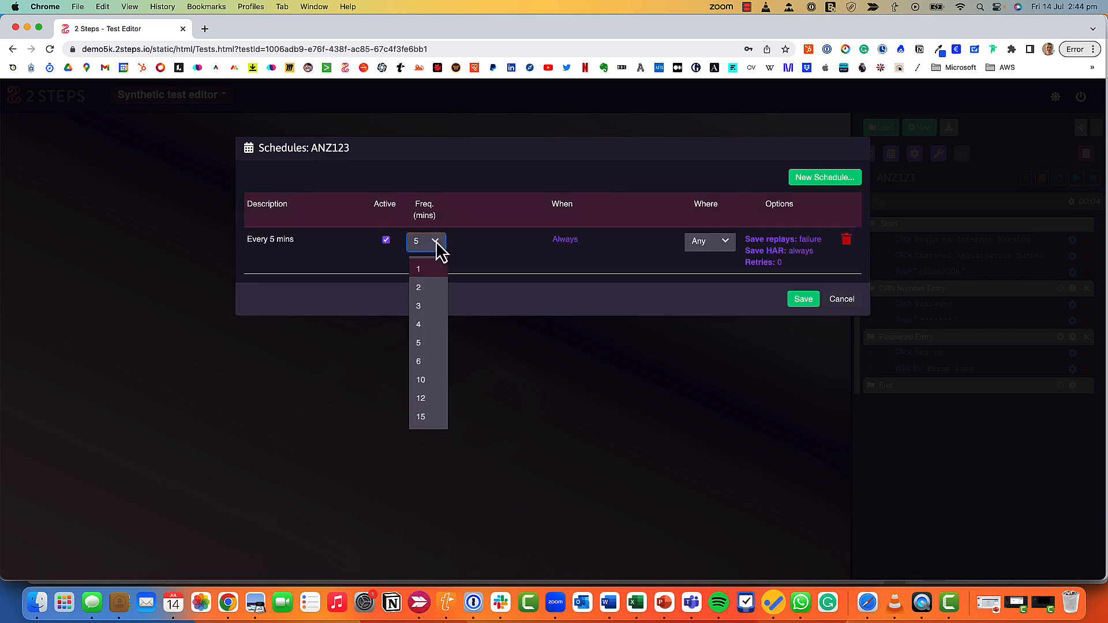
click(420, 380)
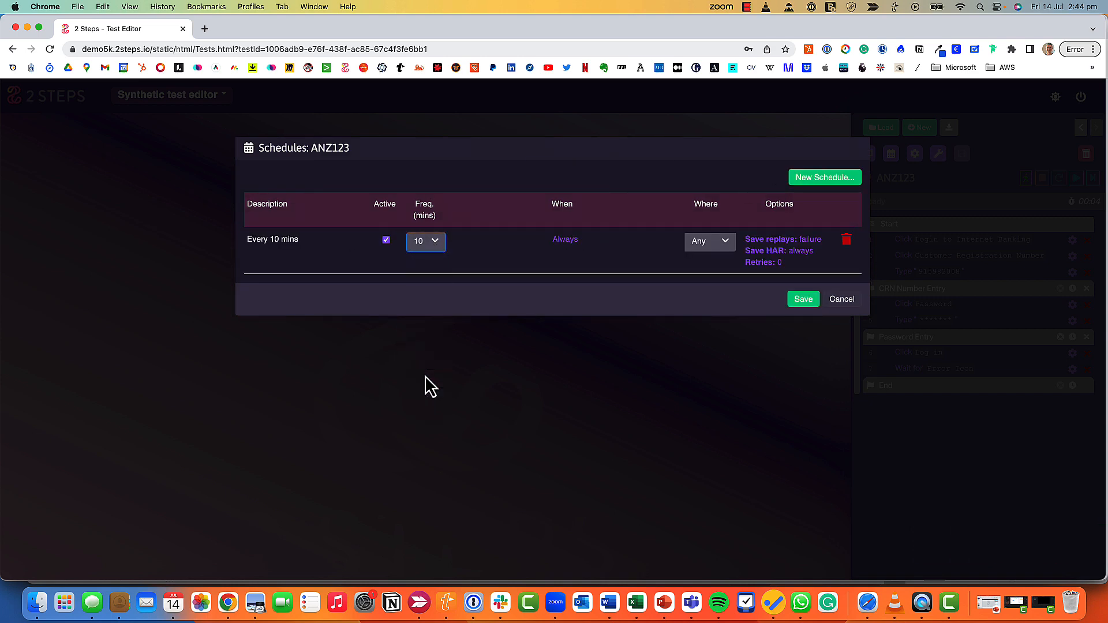
click(564, 239)
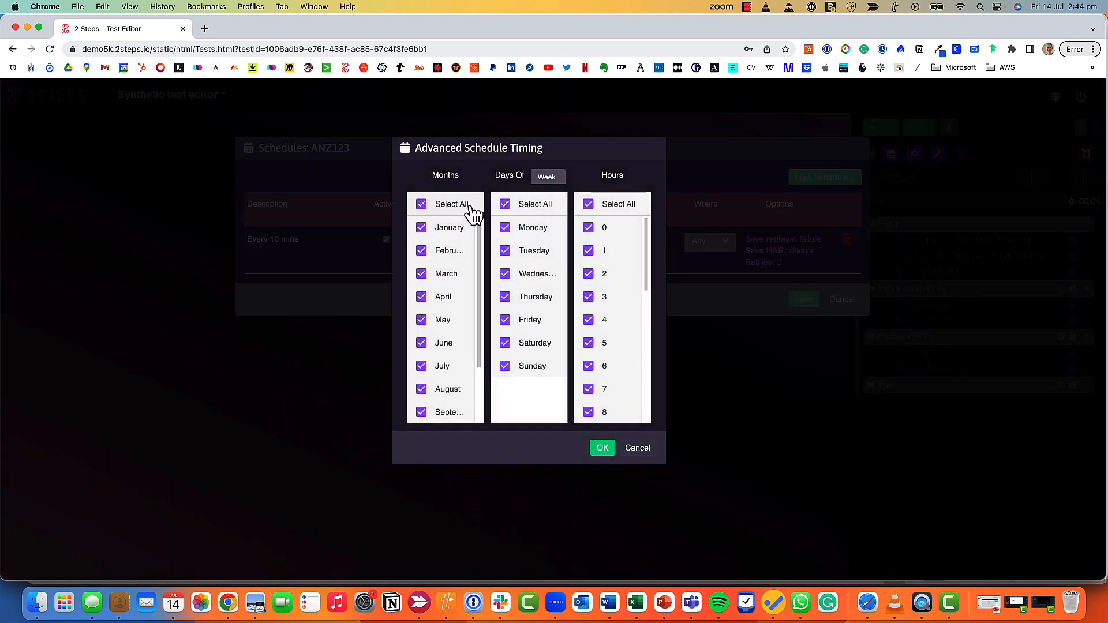
Try a weekend-only timing in Advanced Schedule Timing, then cancel it, keeping Always.
click(505, 204)
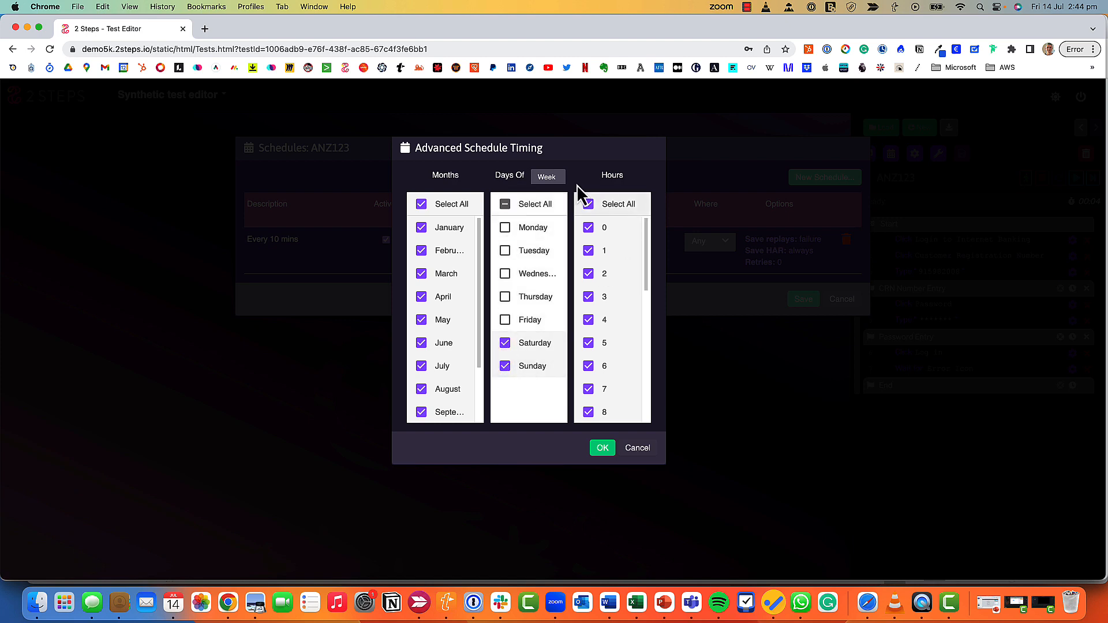
mouse_move(636, 450)
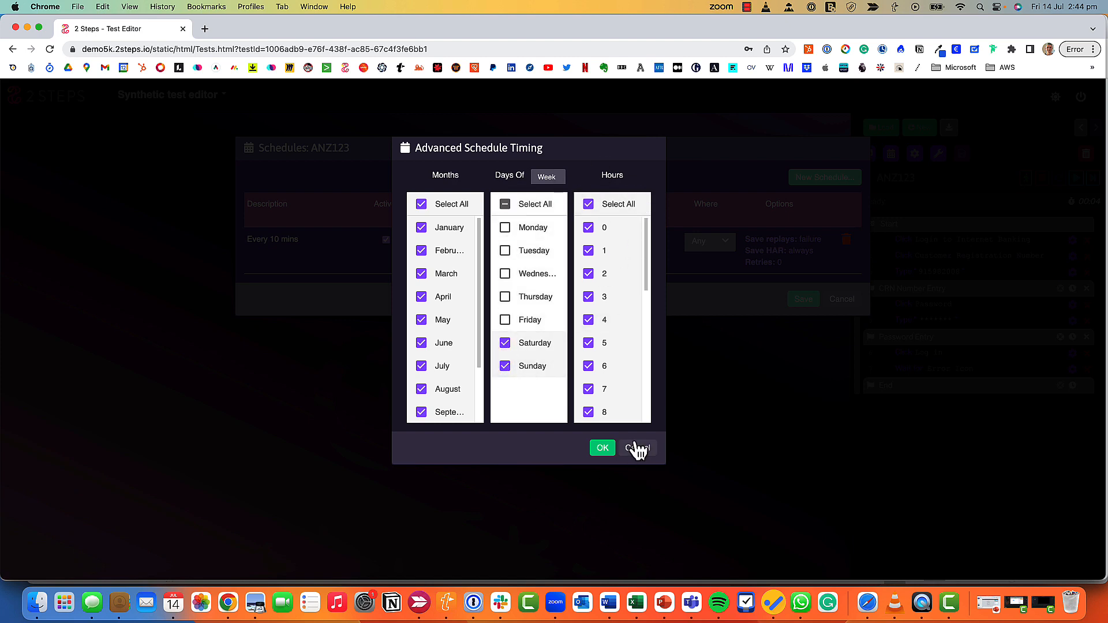
click(636, 448)
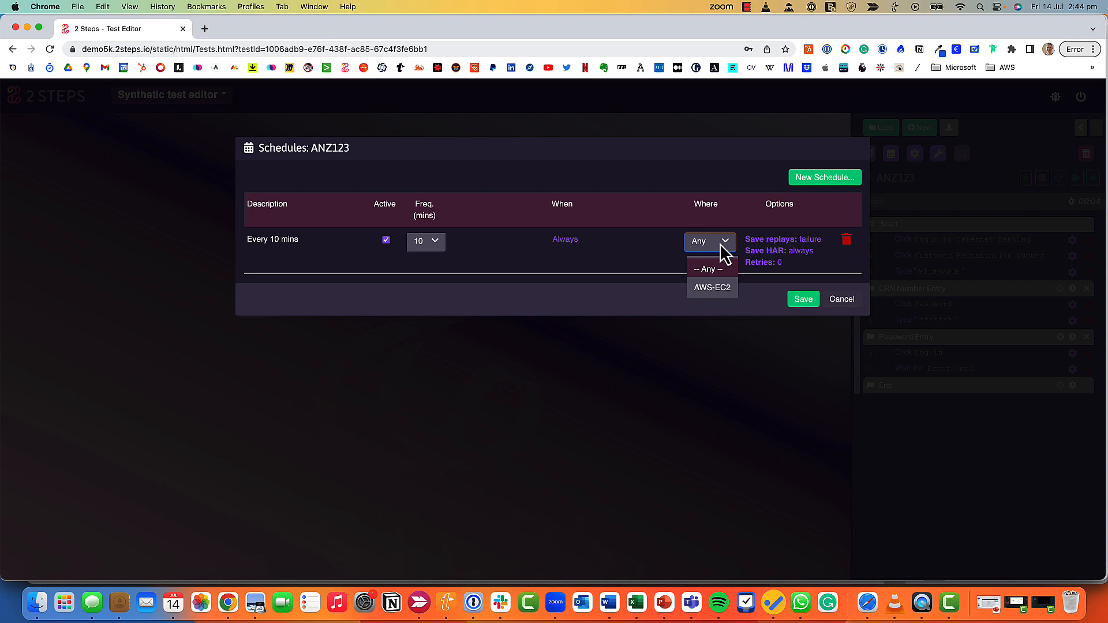
mouse_move(826, 320)
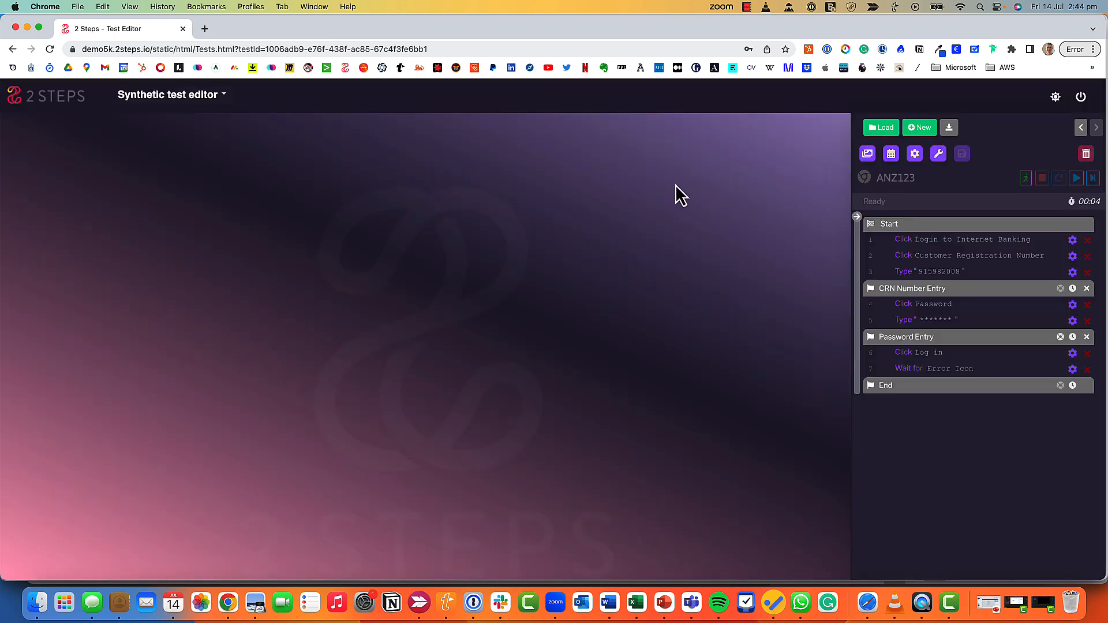
mouse_move(799, 185)
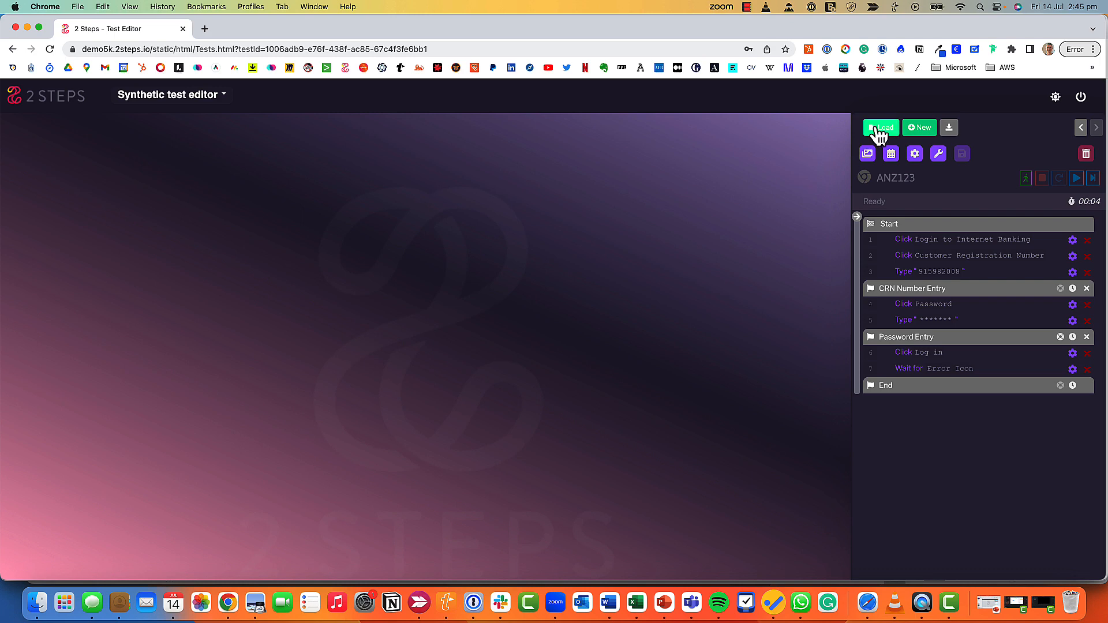
Create a new test of type Windows and launch its remote Windows desktop.
click(919, 127)
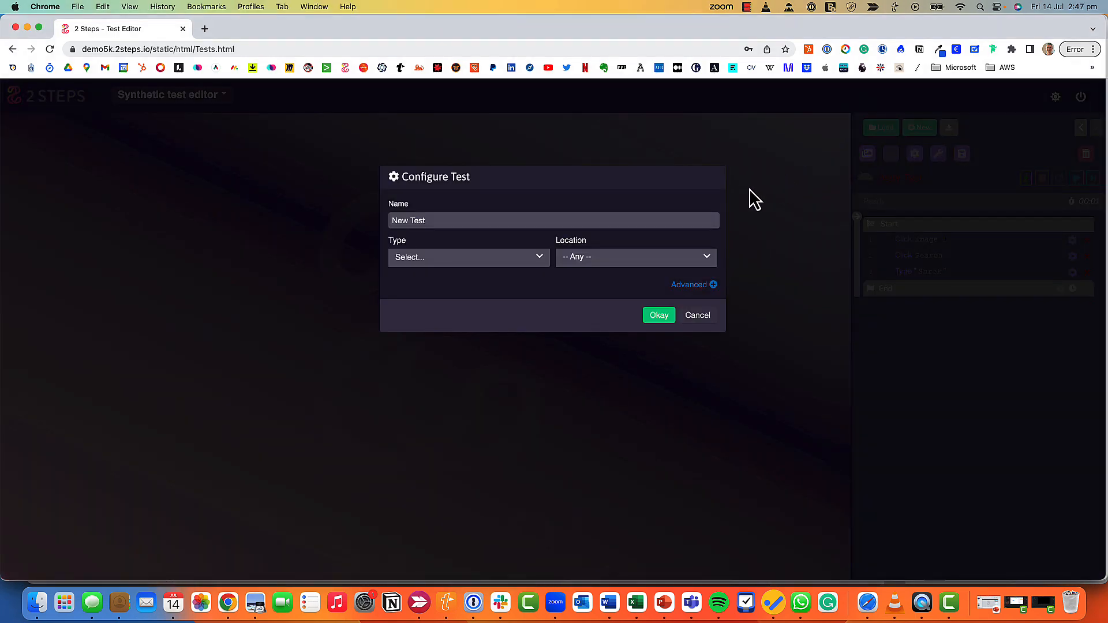
mouse_move(540, 269)
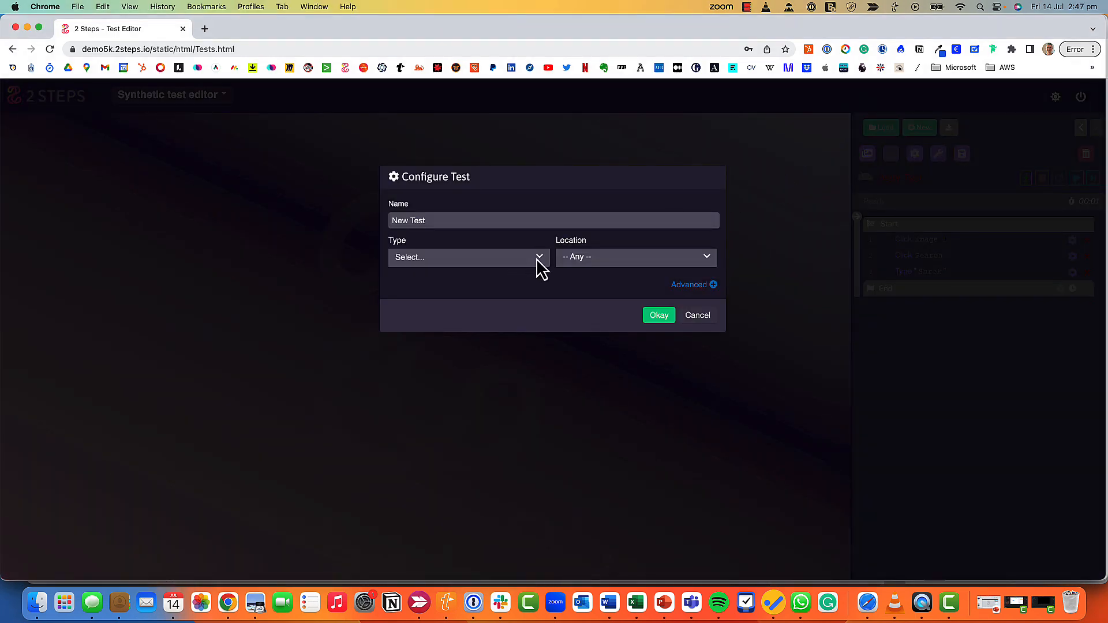
click(466, 256)
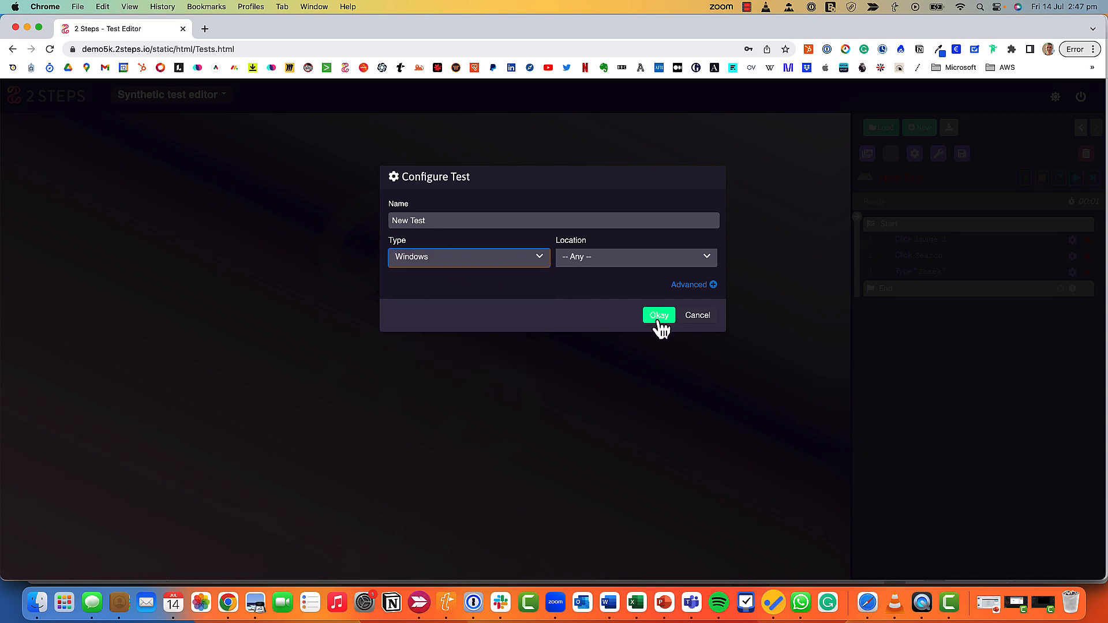
click(658, 314)
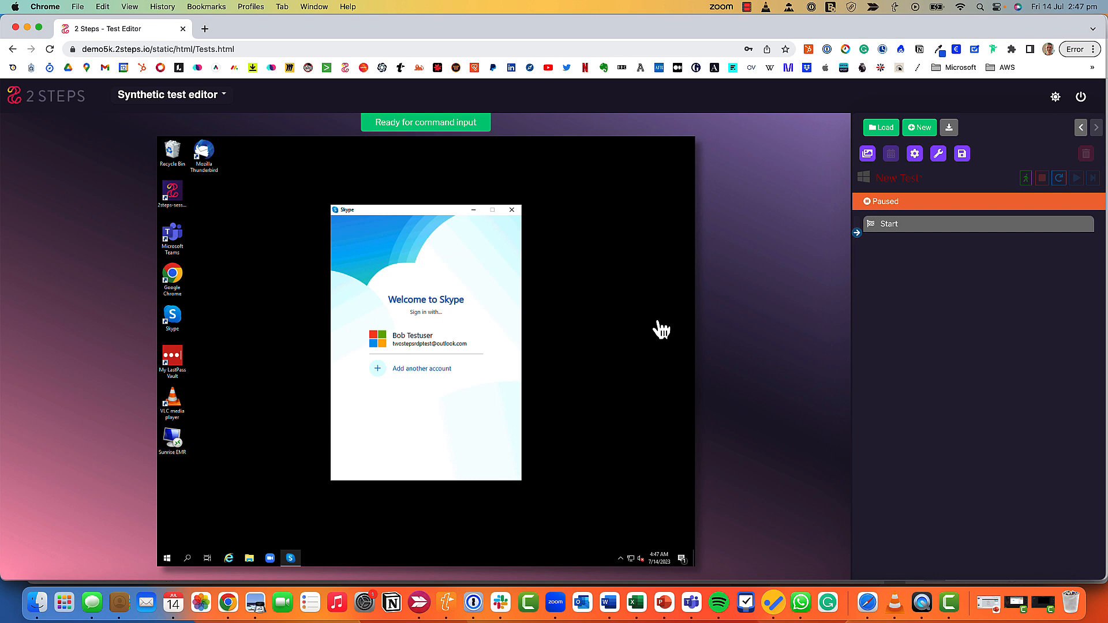
mouse_move(510, 241)
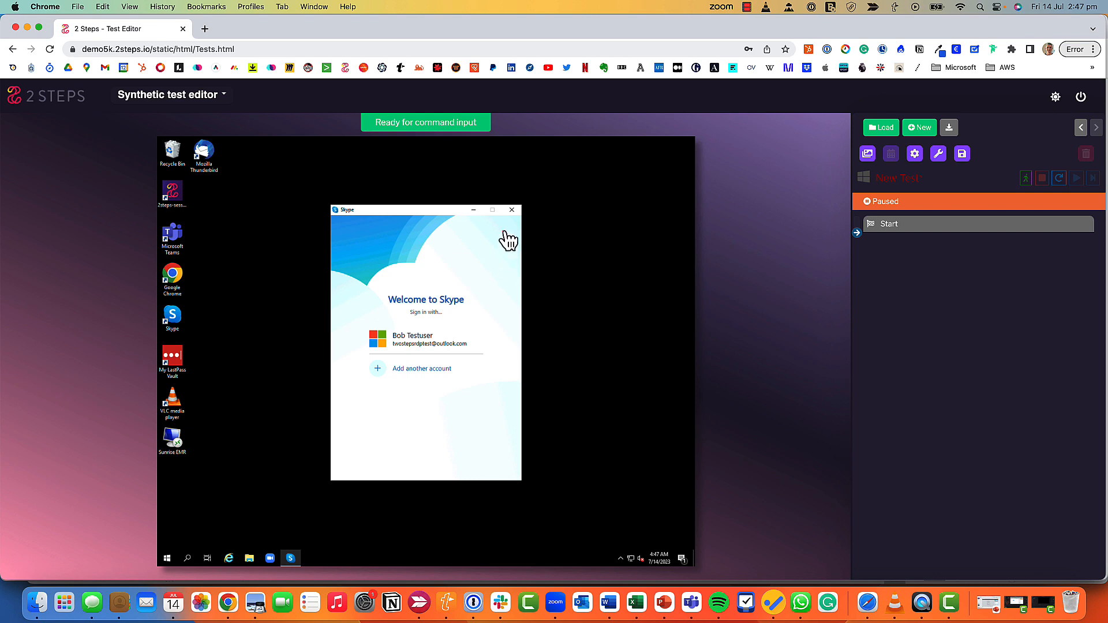
Add a click step that closes the Skype welcome window.
click(511, 210)
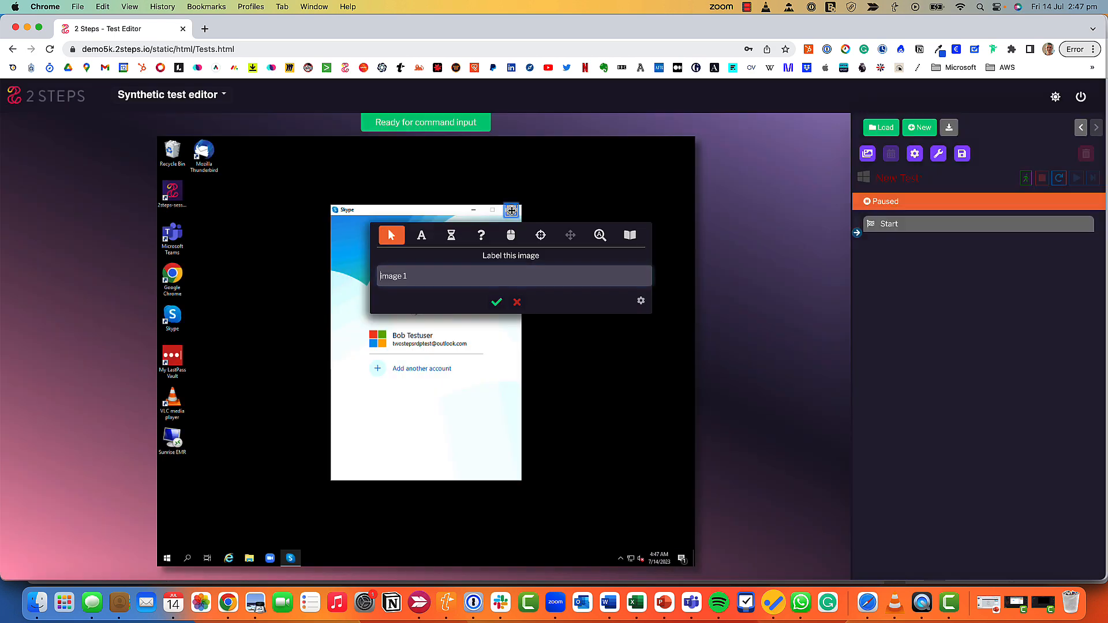
click(496, 302)
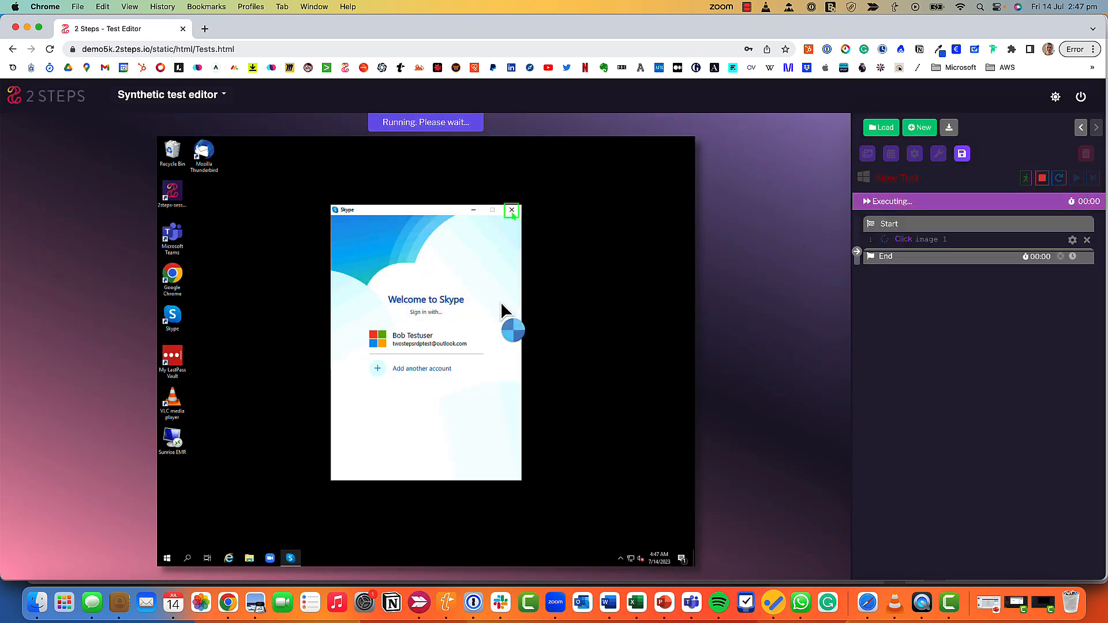
click(511, 210)
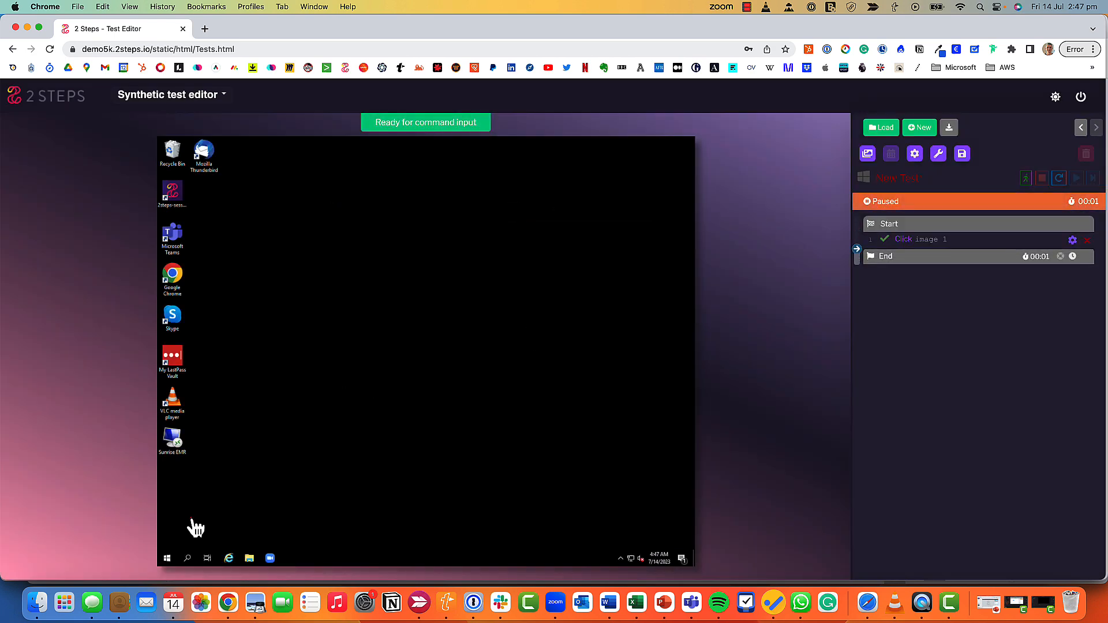
Add a click step opening Windows search, then start a text-entry step on the search box.
click(186, 558)
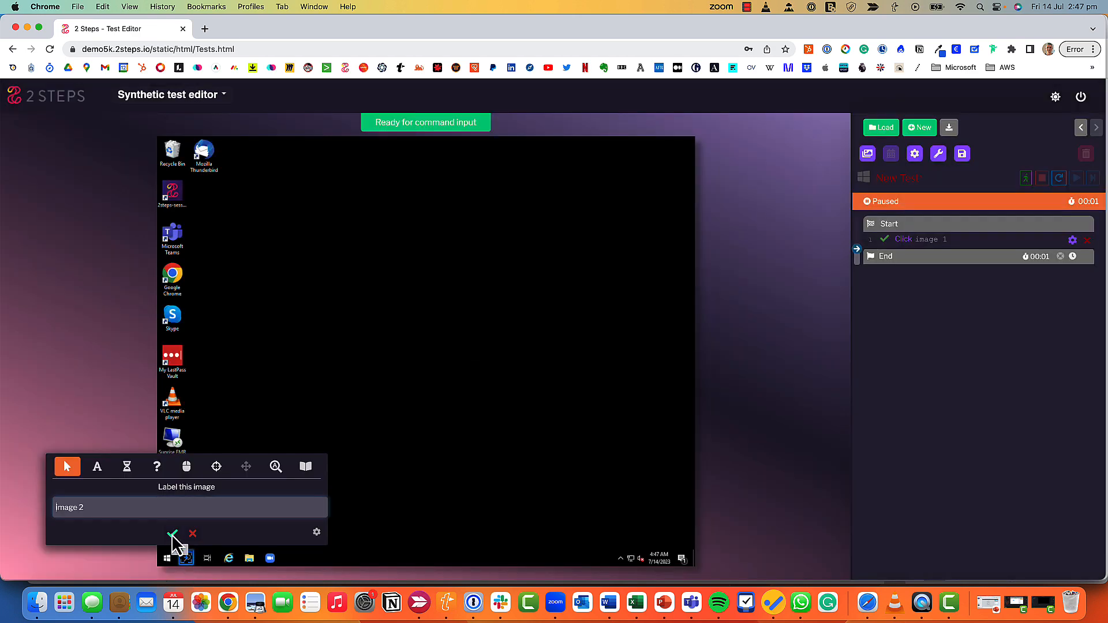
click(173, 533)
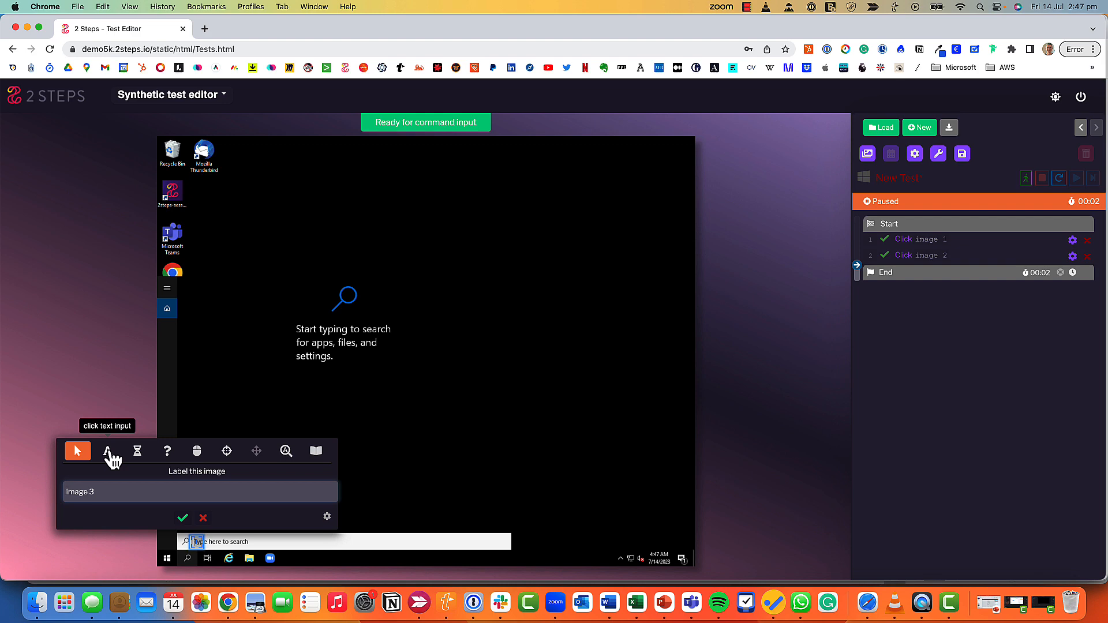
click(107, 451)
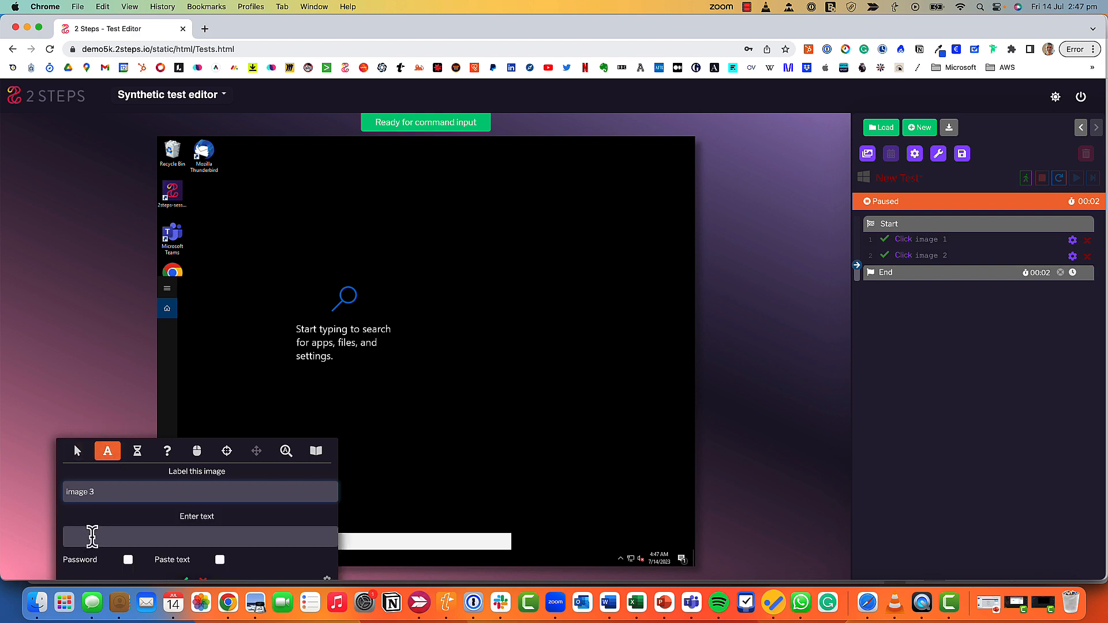
Add steps typing 'notepad' into search and clicking the Notepad best match to open it.
text(notepad)
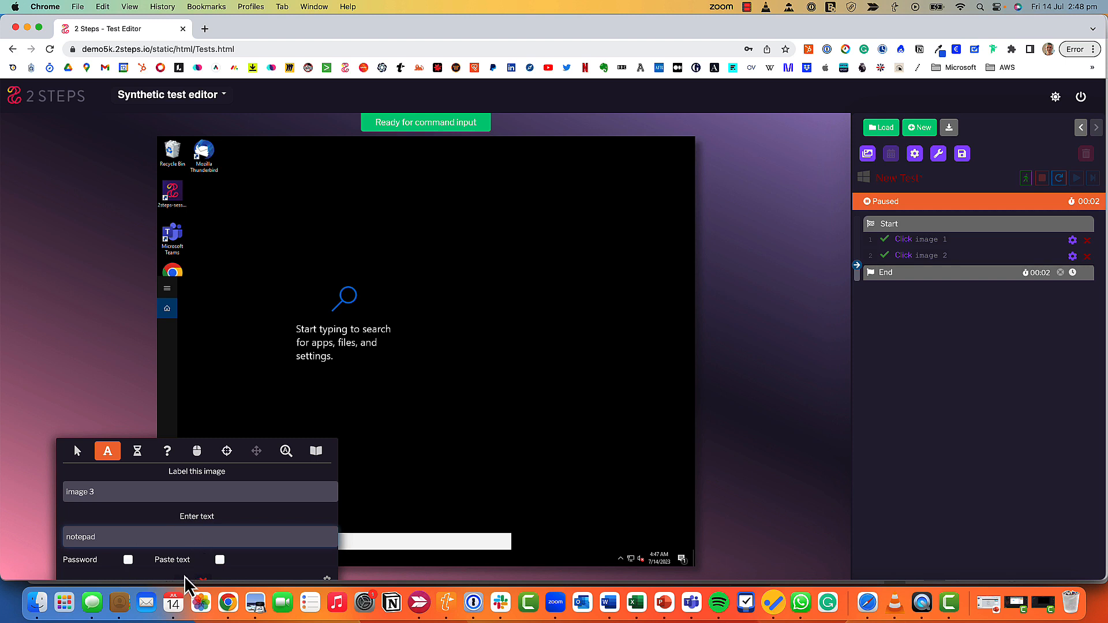
mouse_move(527, 493)
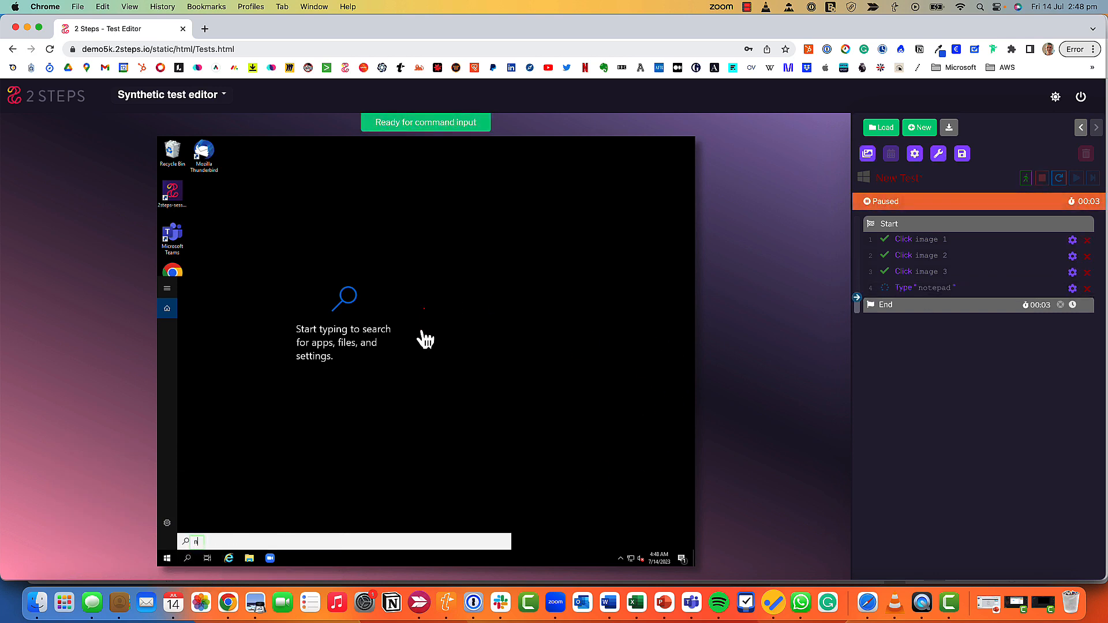
text(notepad)
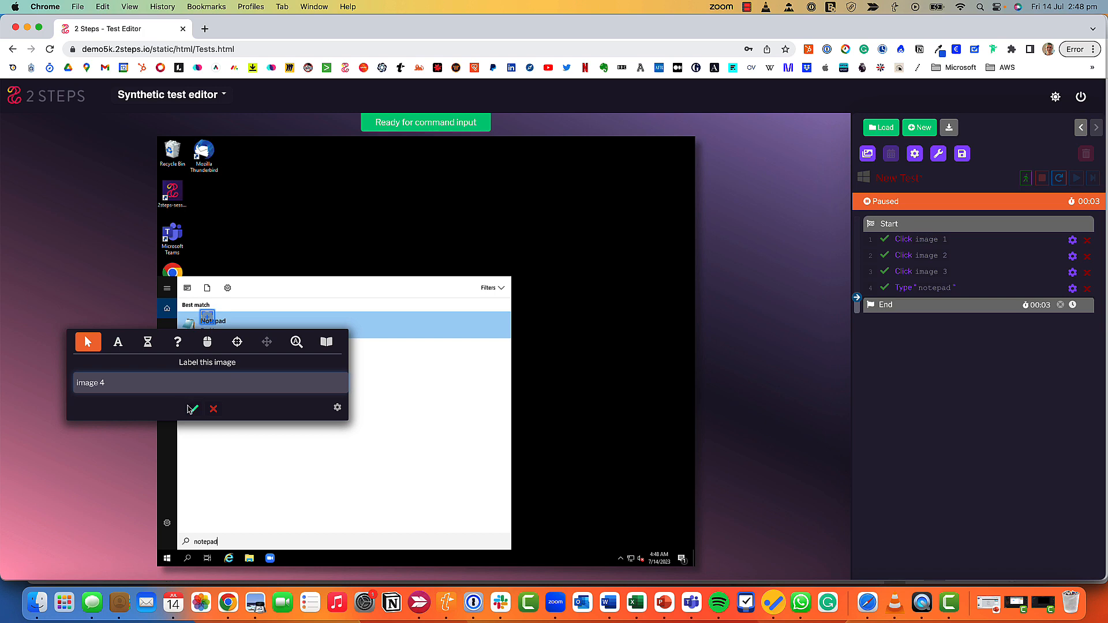
click(192, 409)
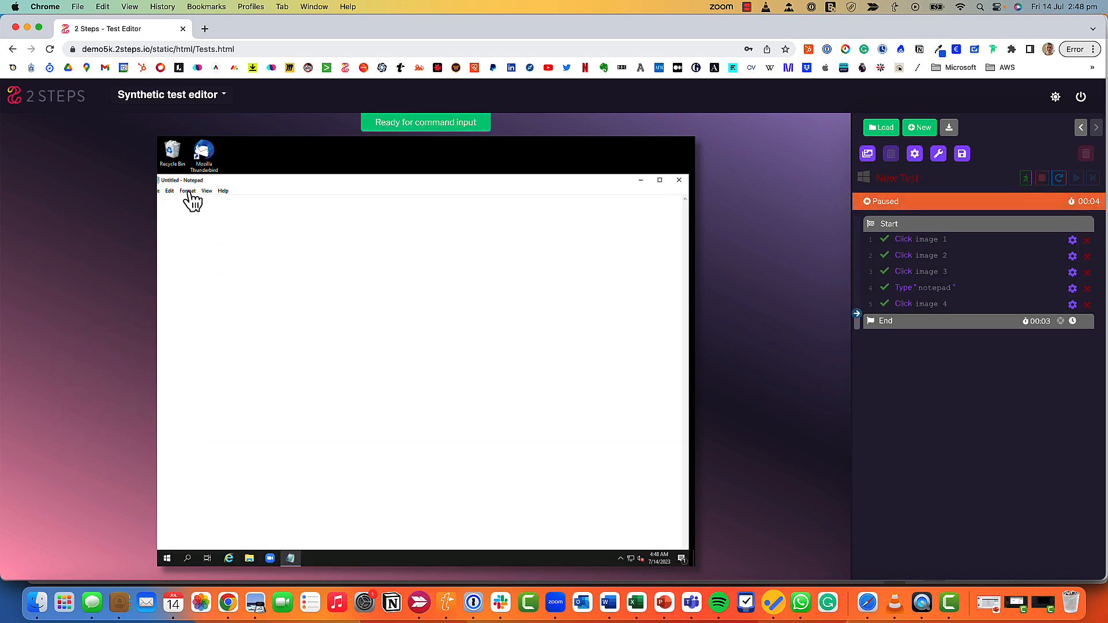
Add a text-entry step typing 'this is my windows demo' into Notepad's text area.
click(187, 191)
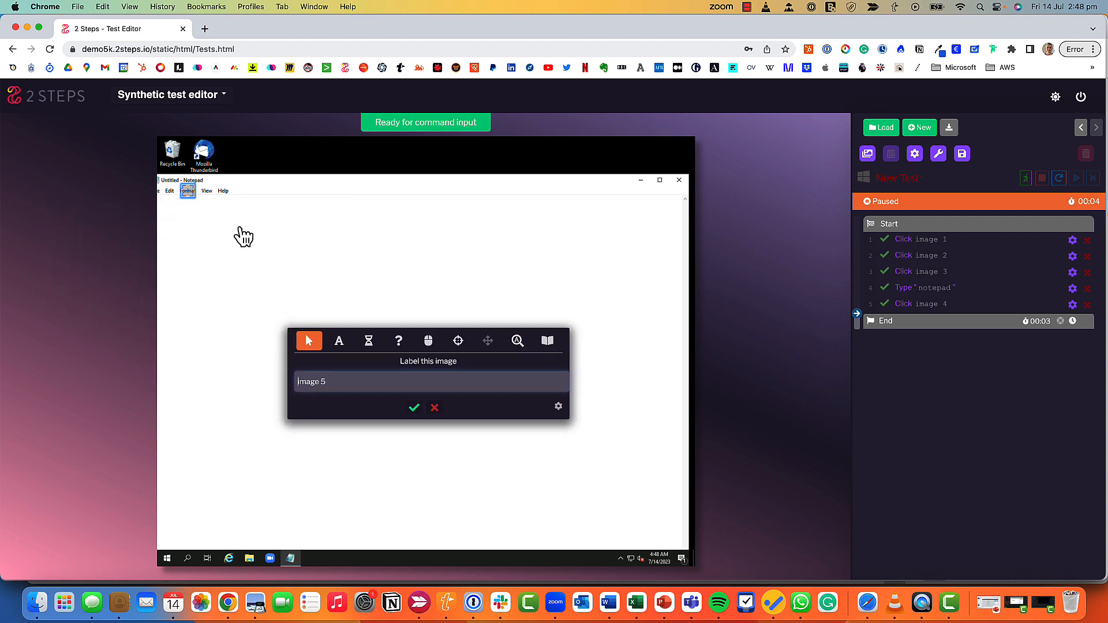
mouse_move(188, 190)
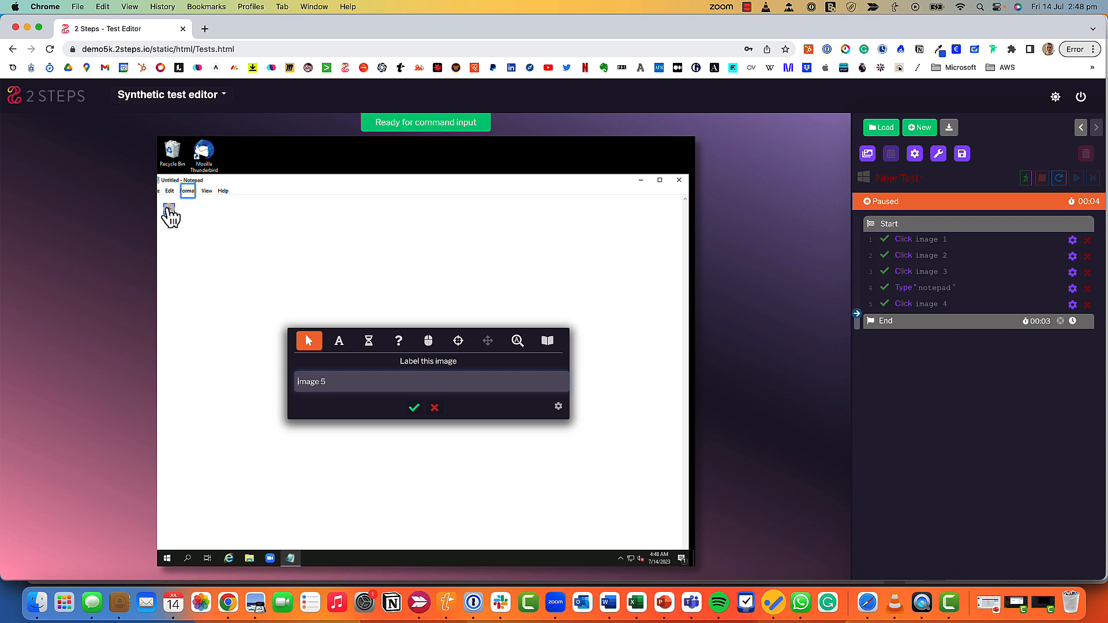
click(338, 341)
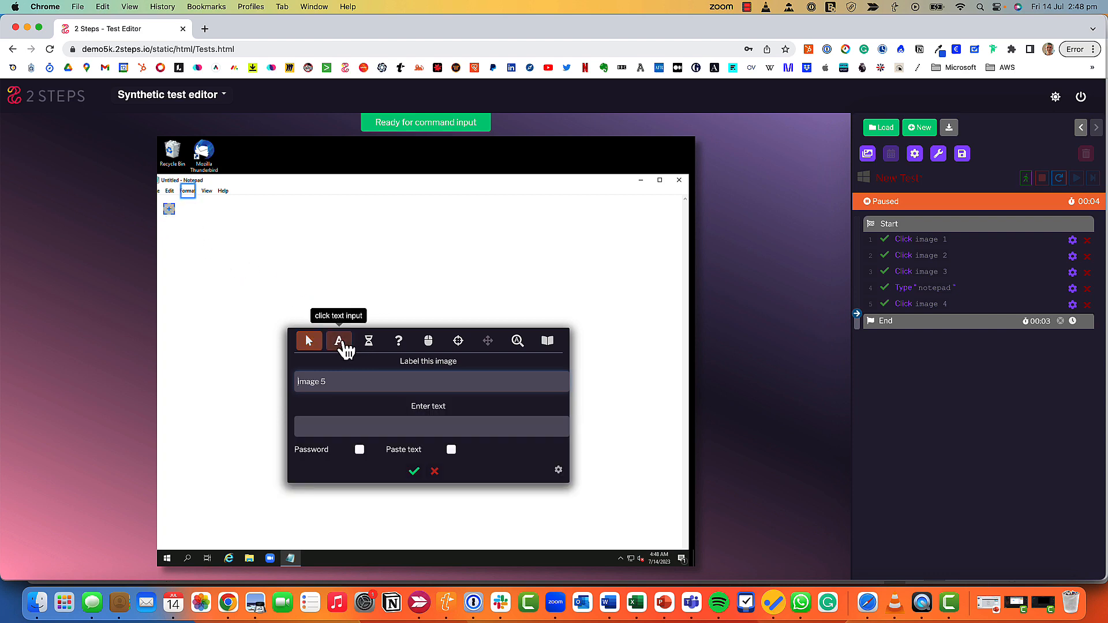
click(338, 341)
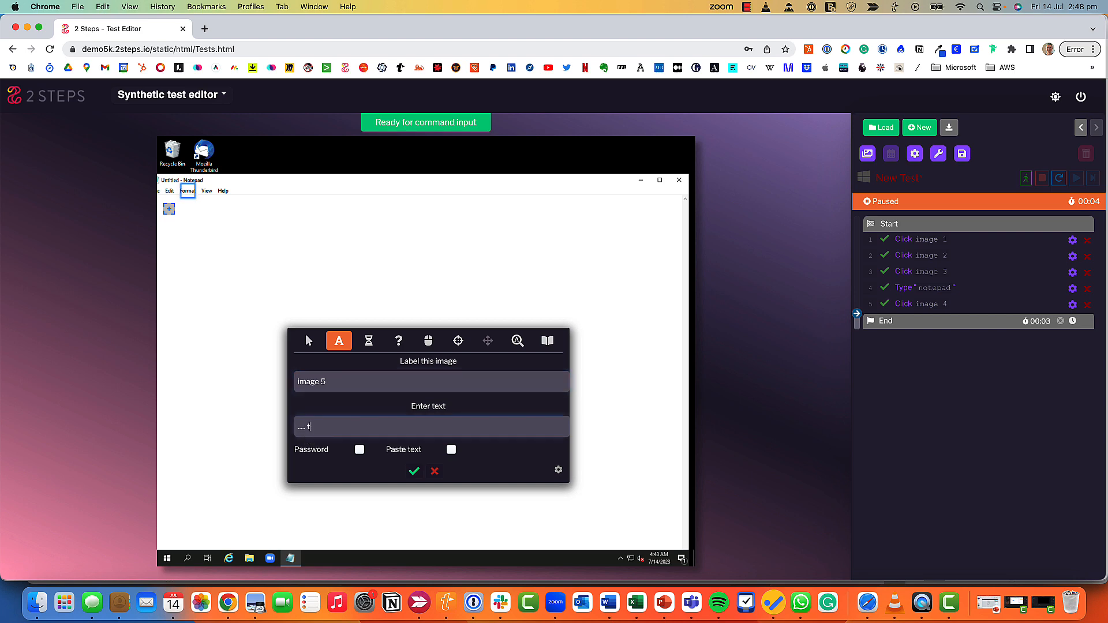
text(his is m)
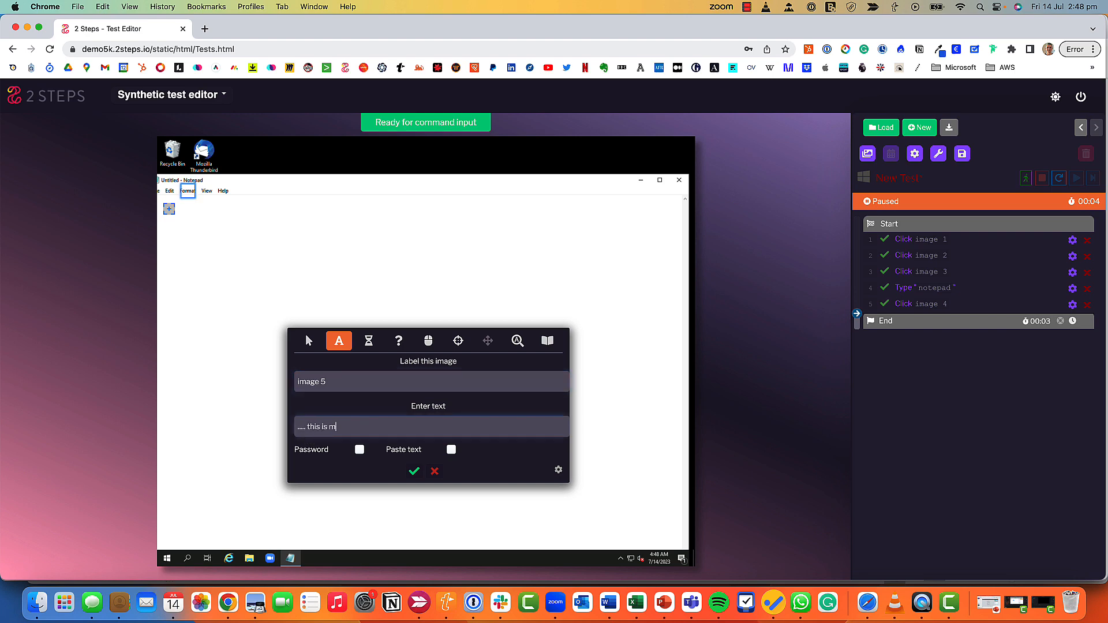
text(y windows)
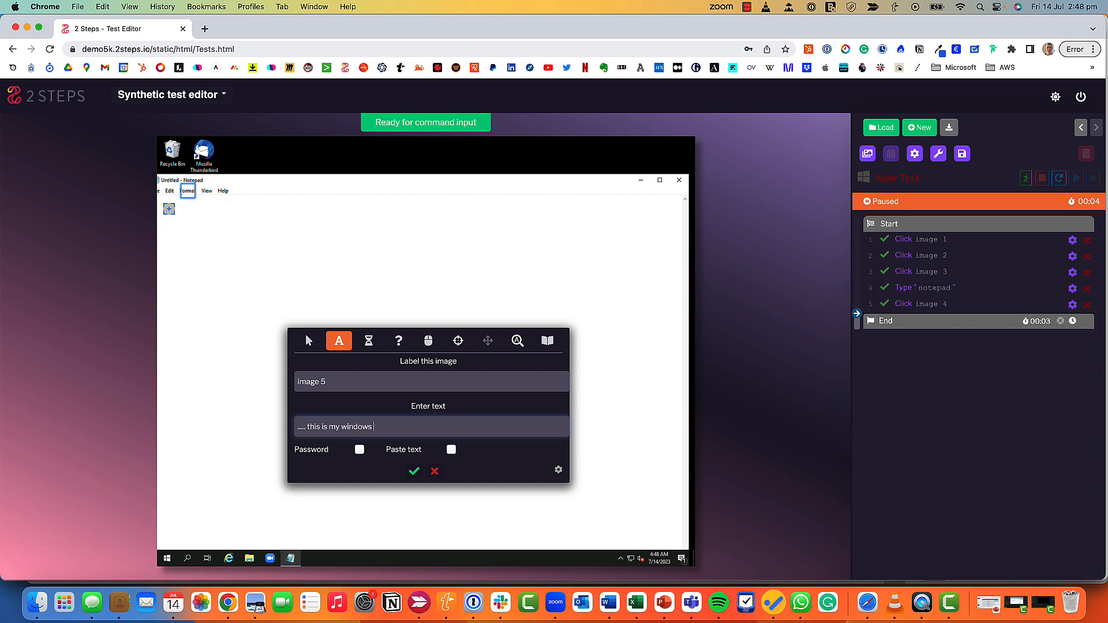
text(demo)
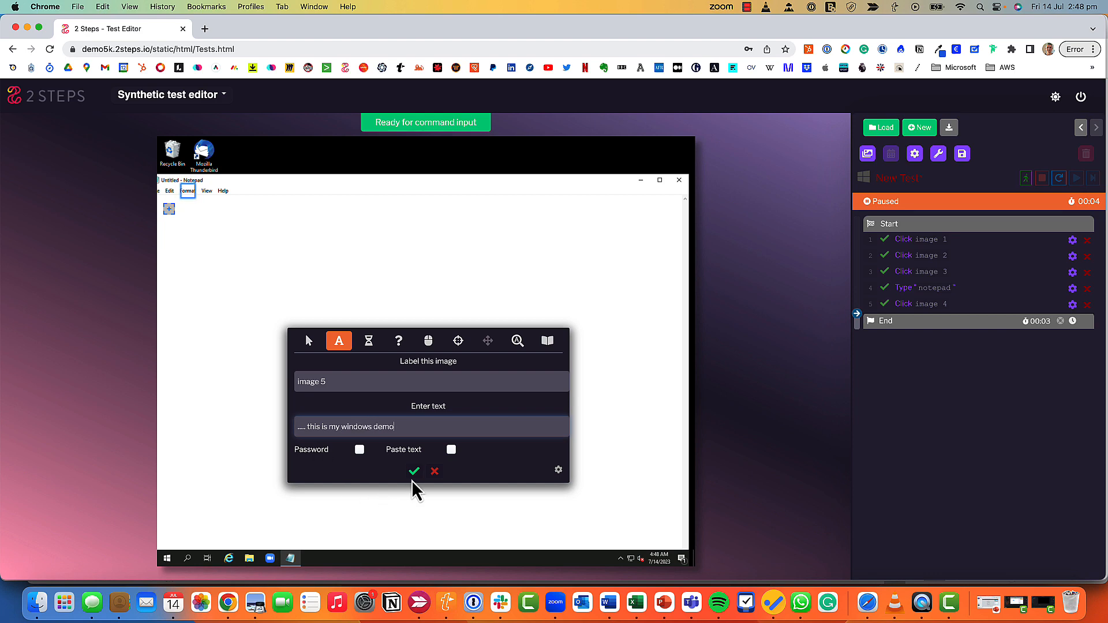
click(415, 471)
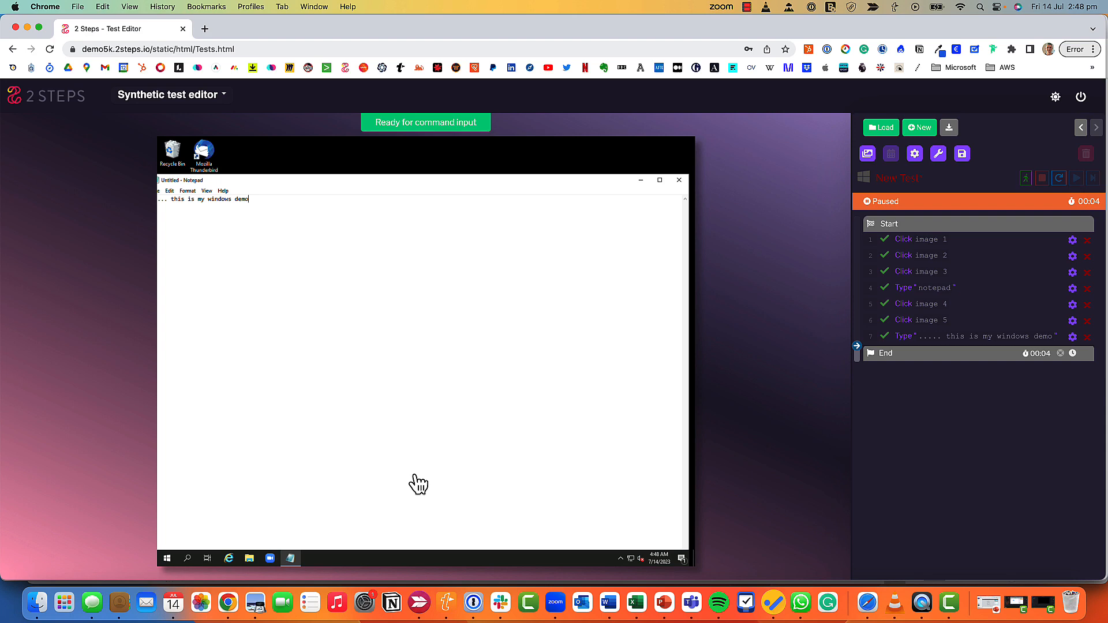
mouse_move(921, 127)
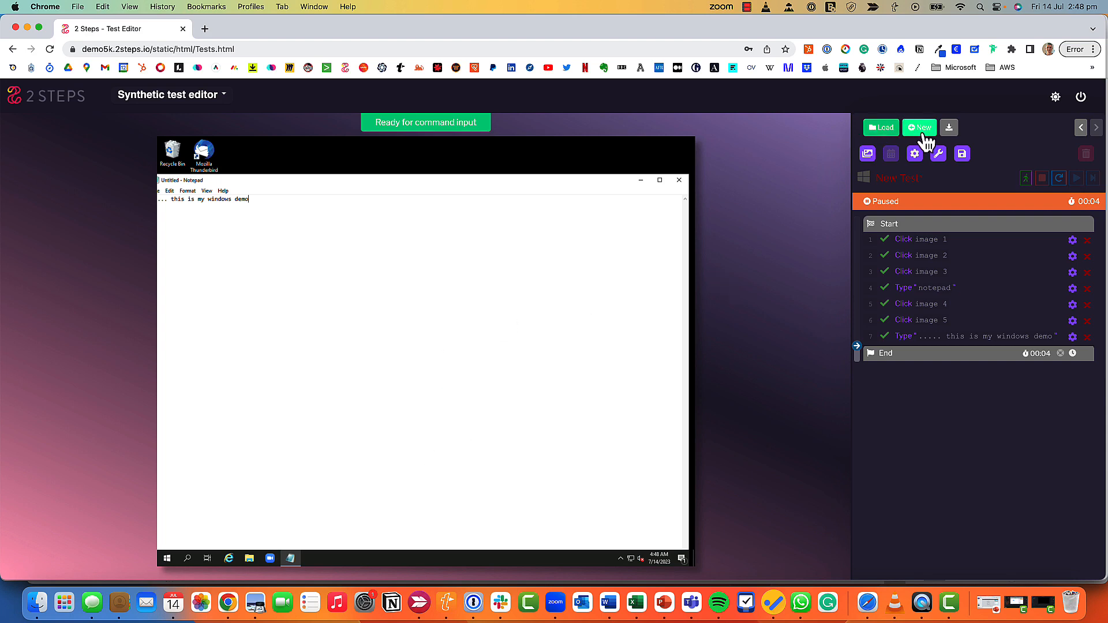
Start a new test, discarding unsaved changes, and set its type to Android.
click(920, 127)
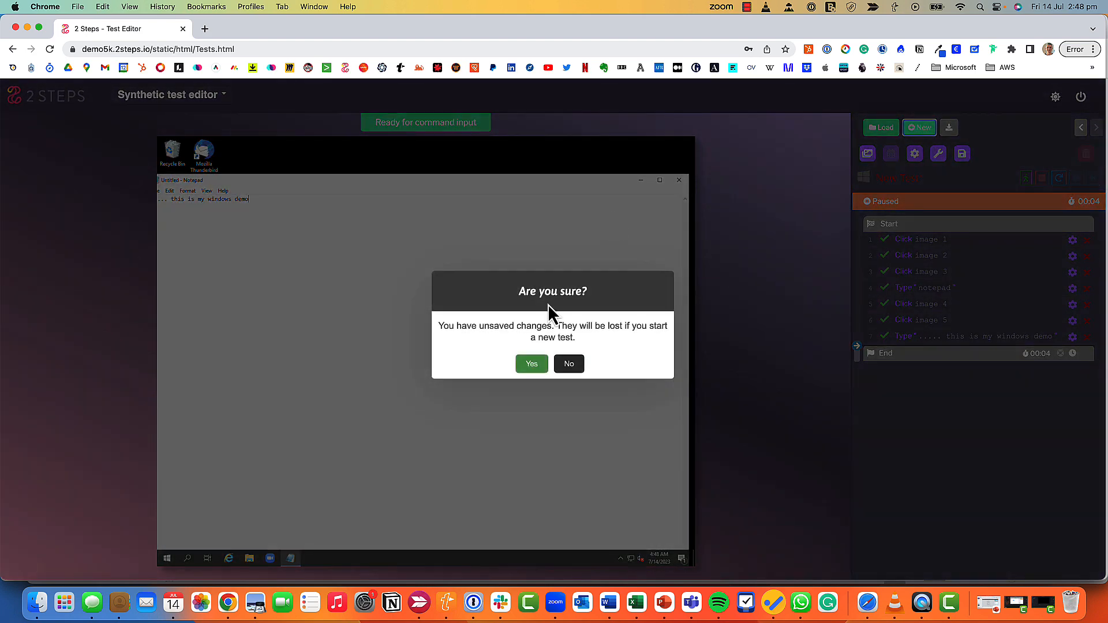
click(531, 364)
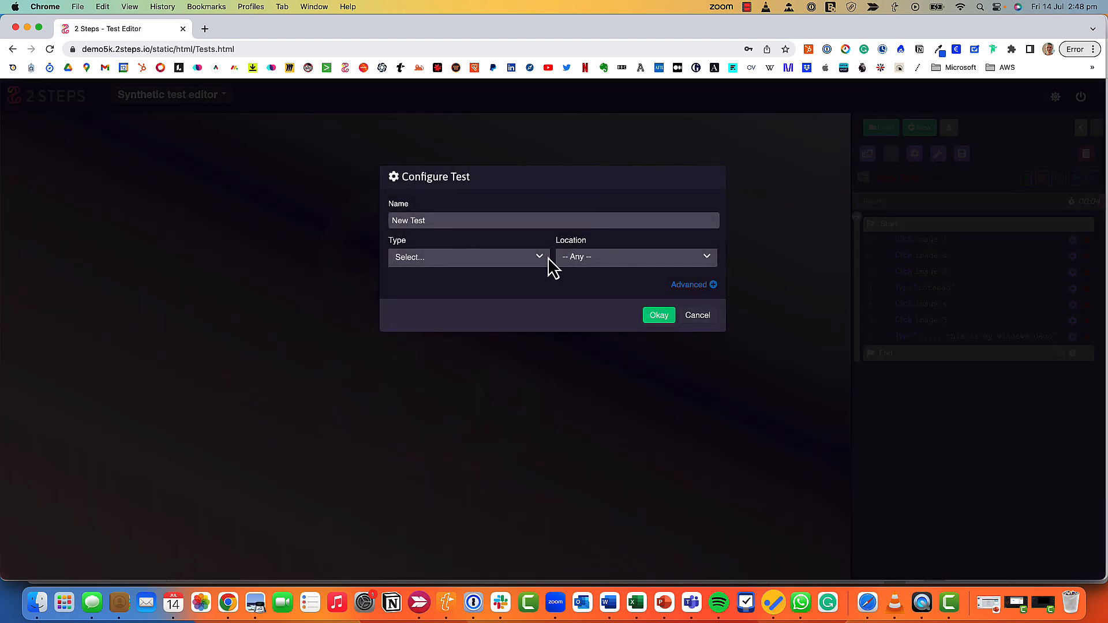
click(469, 256)
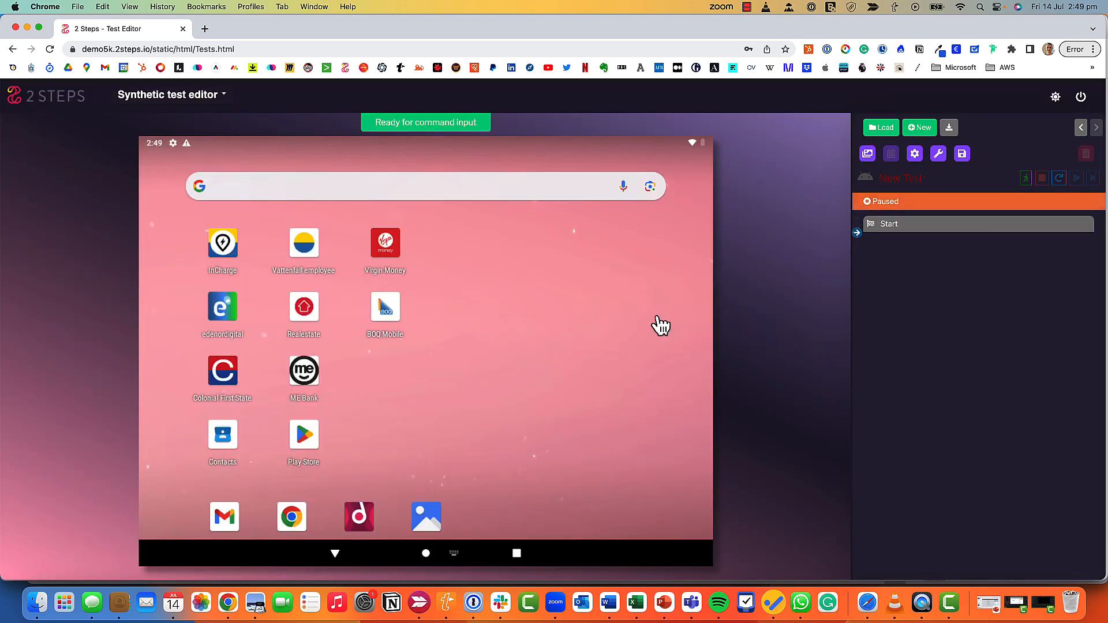
mouse_move(386, 367)
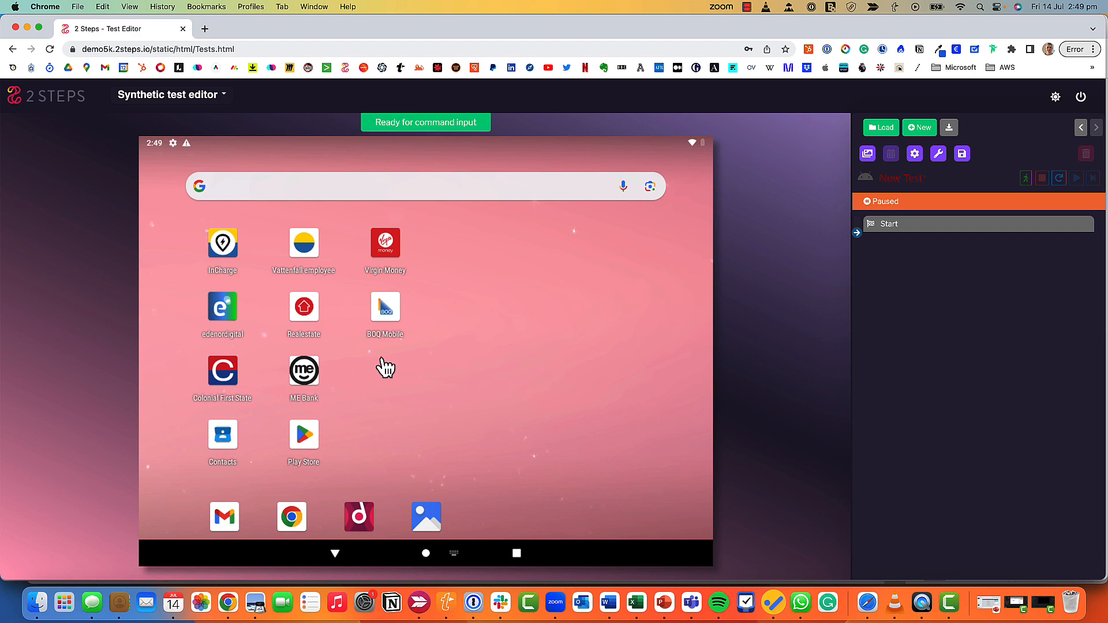
mouse_move(302, 436)
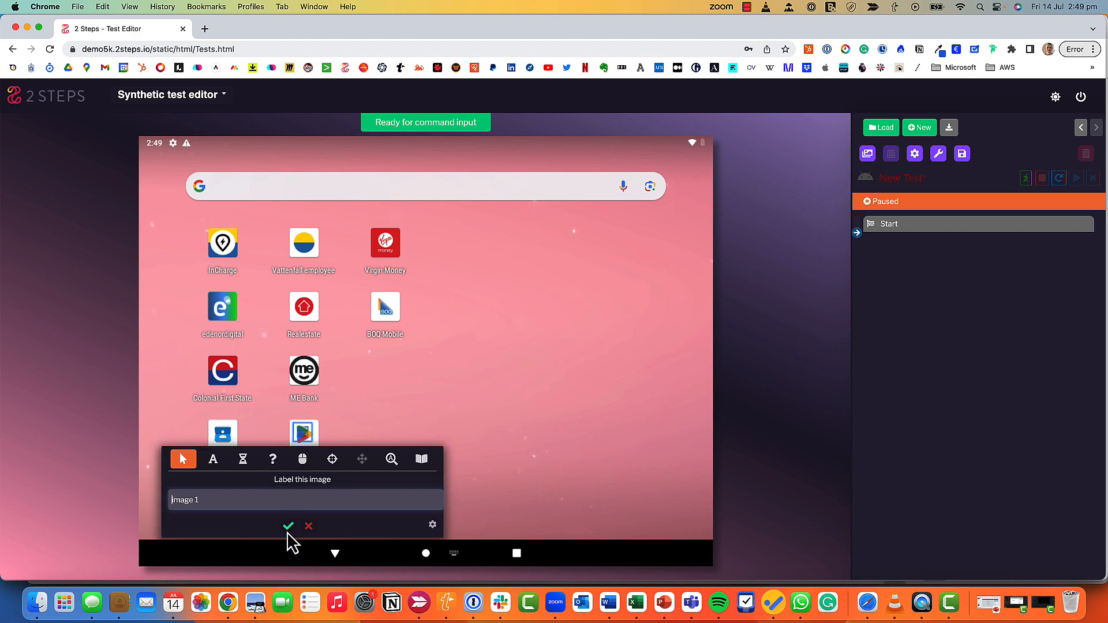
Confirm the click step on the Play Store icon with the green tick so it passes.
click(288, 526)
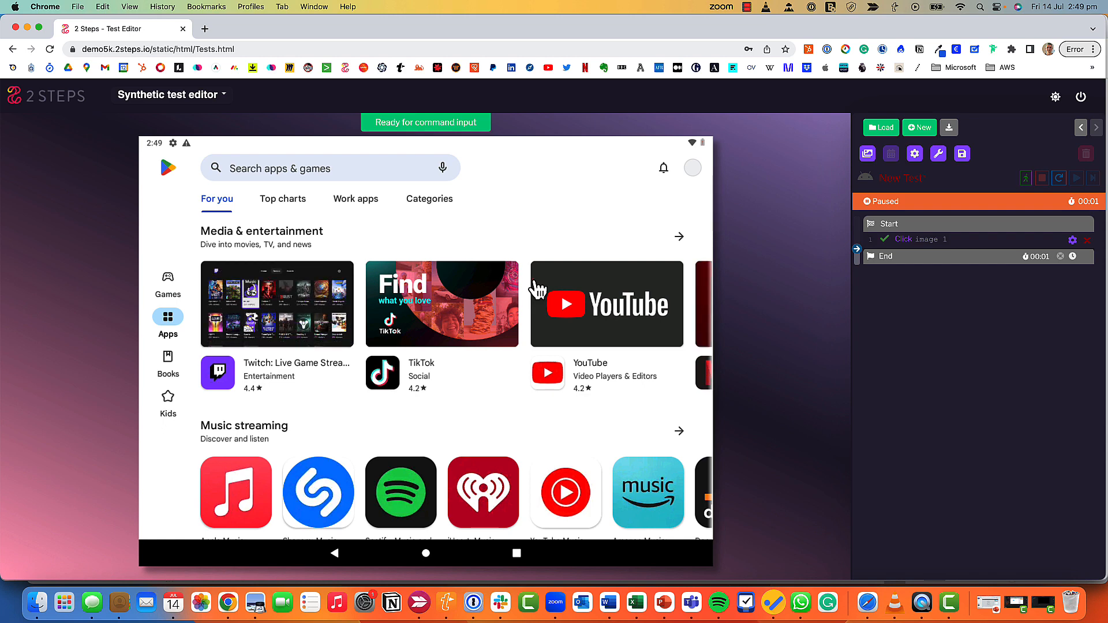
mouse_move(903, 296)
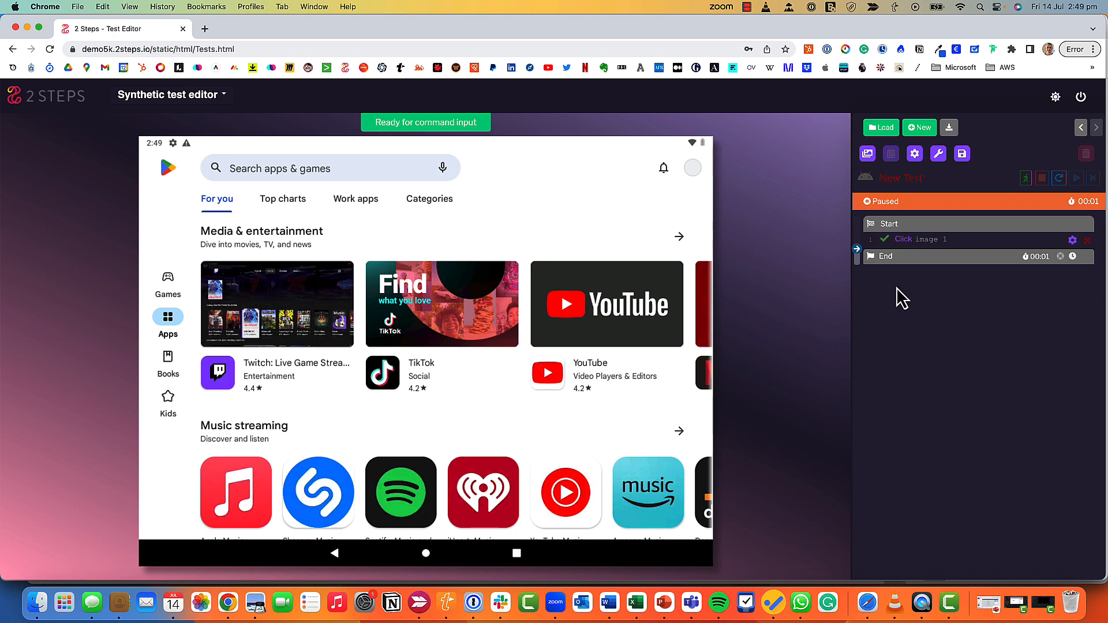
mouse_move(945, 322)
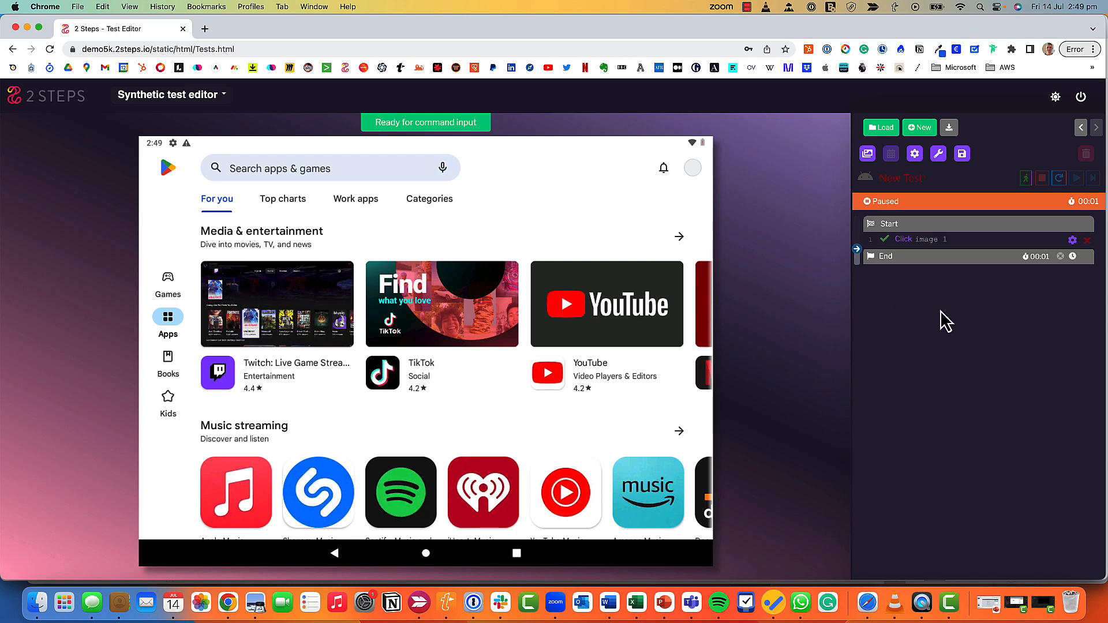